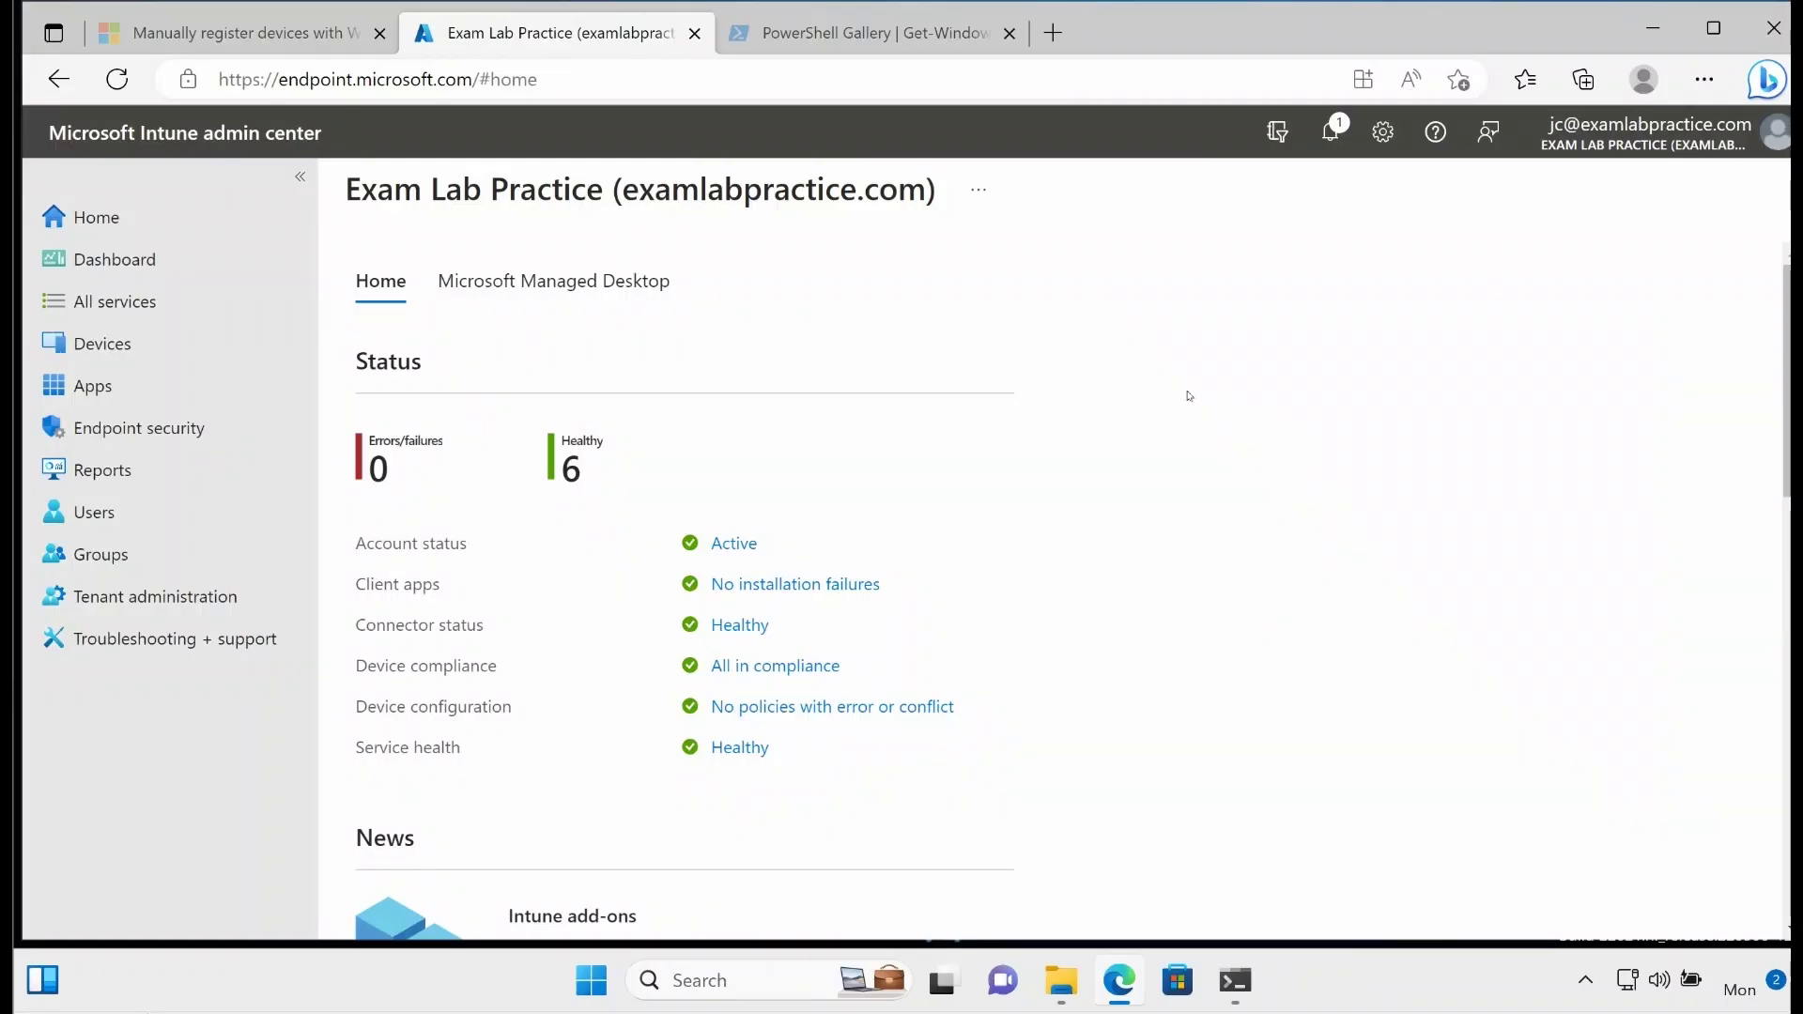
Check the VM is listed under Windows Autopilot devices with profile status Assigned, then return to Devices.
{"action": "left_click", "coordinate": [1236, 981]}
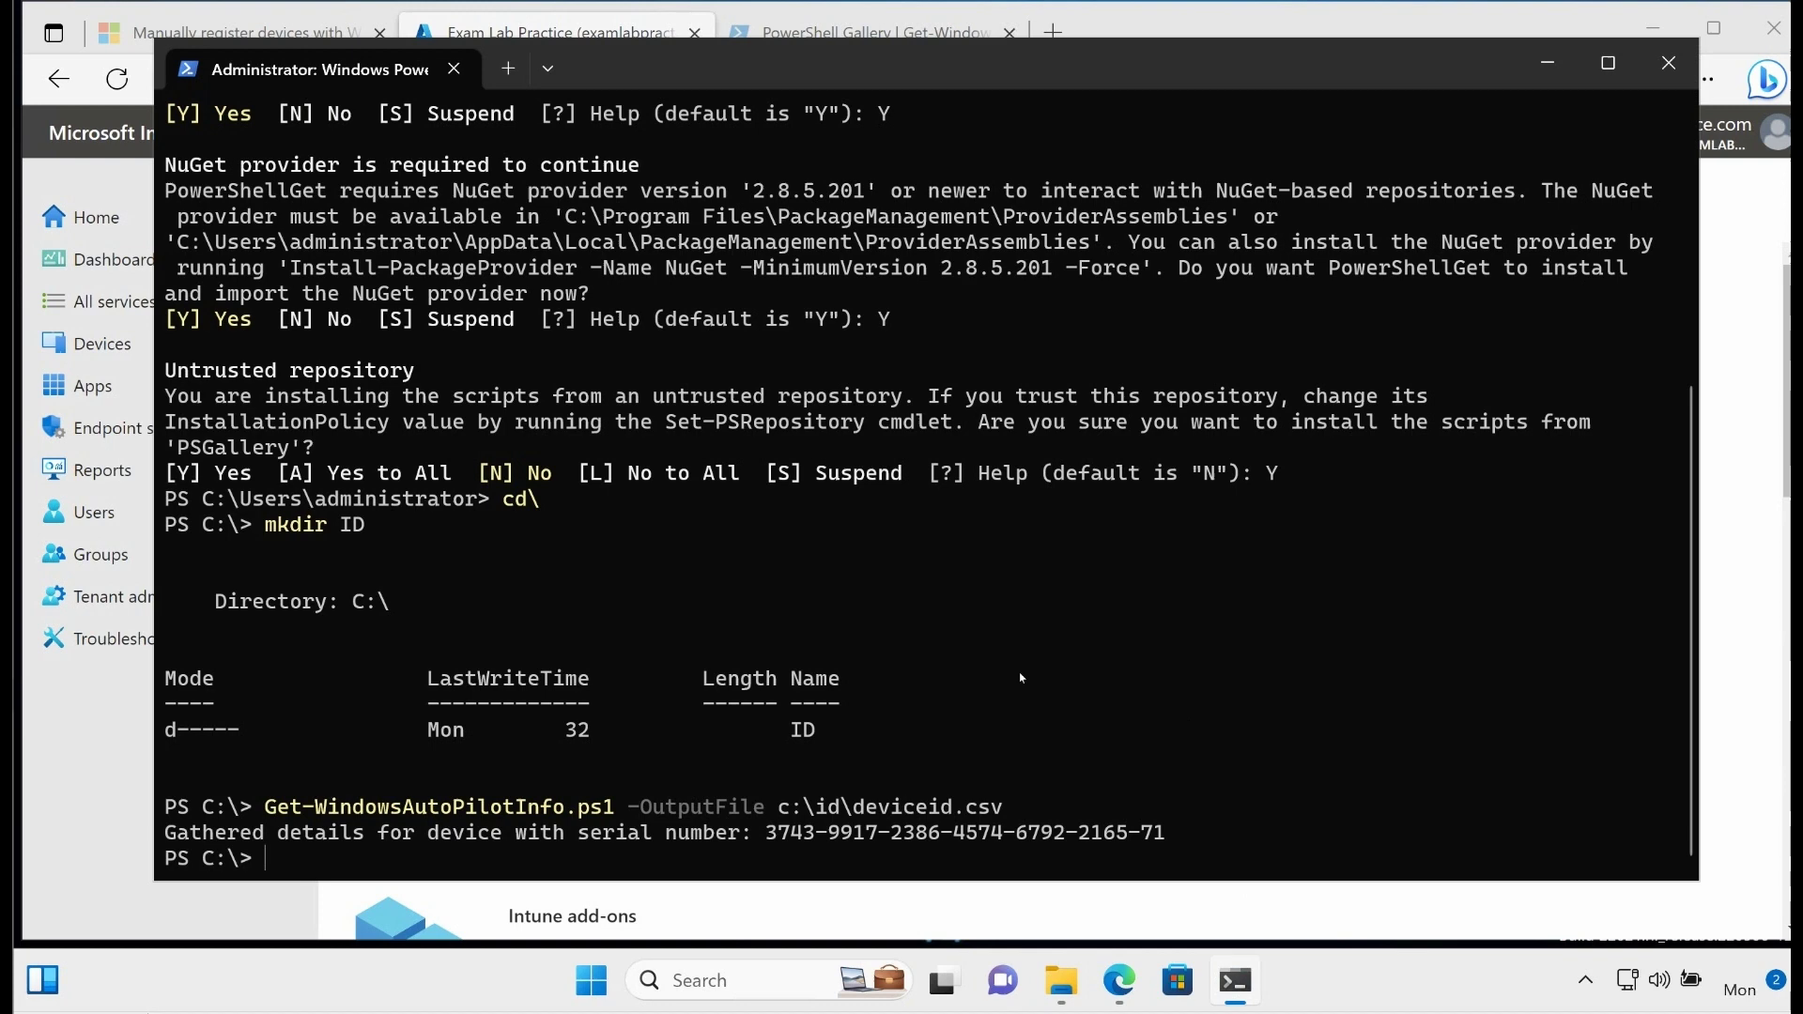
{"action": "mouse_move", "coordinate": [1161, 834]}
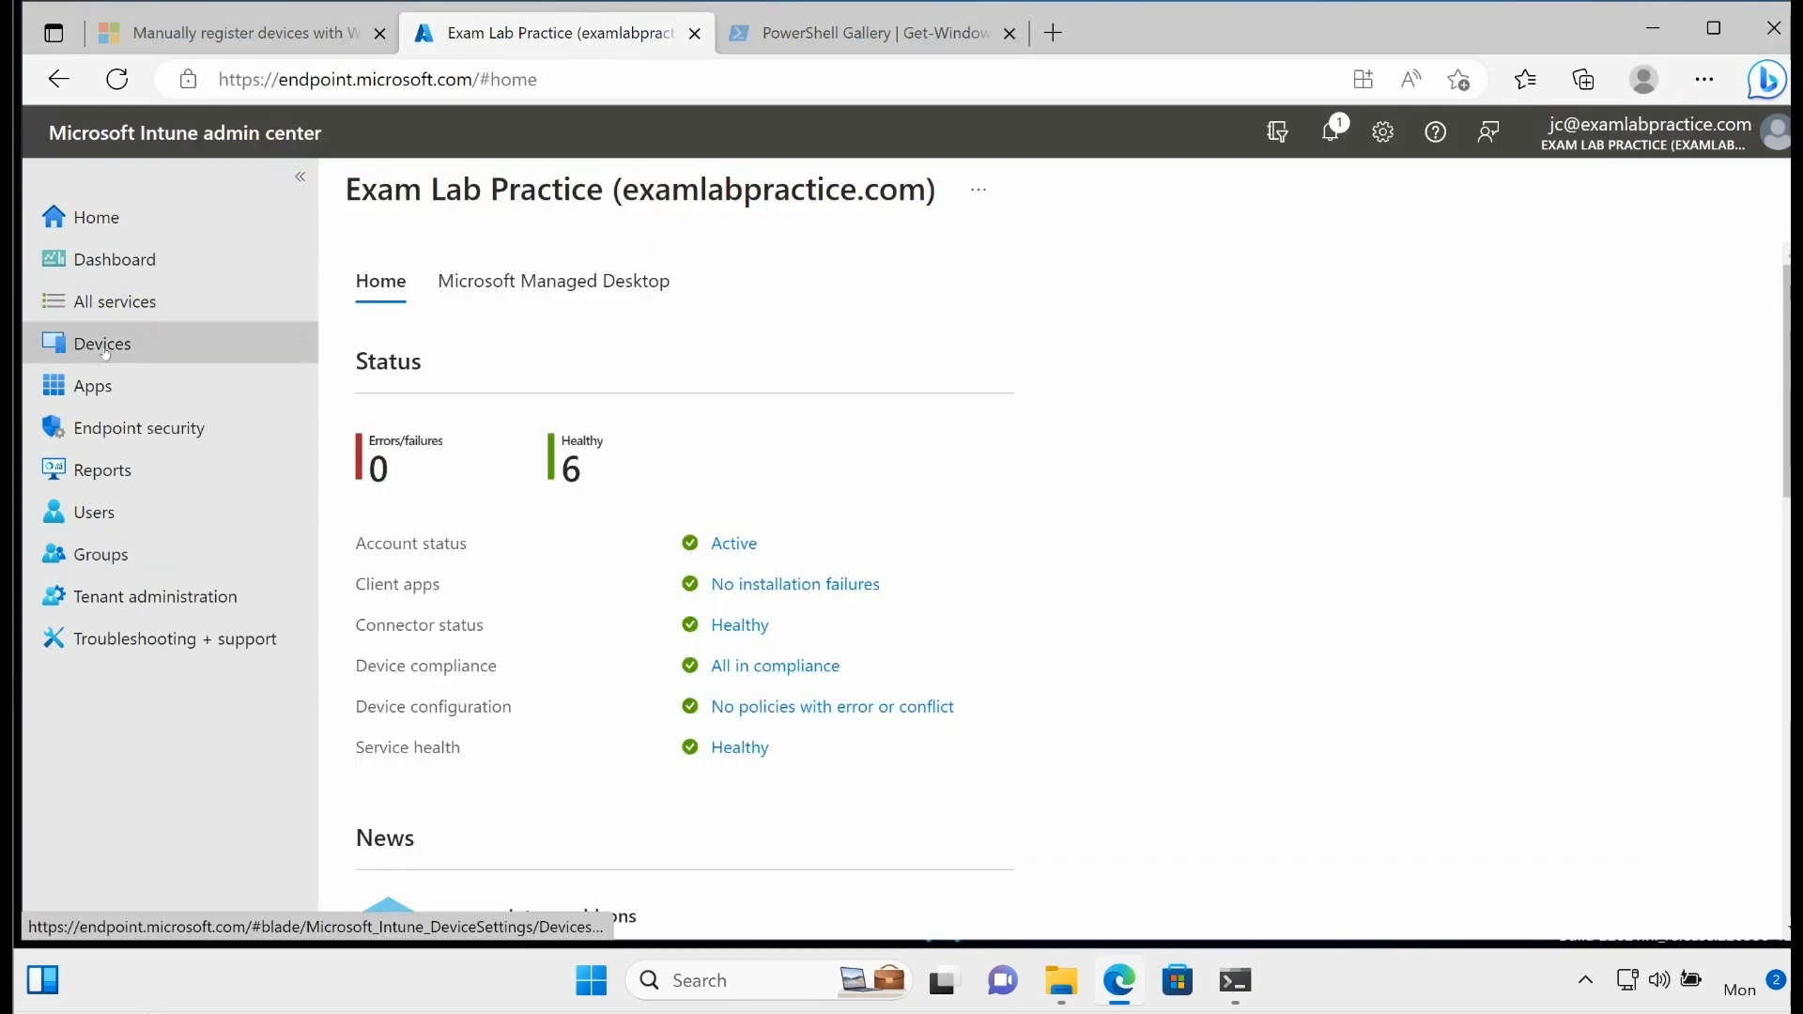
{"action": "left_click", "coordinate": [102, 344]}
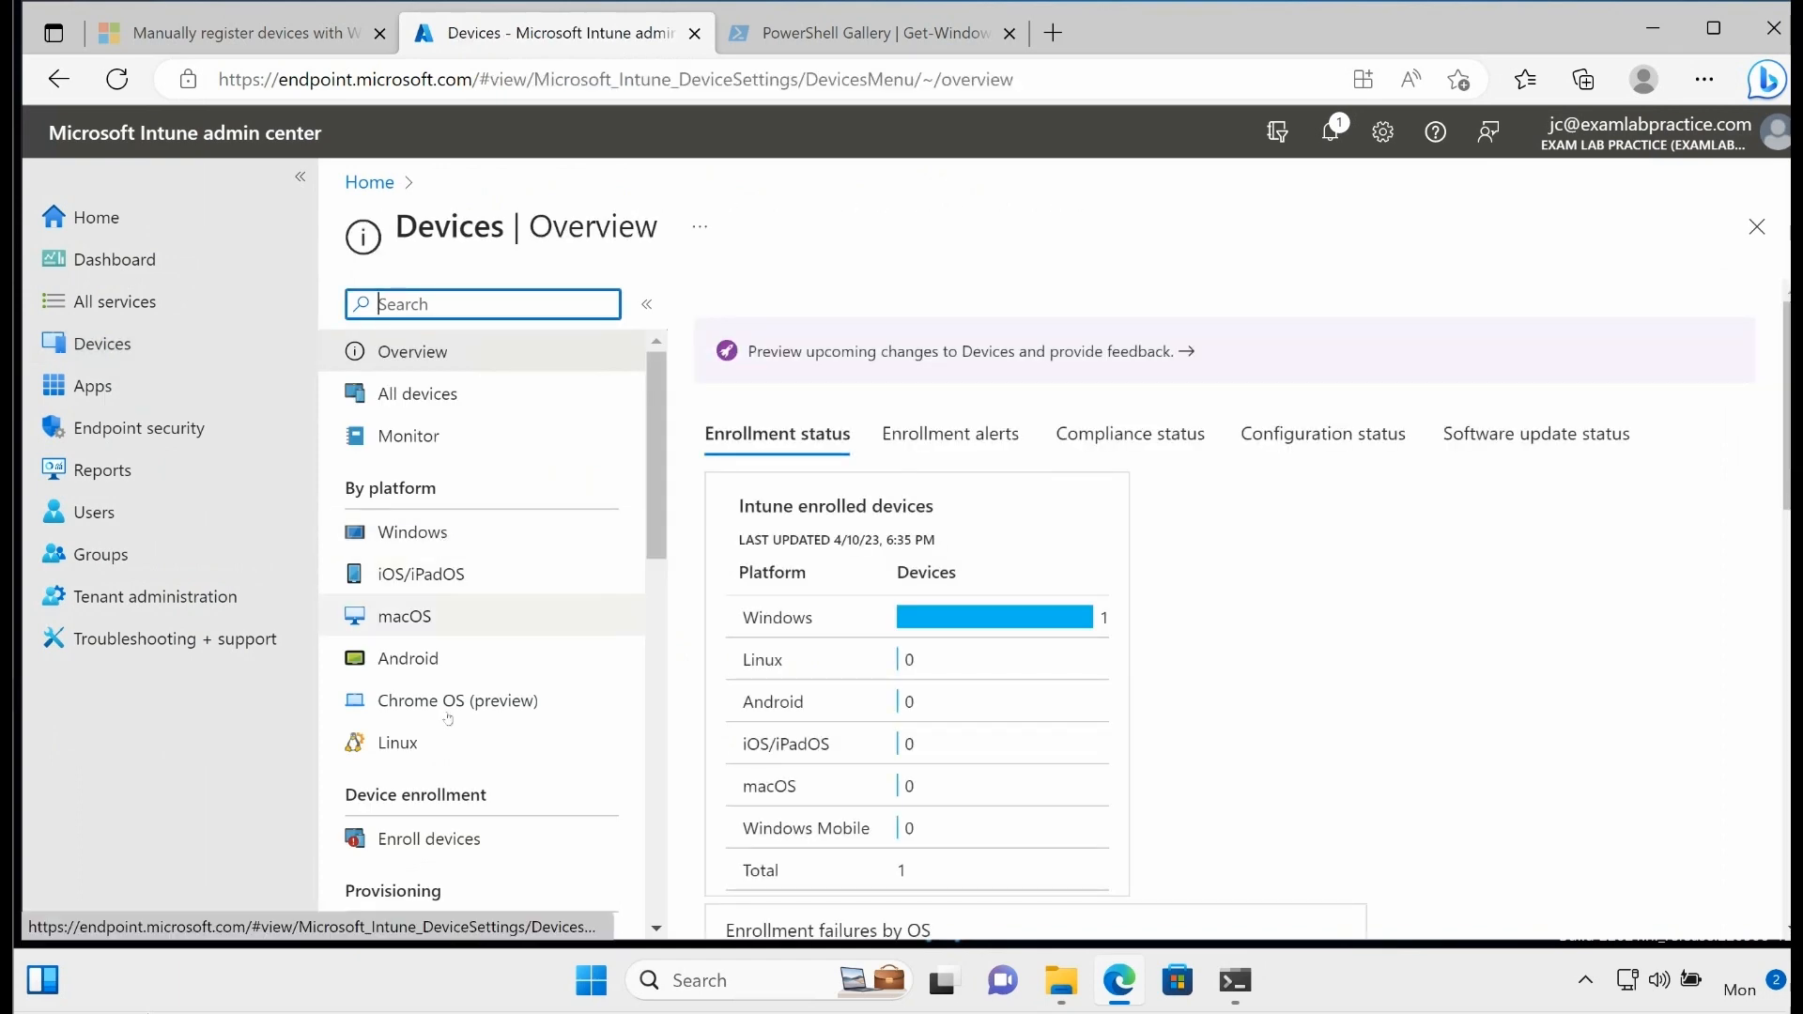
{"action": "left_click", "coordinate": [429, 838]}
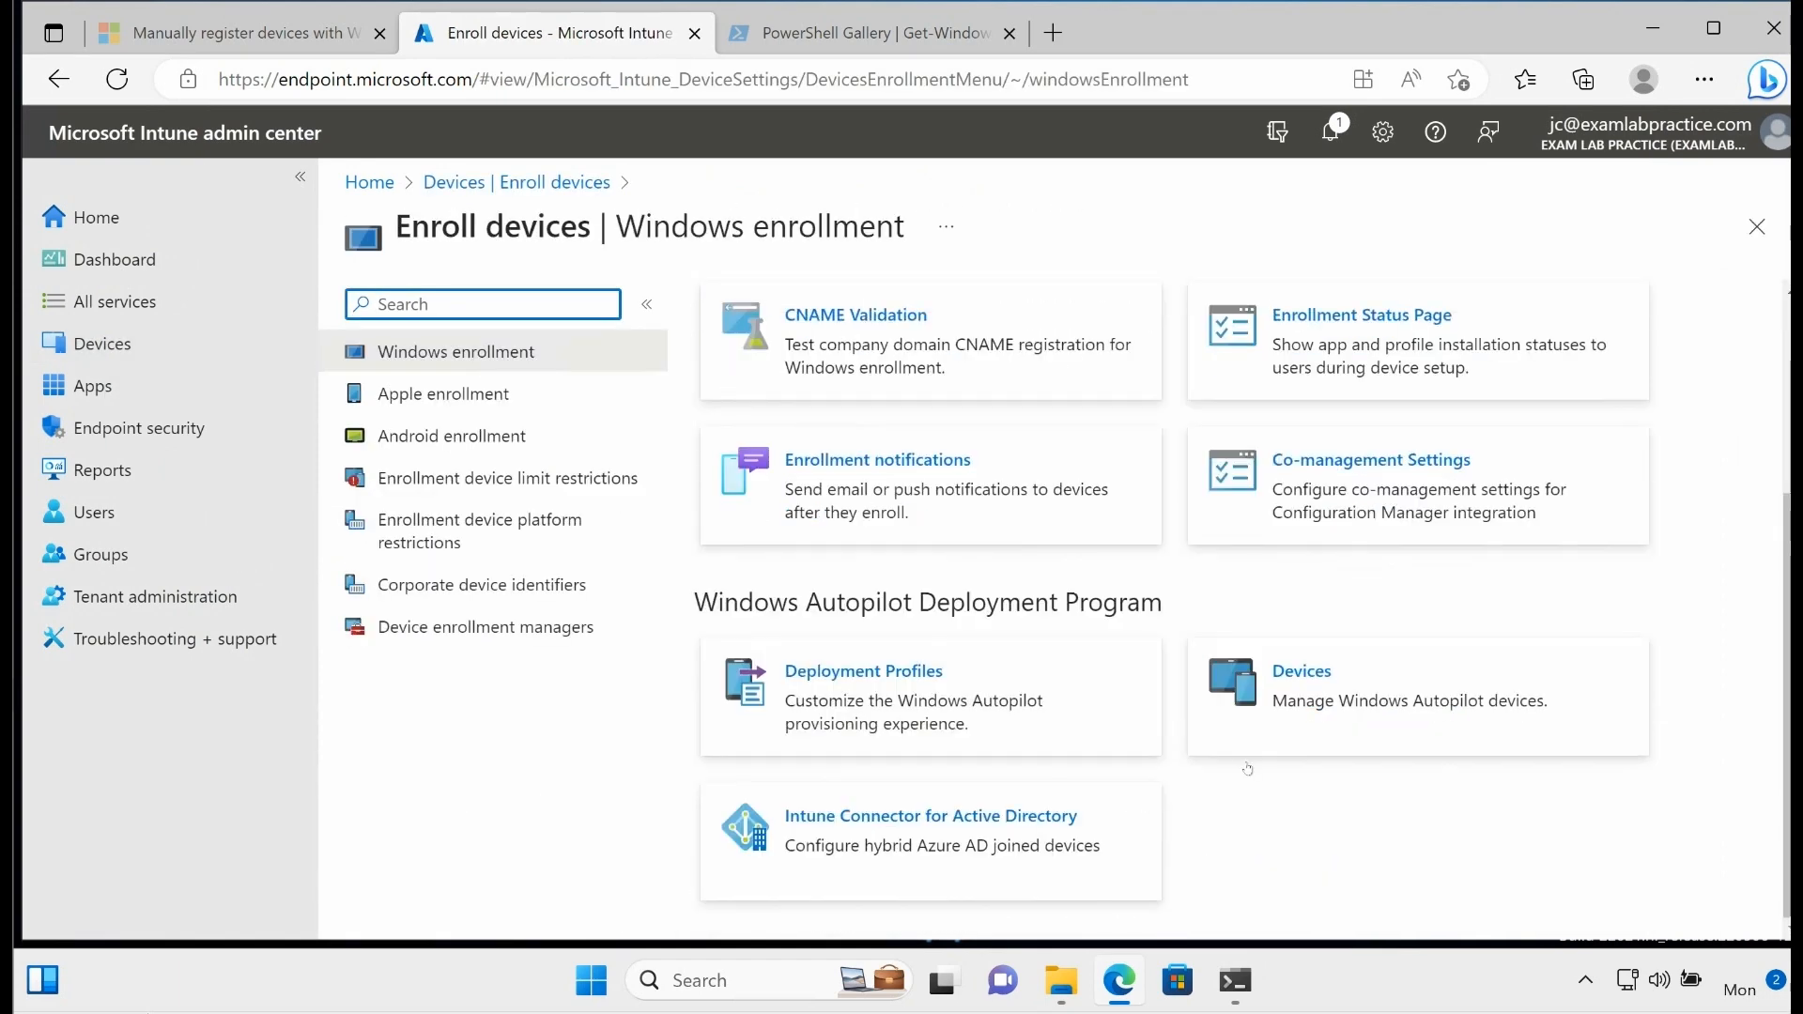
{"action": "left_click", "coordinate": [1302, 670]}
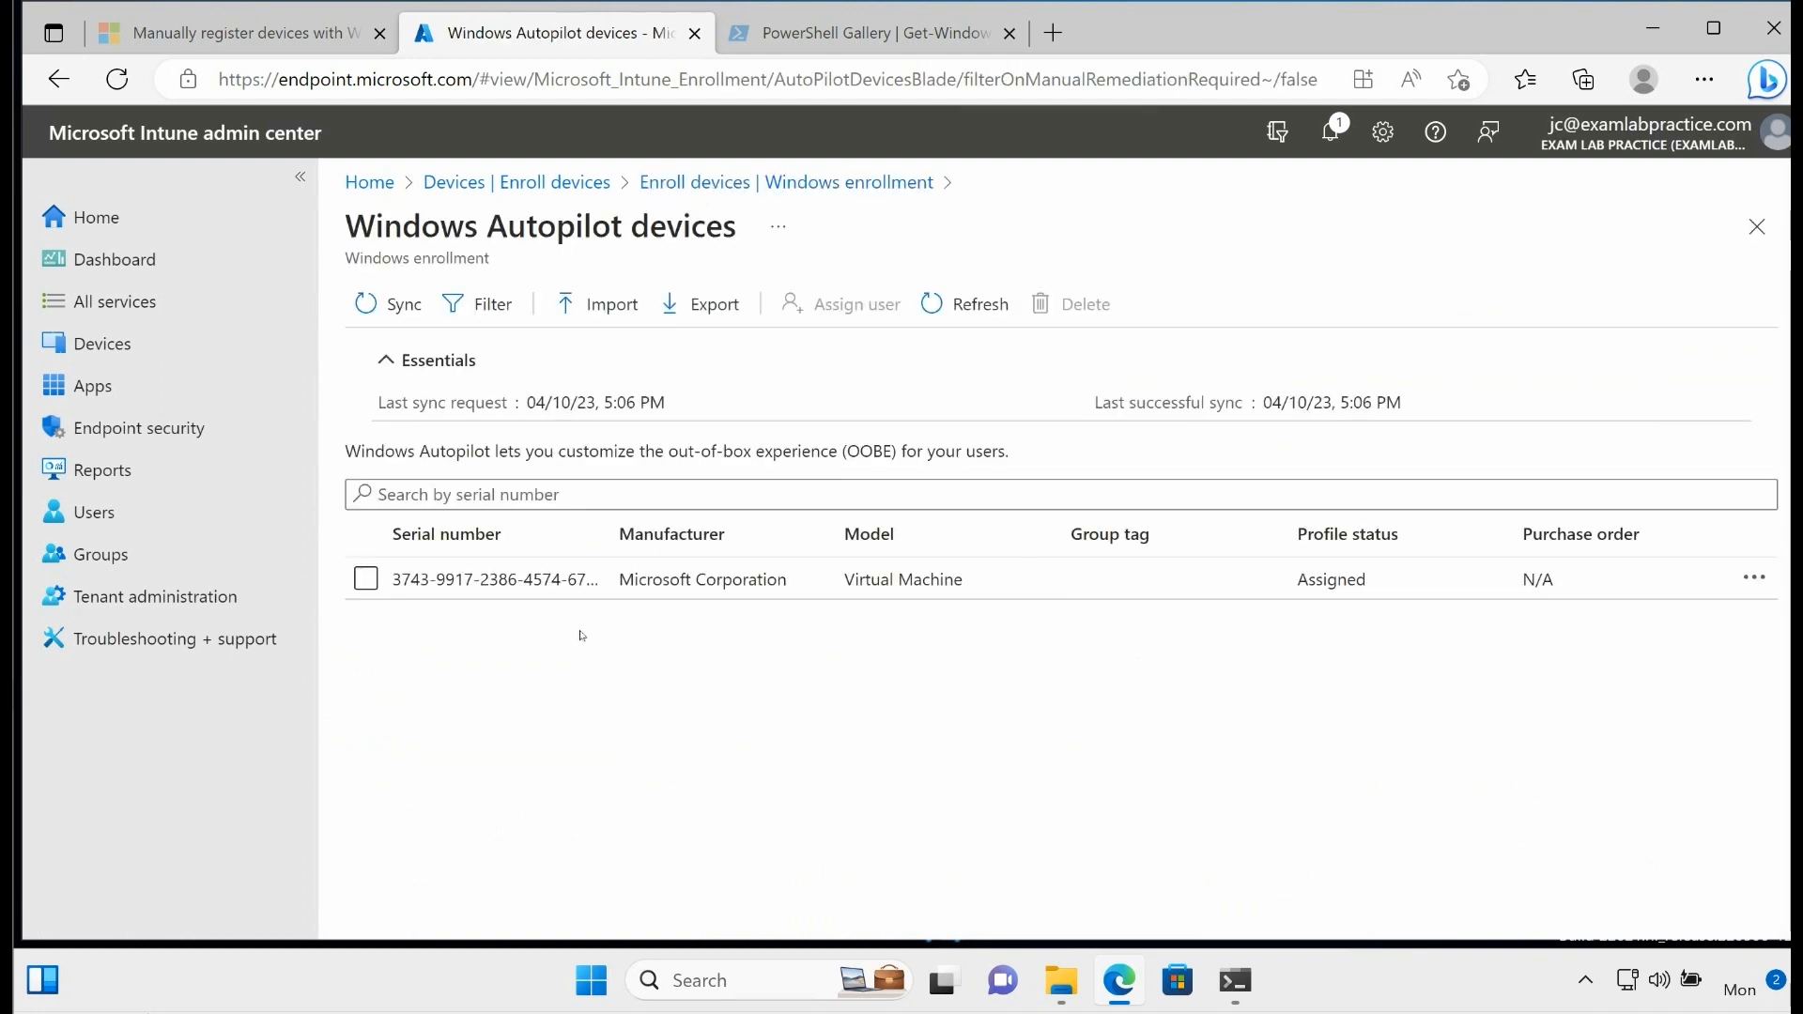
{"action": "mouse_move", "coordinate": [413, 654]}
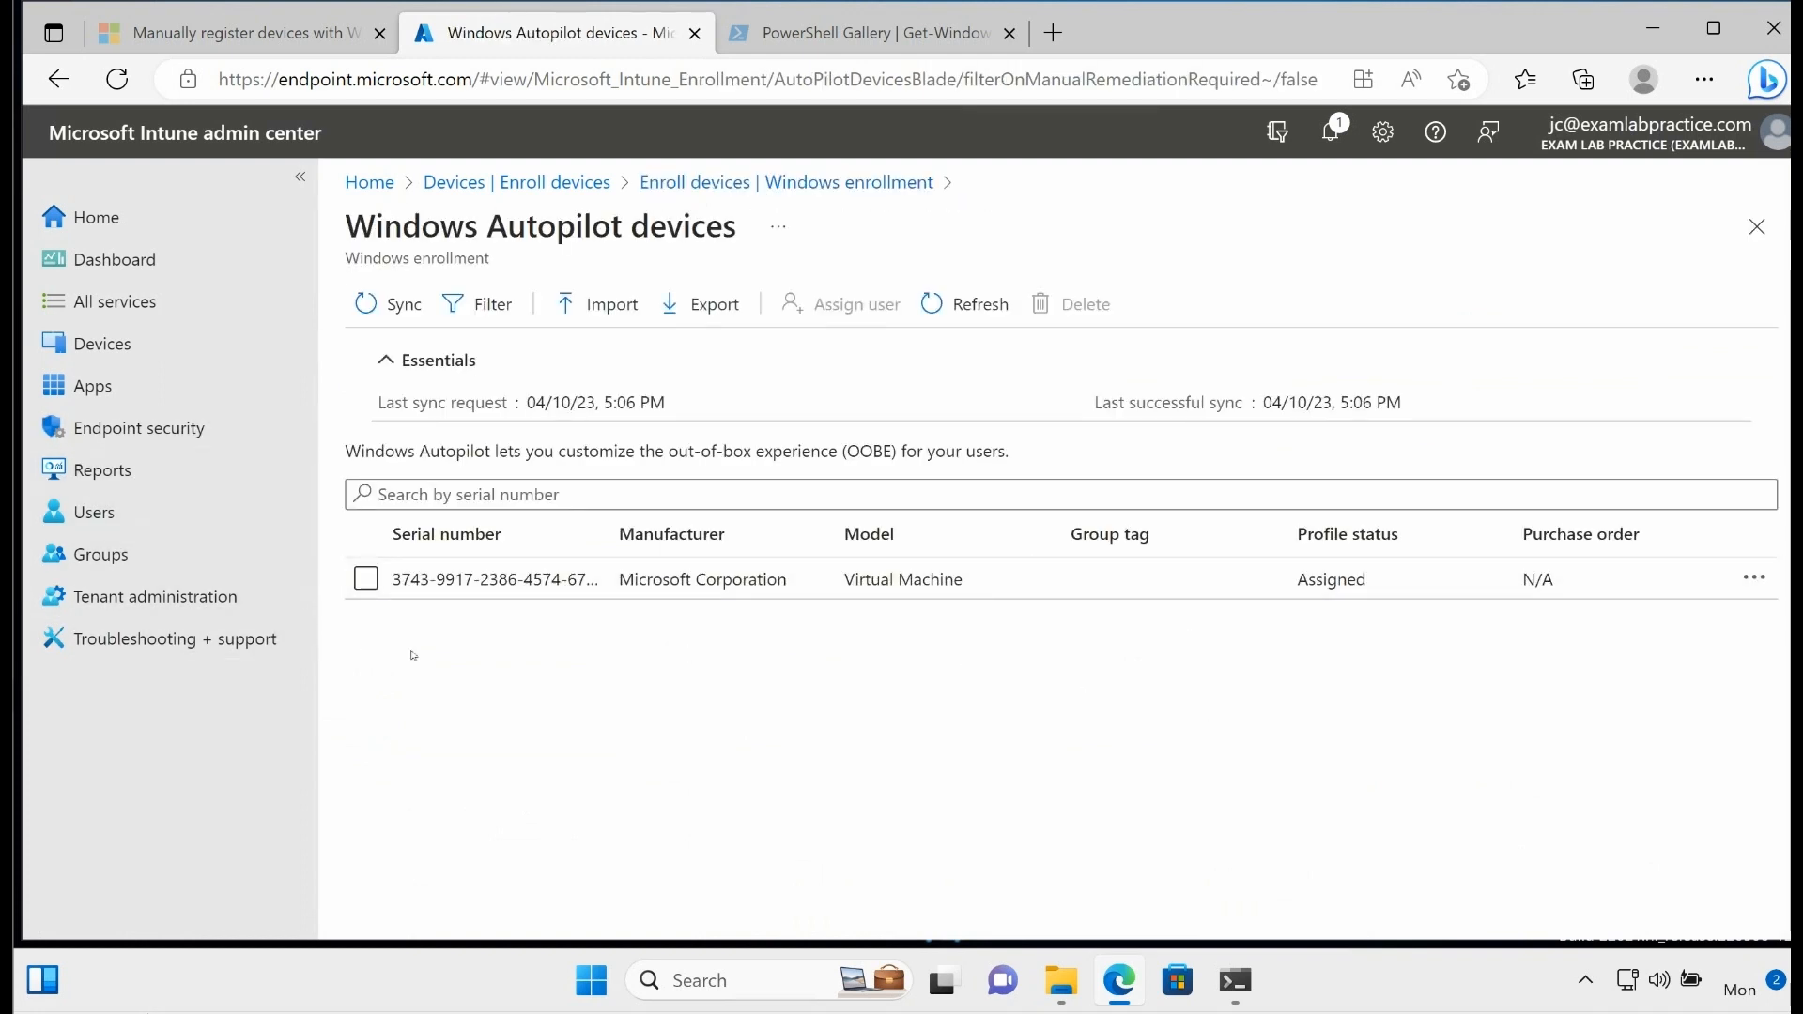
{"action": "mouse_move", "coordinate": [120, 349]}
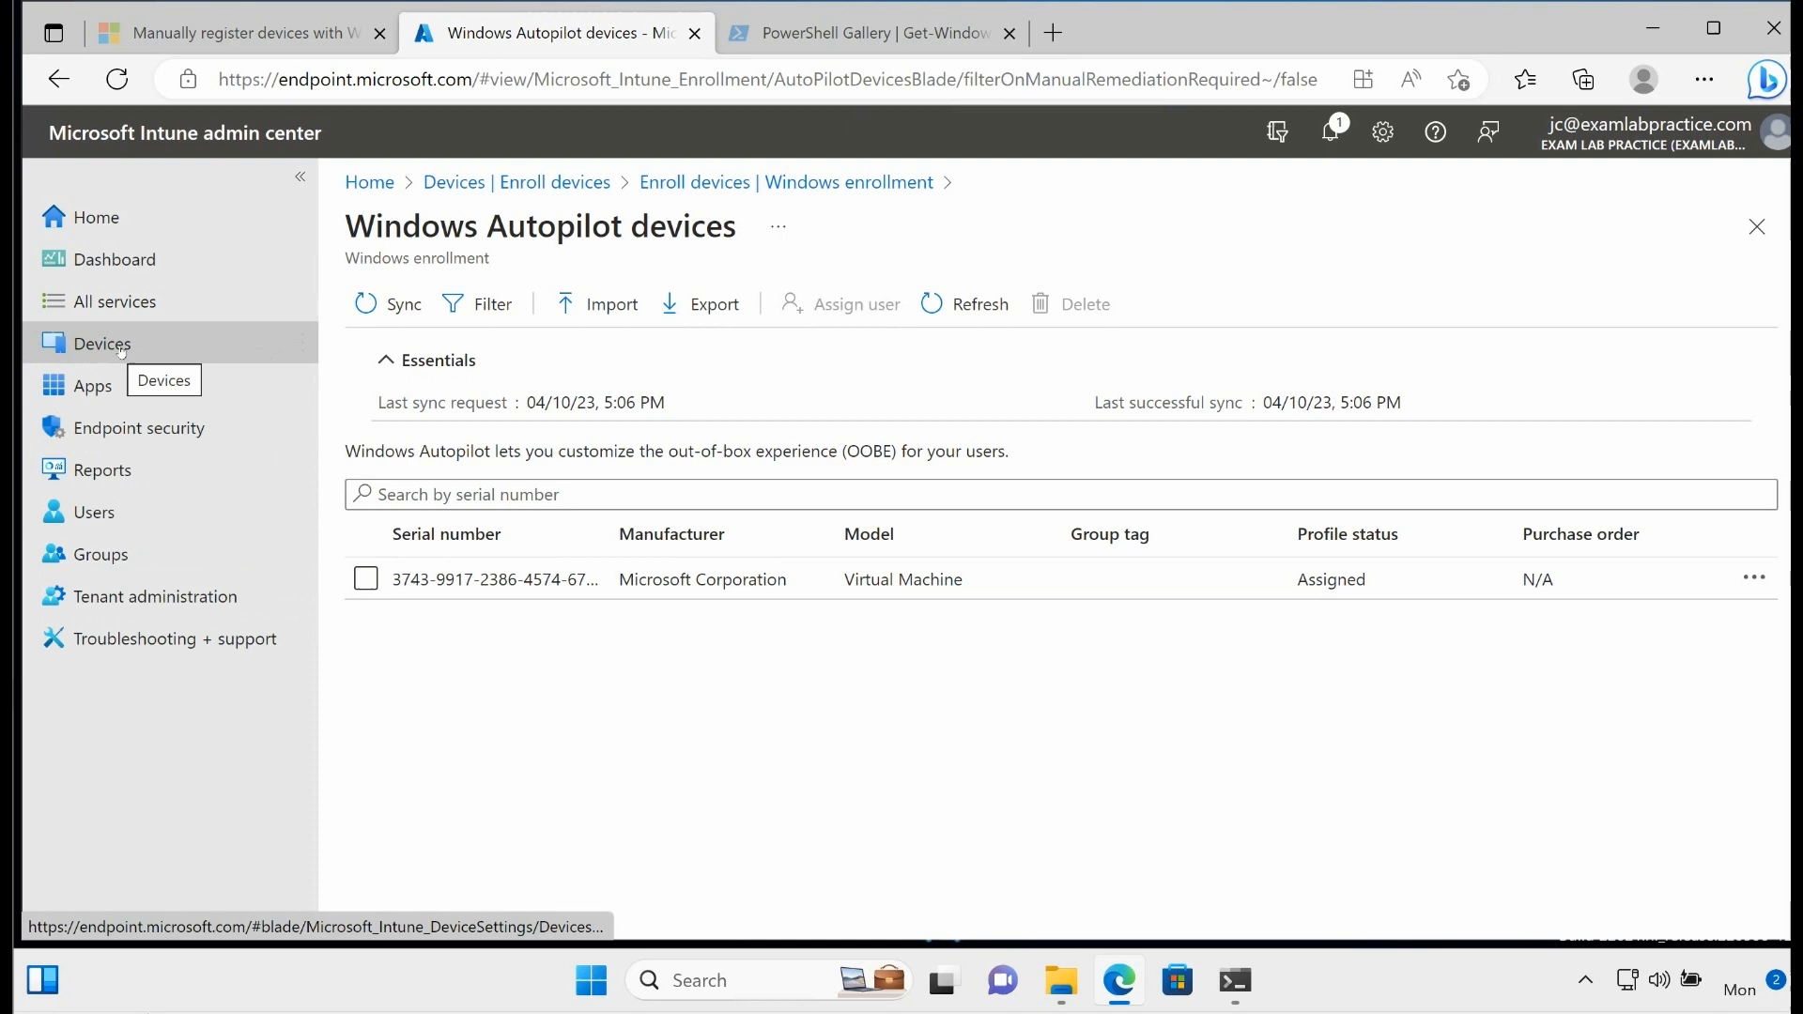
{"action": "left_click", "coordinate": [102, 343]}
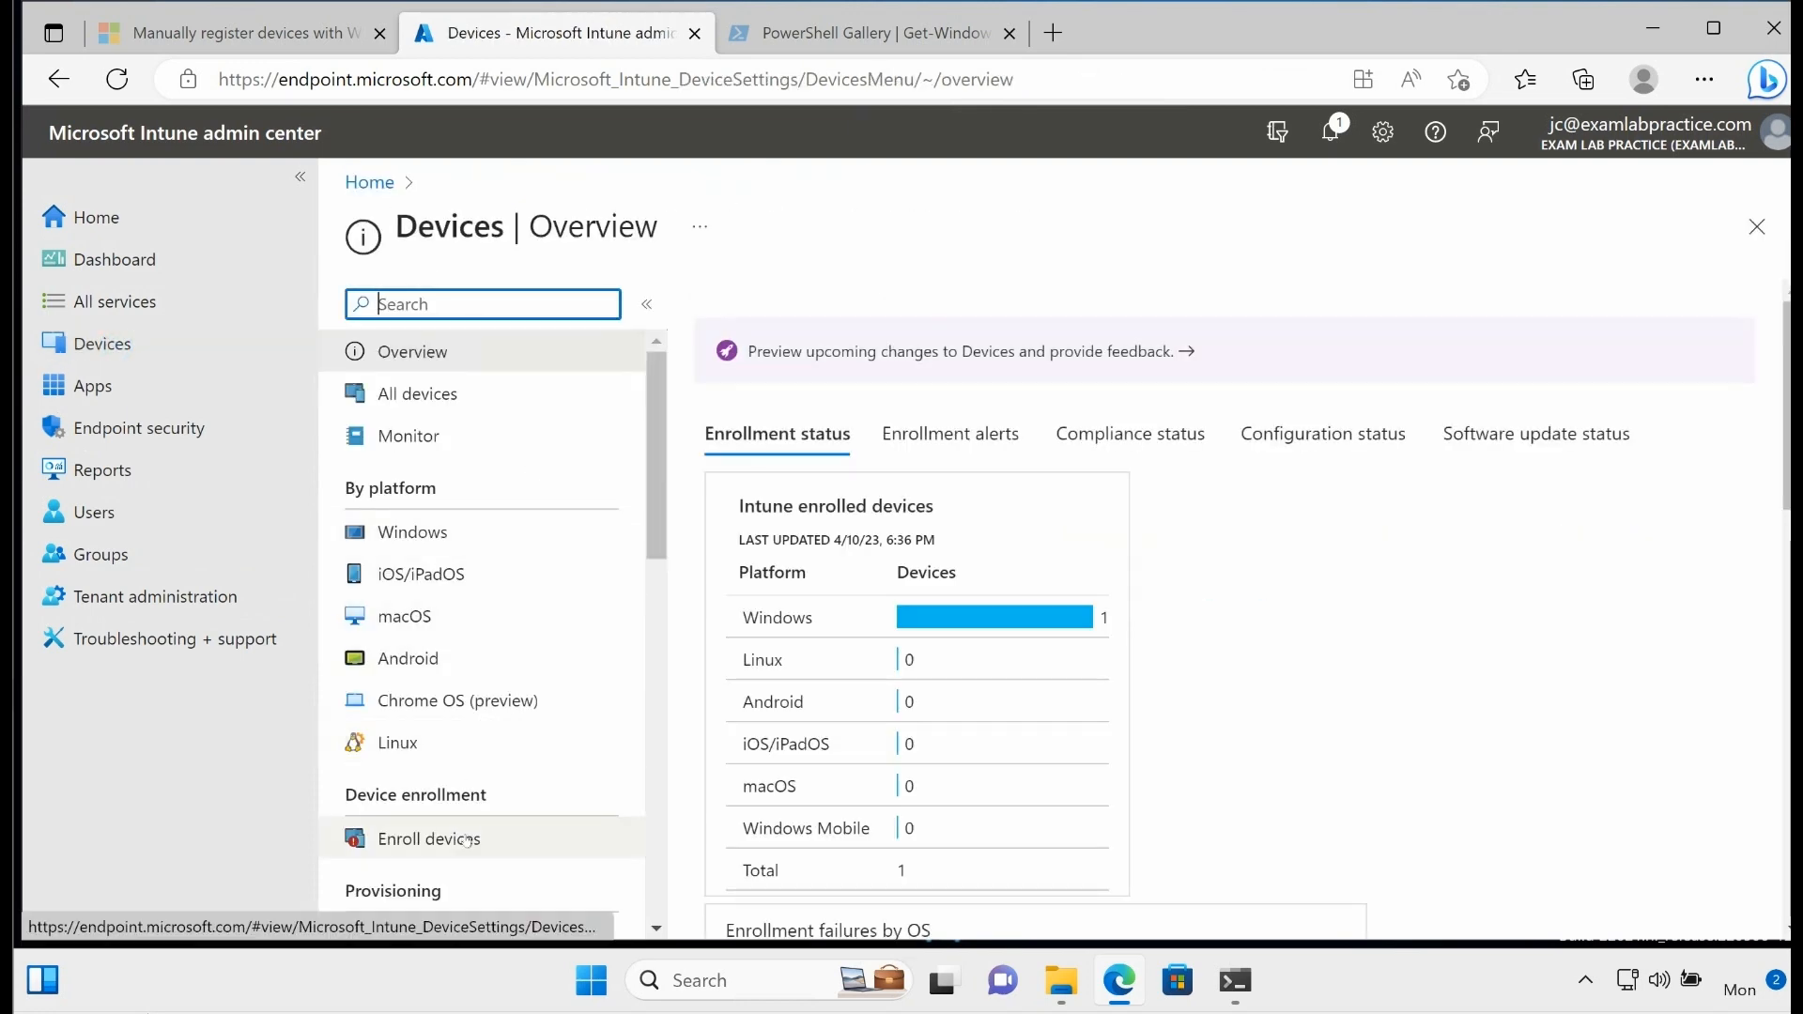
View the Windows Autopilot deployment profiles, where Autopilot Demo shows as Azure AD joined and assigned.
{"action": "left_click", "coordinate": [428, 838]}
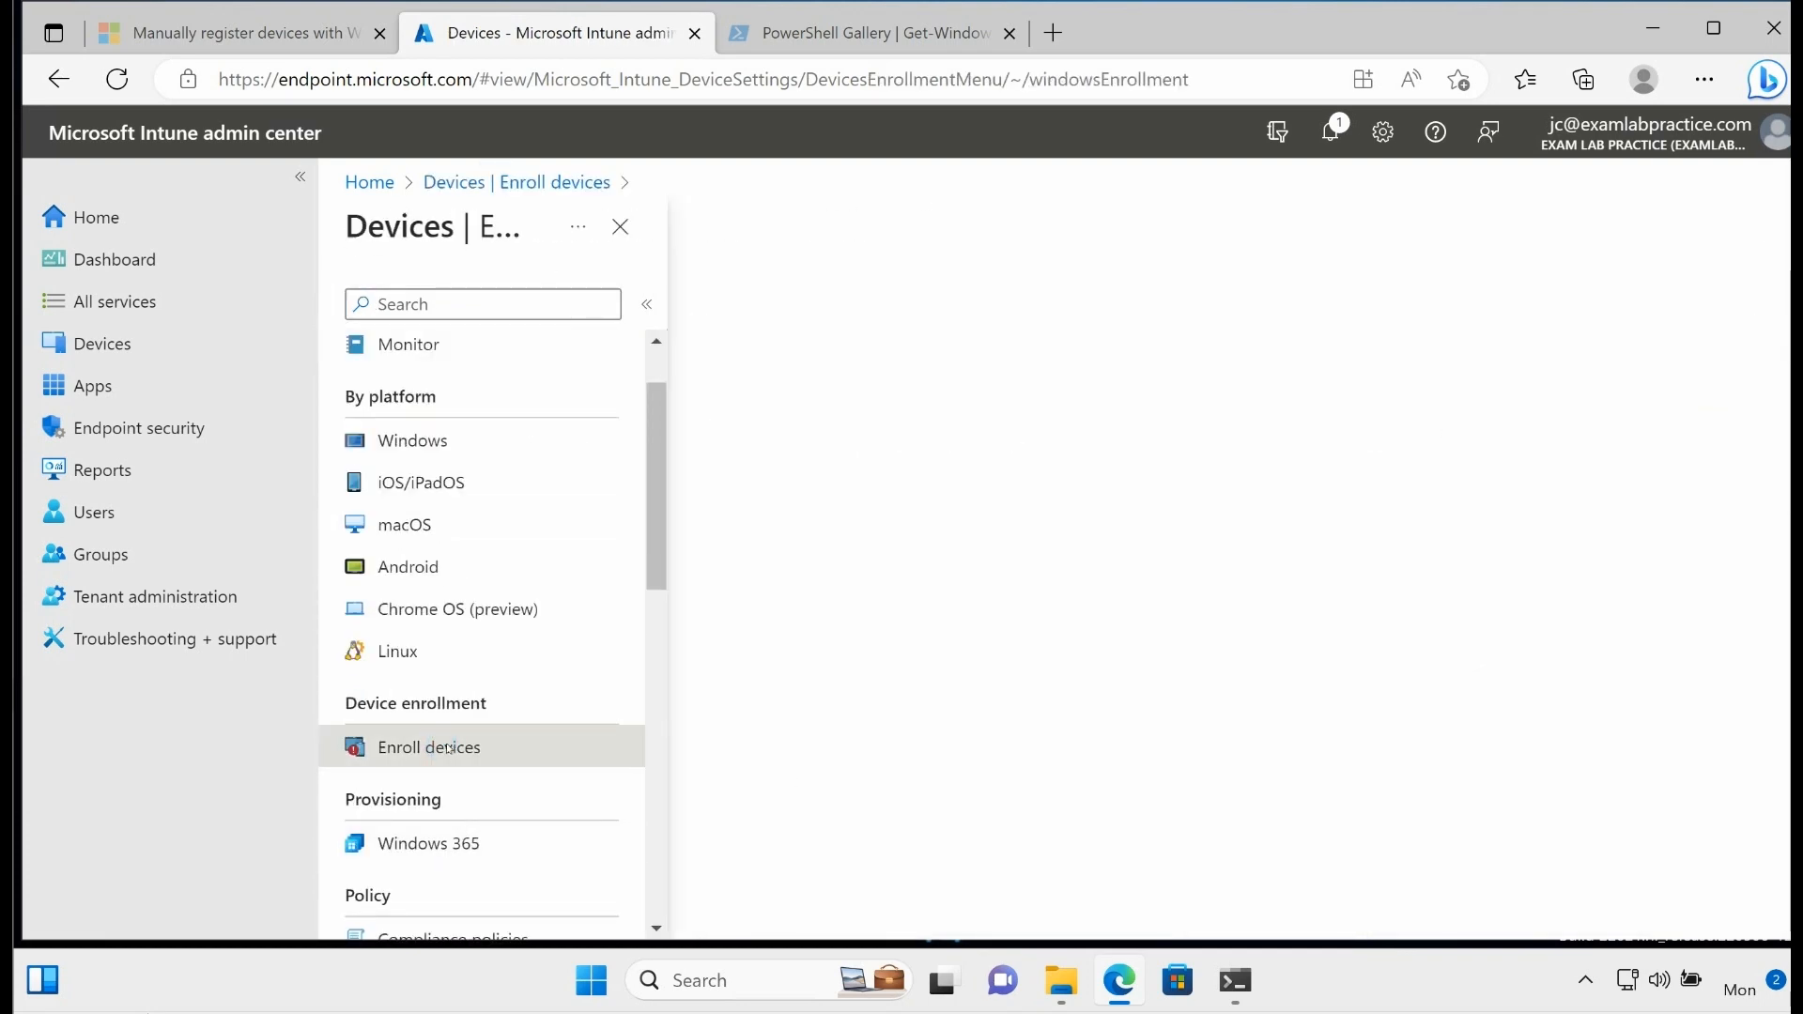
{"action": "left_click", "coordinate": [428, 747]}
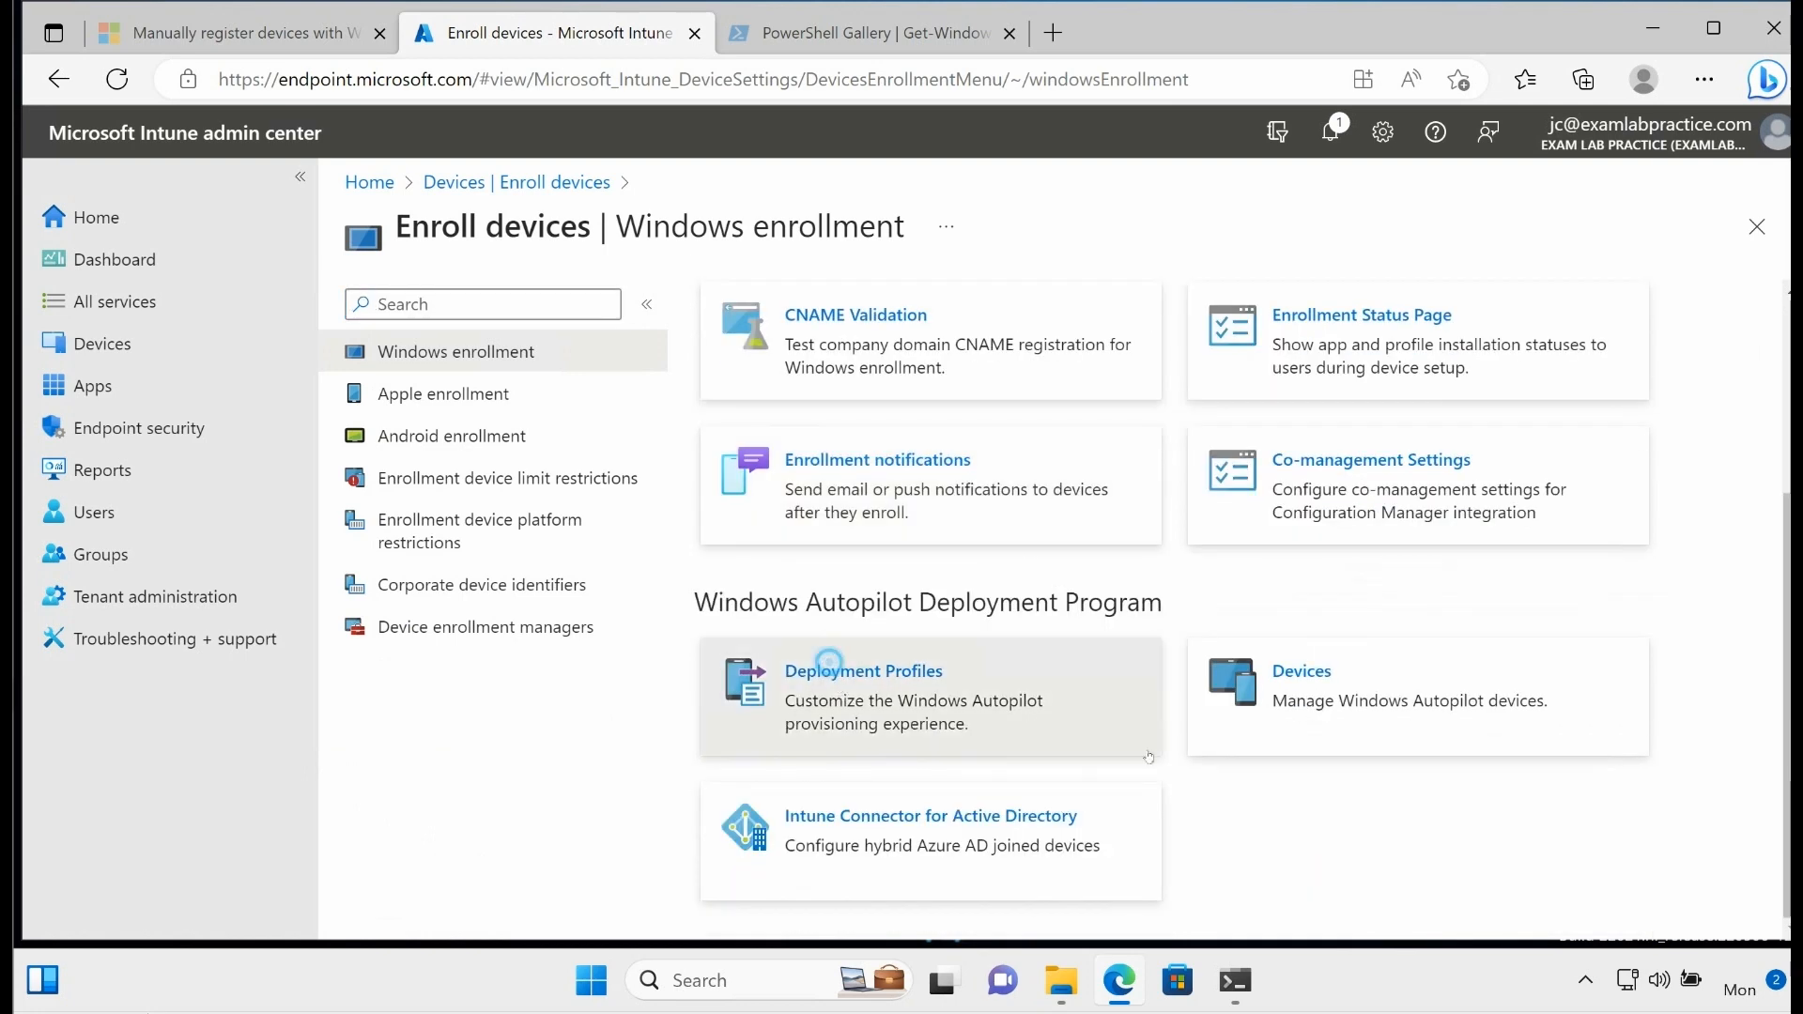
{"action": "left_click", "coordinate": [864, 671]}
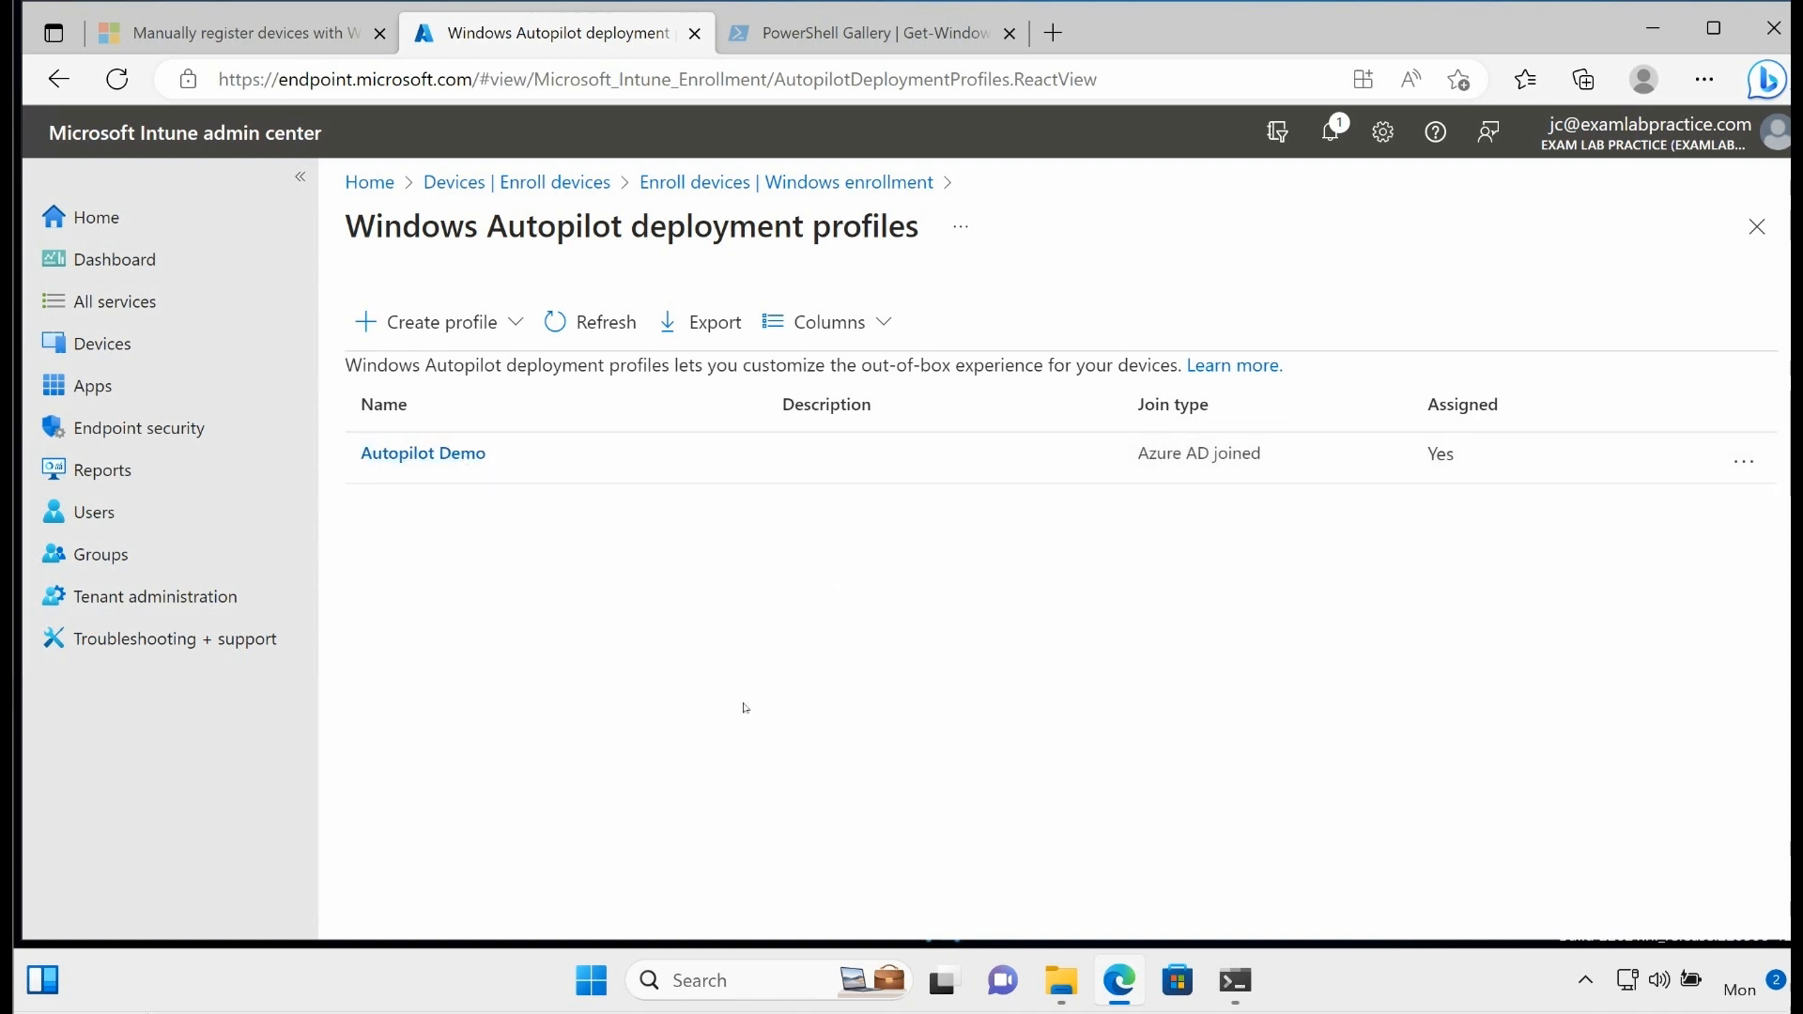
{"action": "left_click", "coordinate": [1060, 980]}
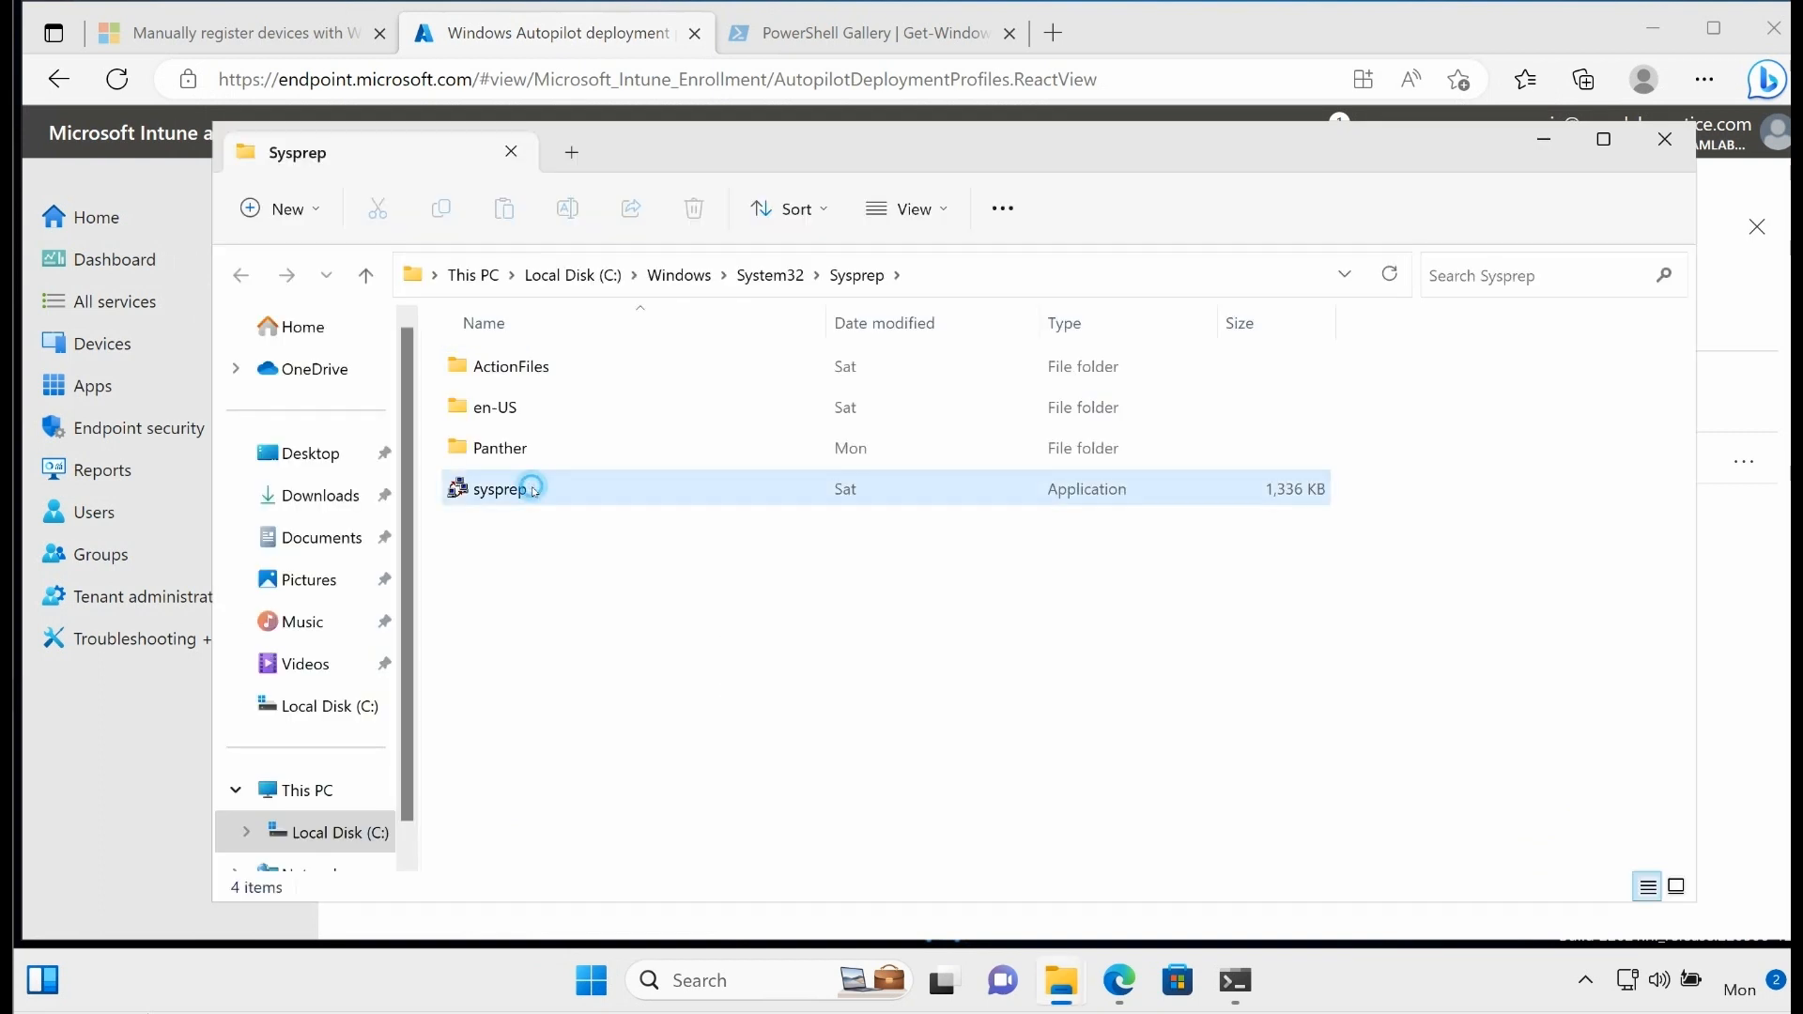
Run sysprep.exe with Enter System OOBE and Reboot so the machine resets and restarts.
{"action": "double_click", "coordinate": [500, 488]}
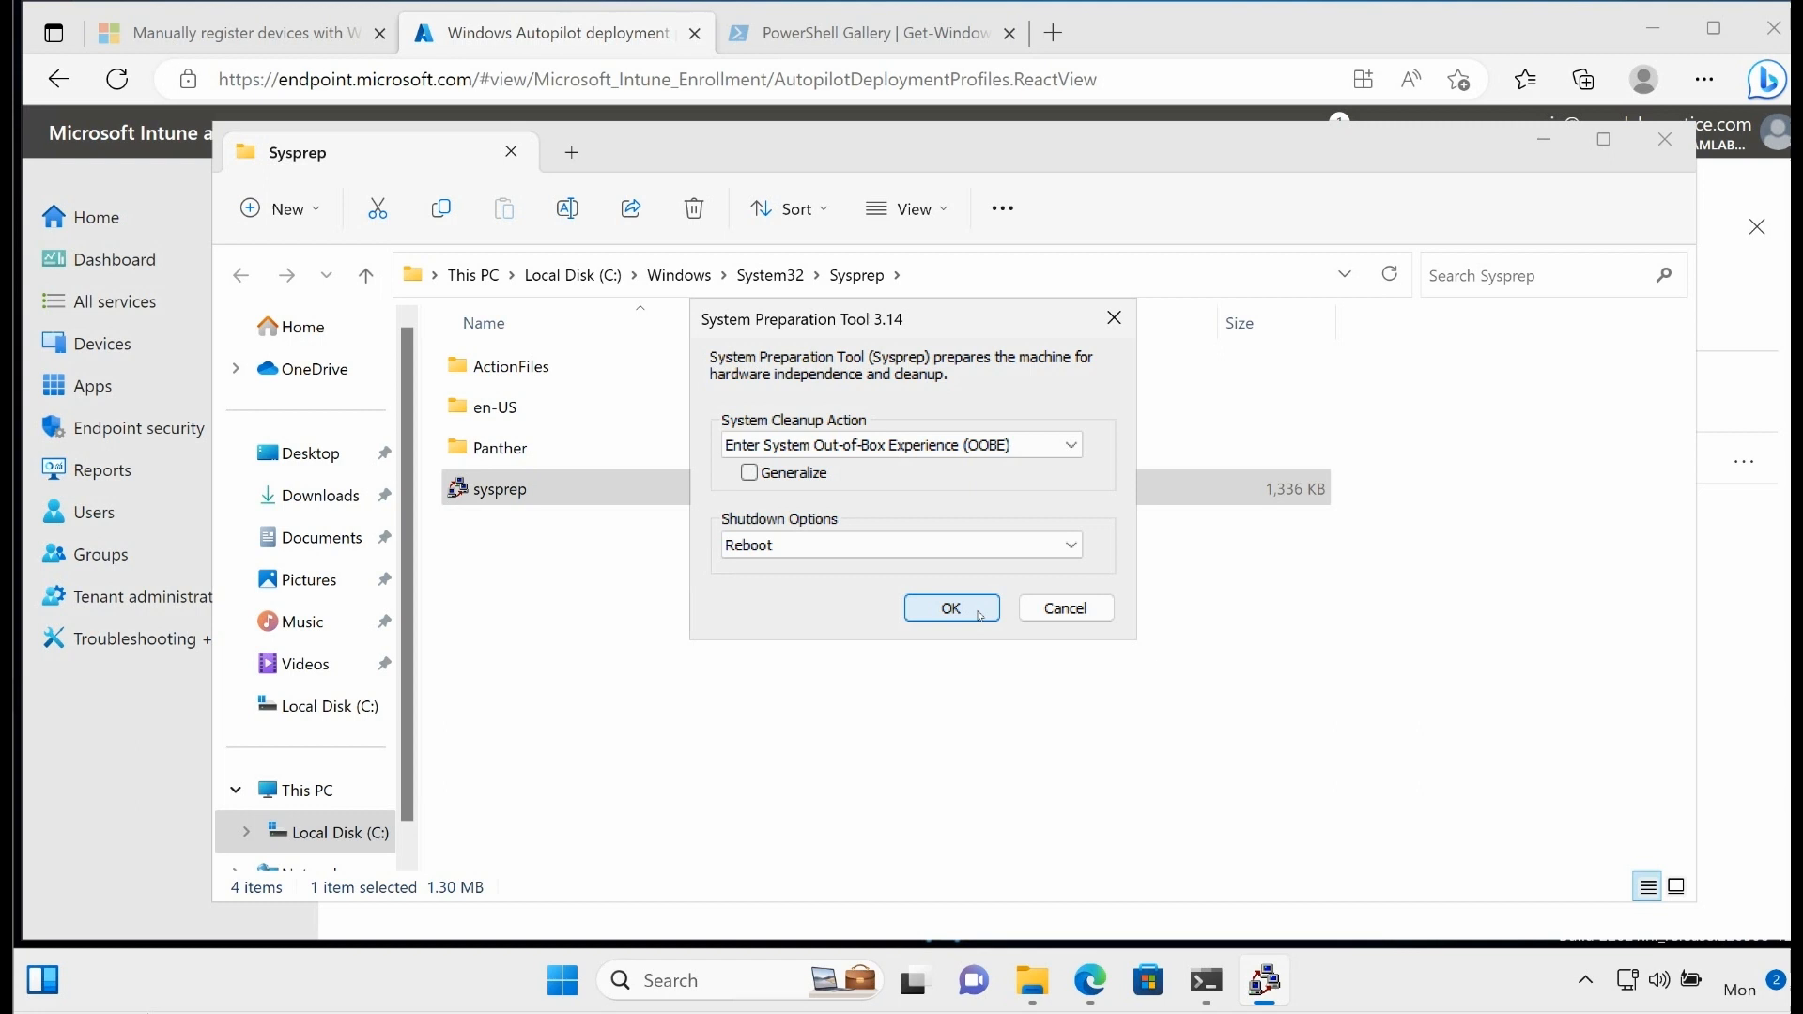
{"action": "left_click", "coordinate": [951, 609]}
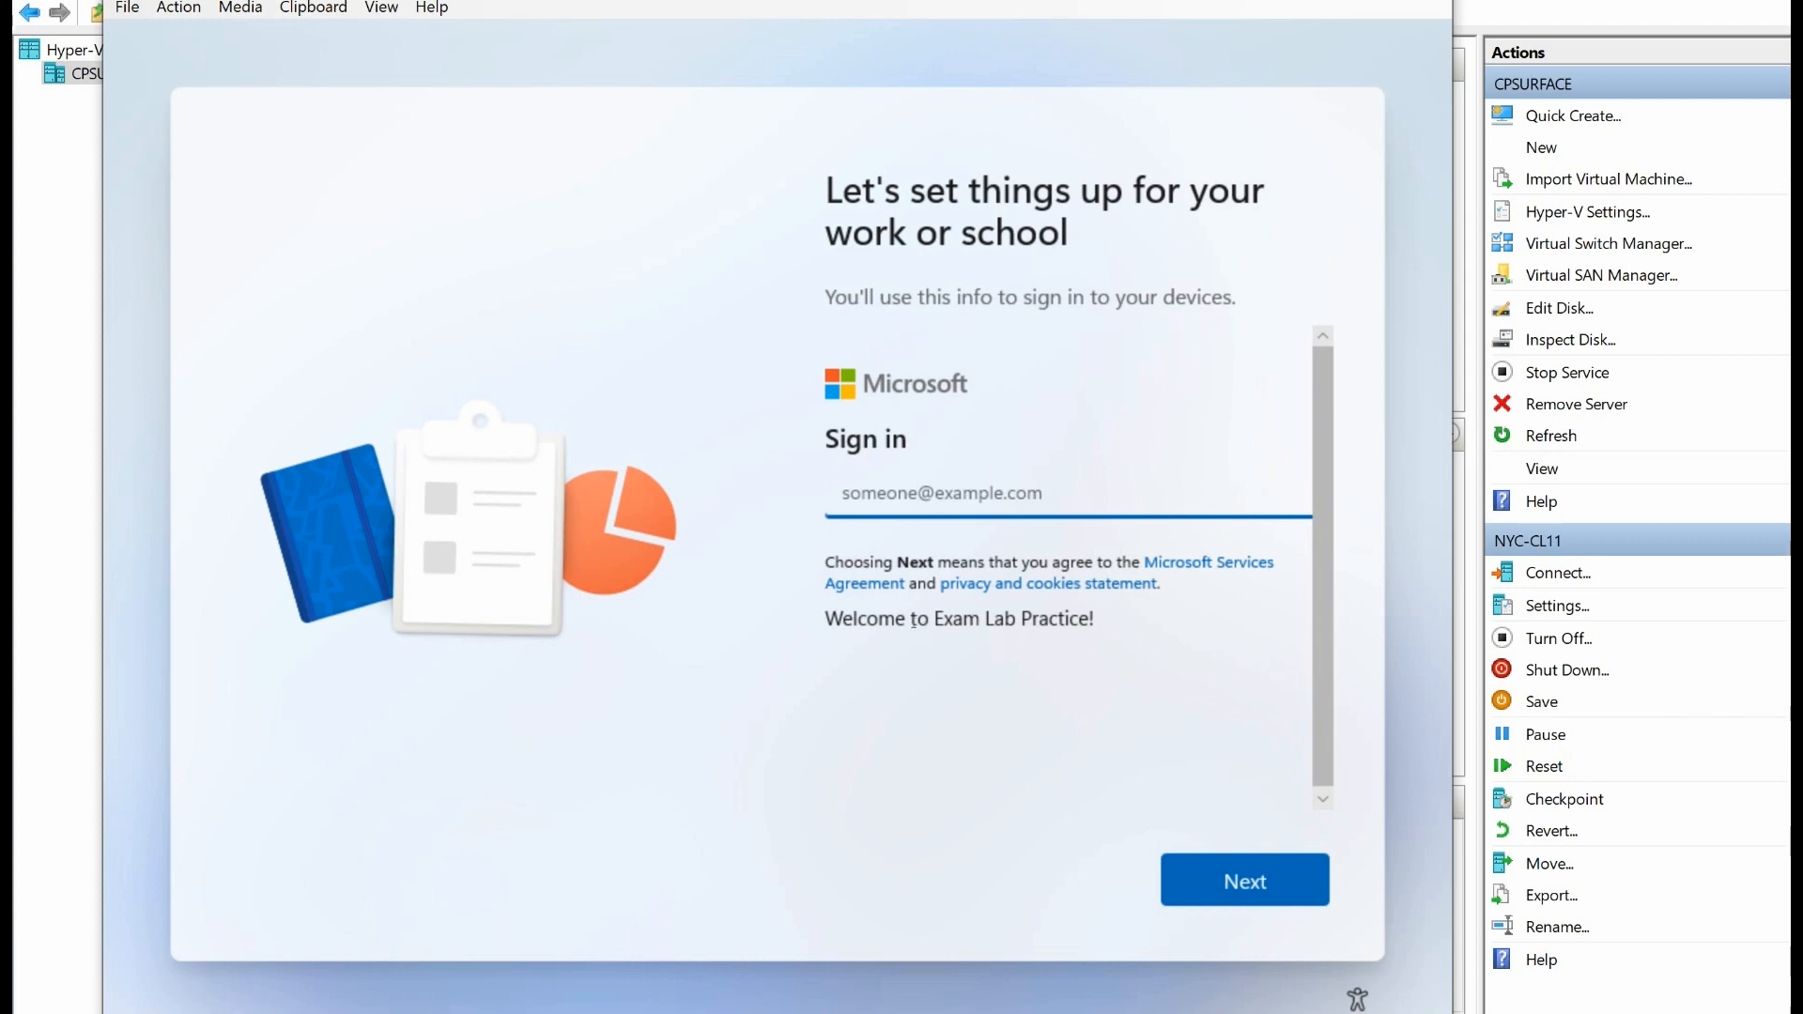
{"action": "mouse_move", "coordinate": [979, 654]}
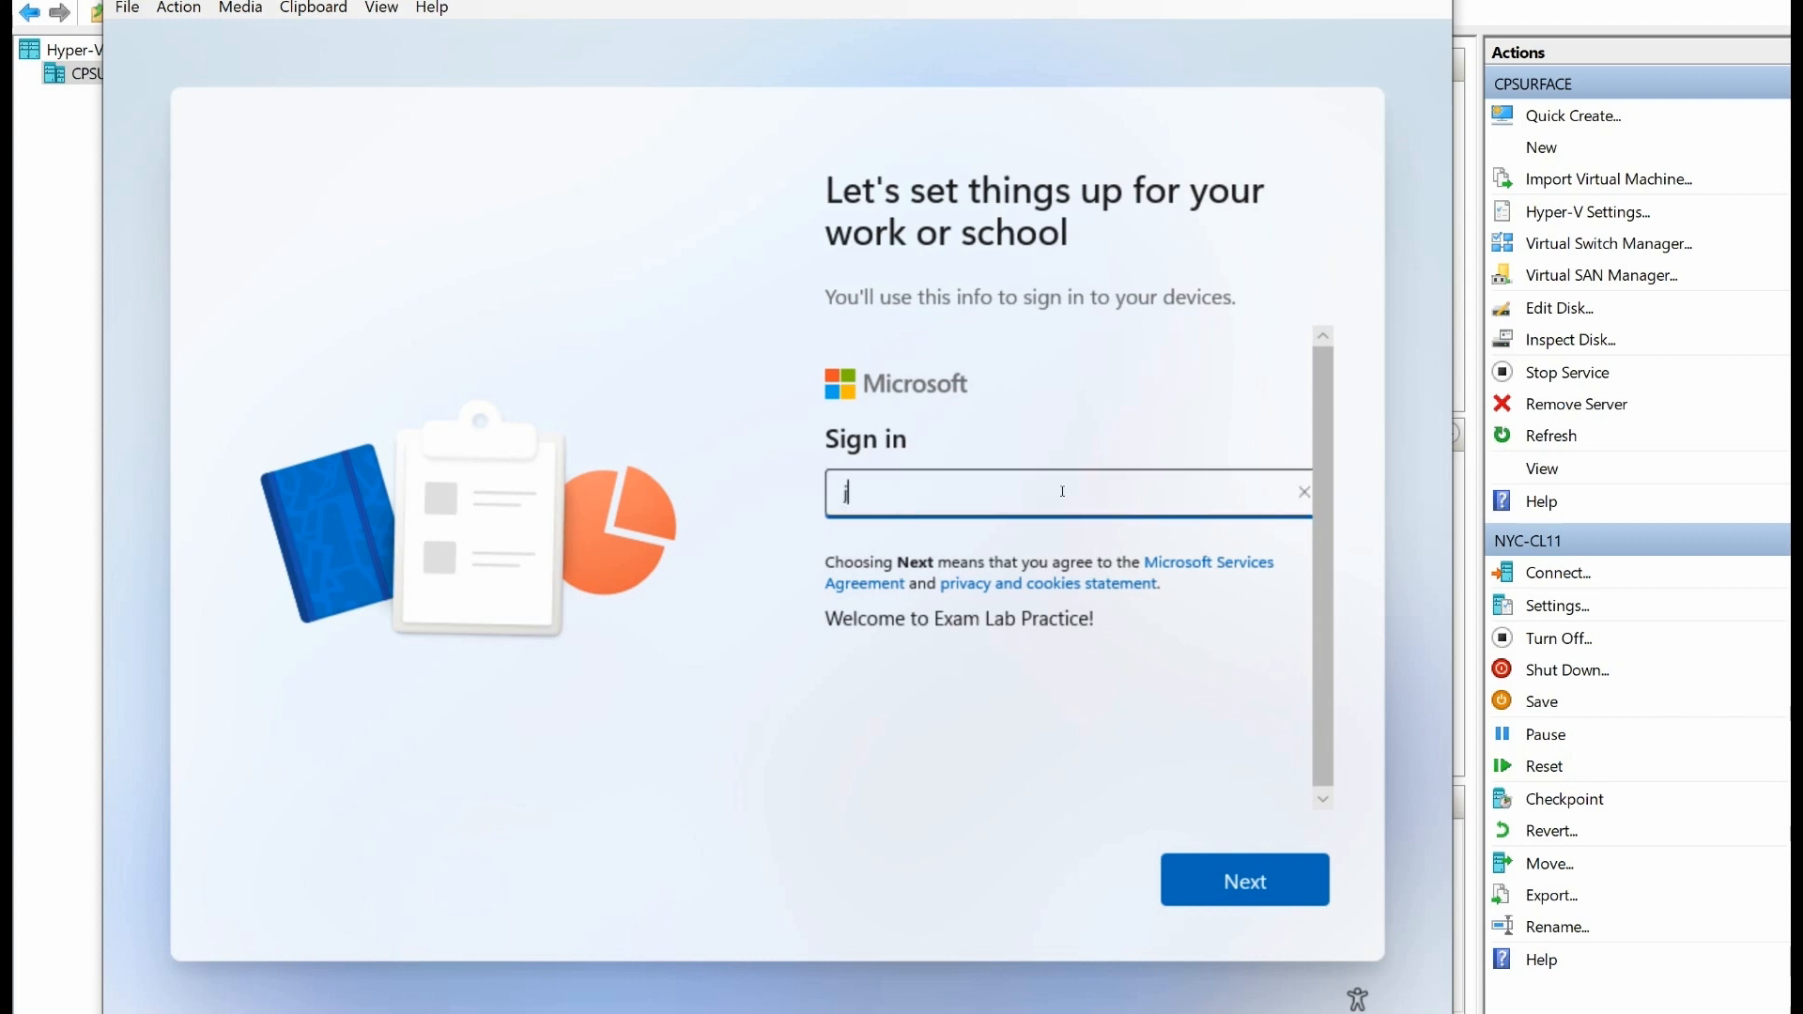
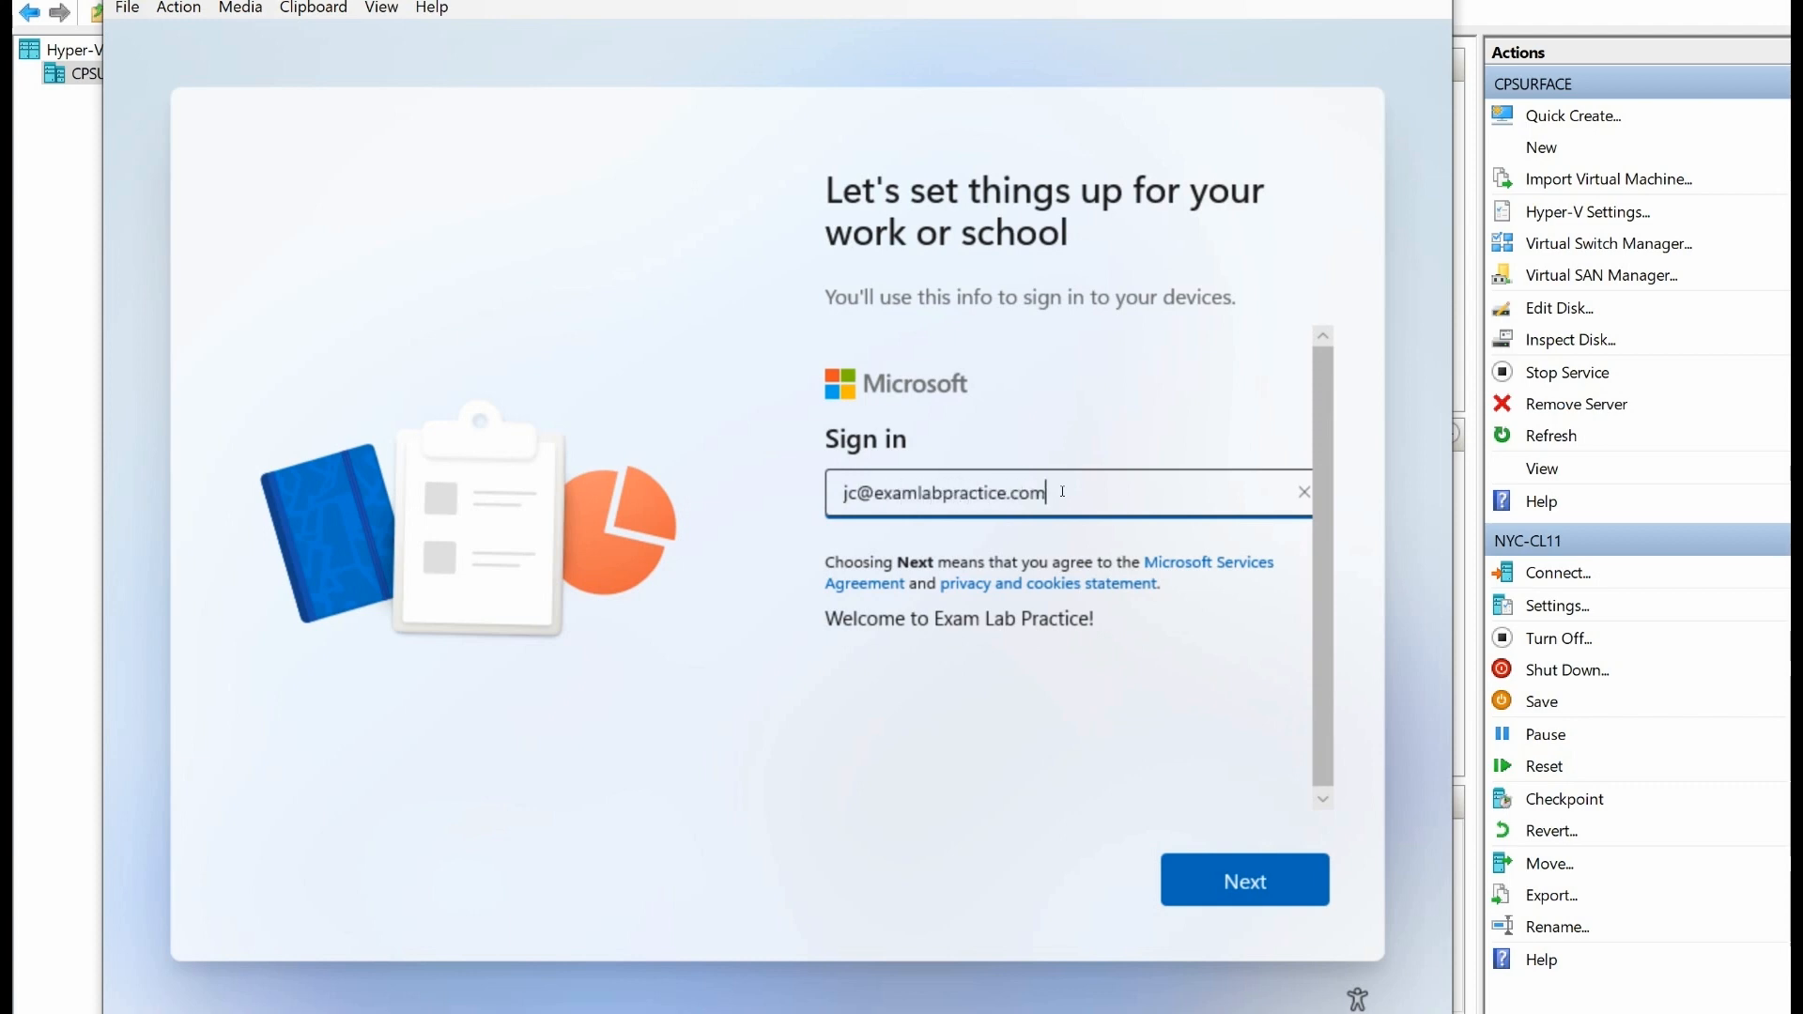
{"action": "left_click", "coordinate": [1244, 879]}
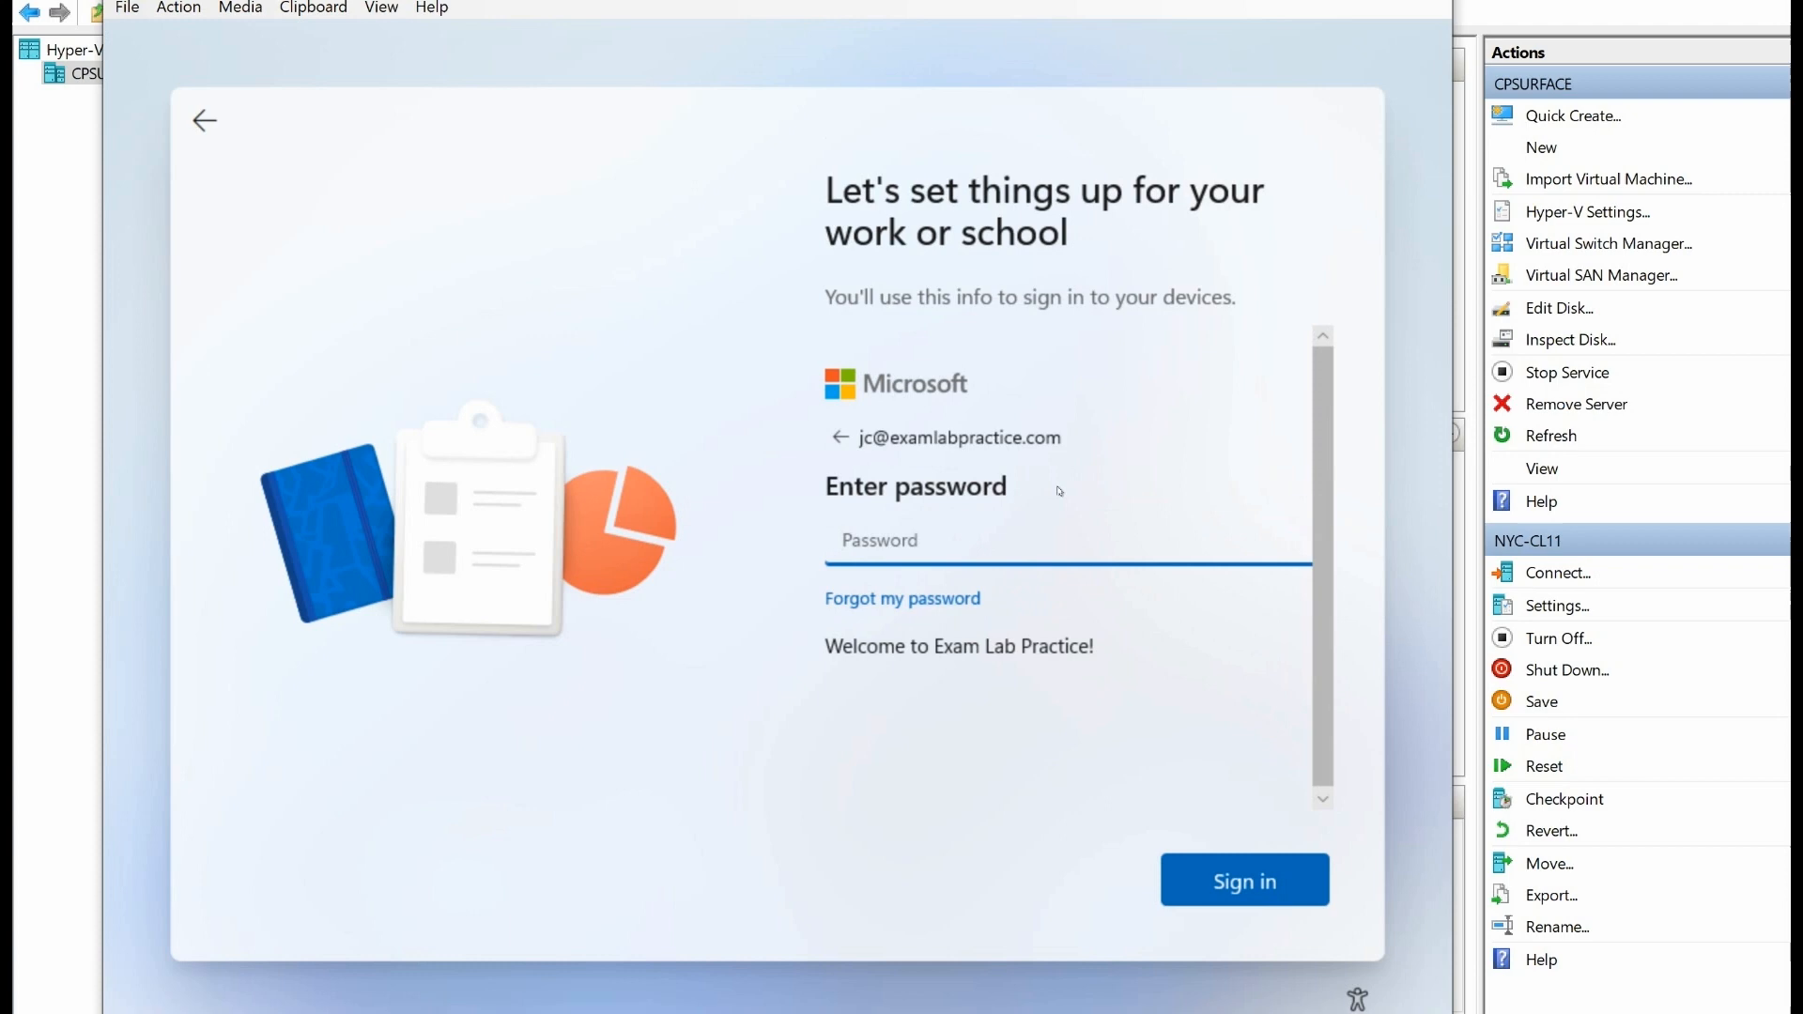
{"action": "type", "text": "password"}
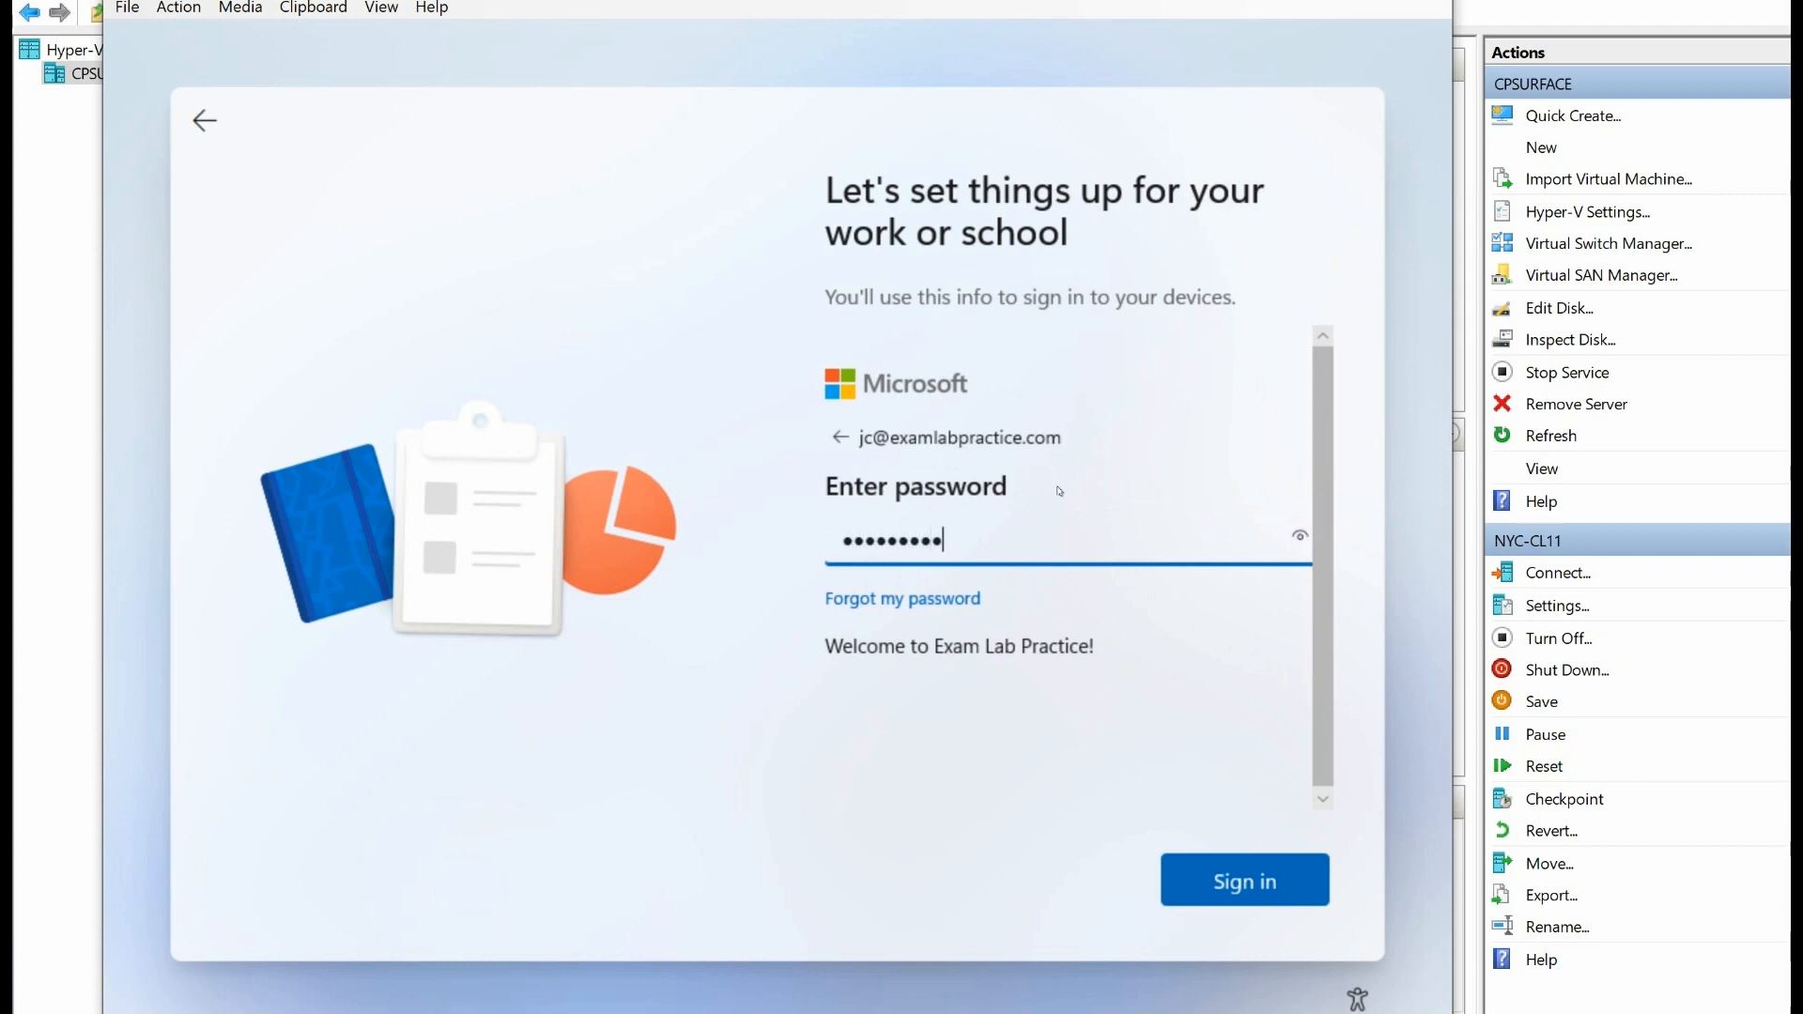
{"action": "left_click", "coordinate": [1243, 879]}
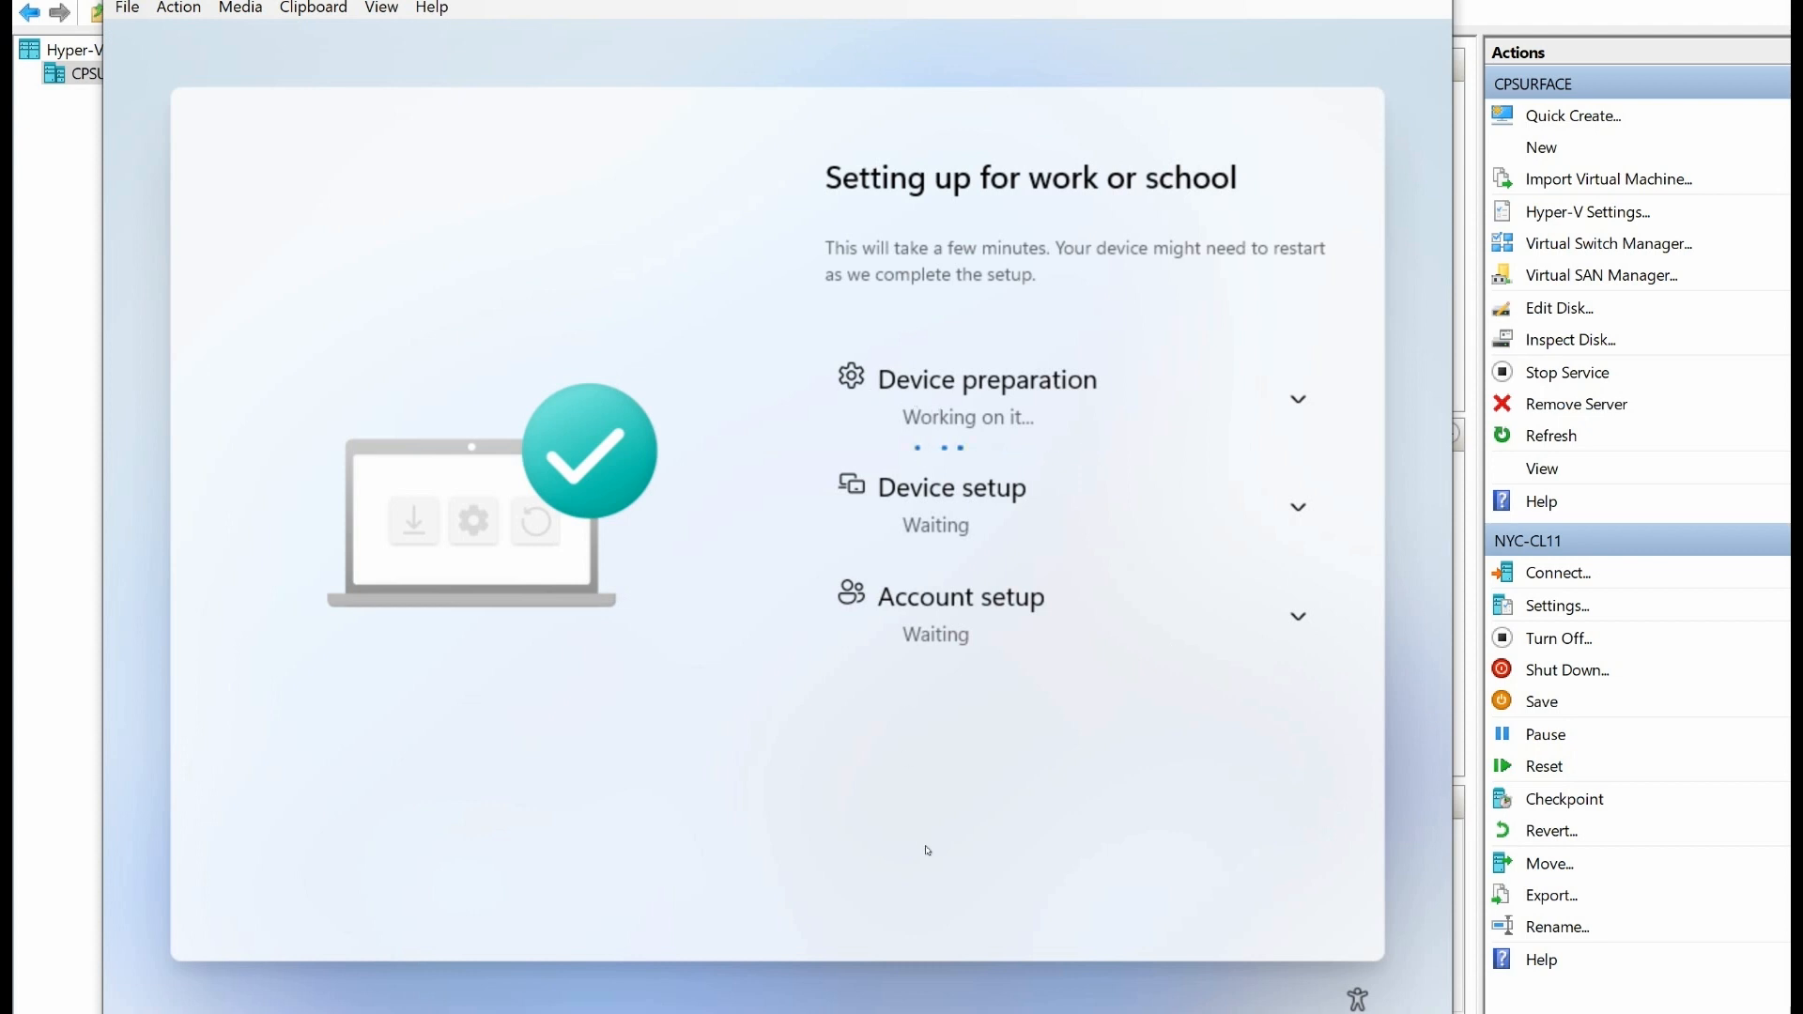
{"action": "mouse_move", "coordinate": [1046, 406]}
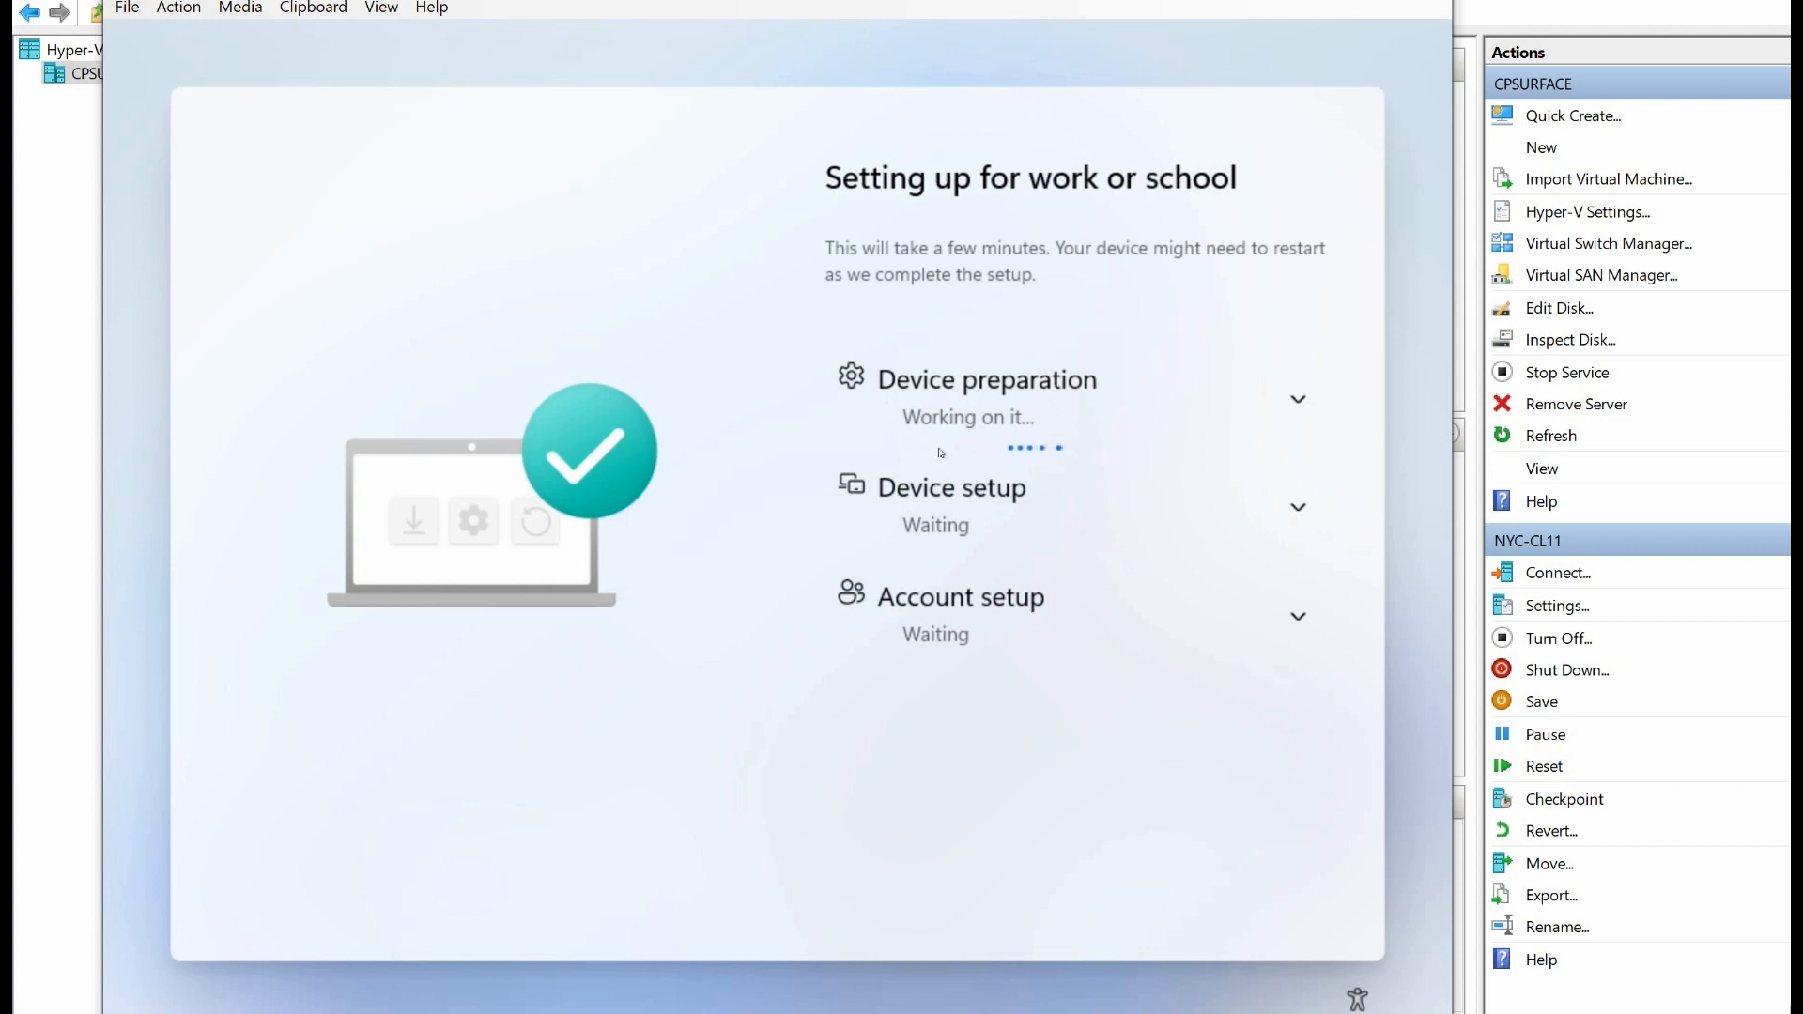
{"action": "mouse_move", "coordinate": [939, 428]}
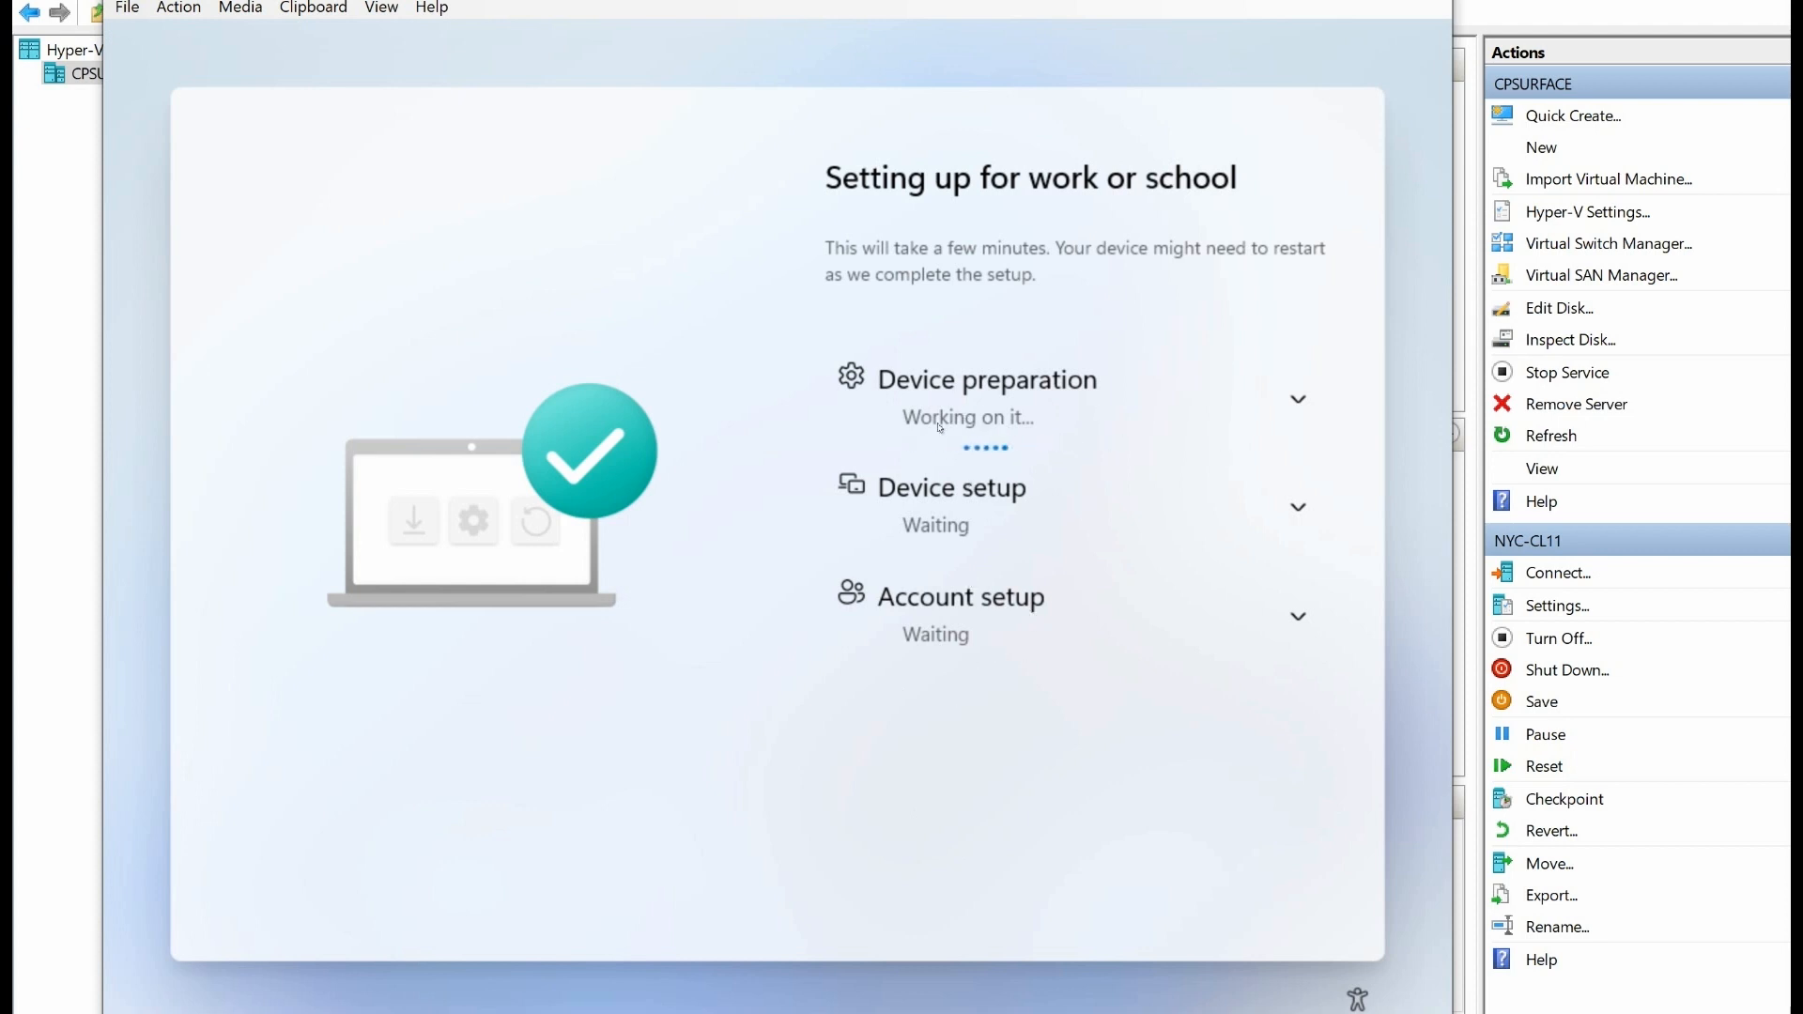
{"action": "mouse_move", "coordinate": [925, 679]}
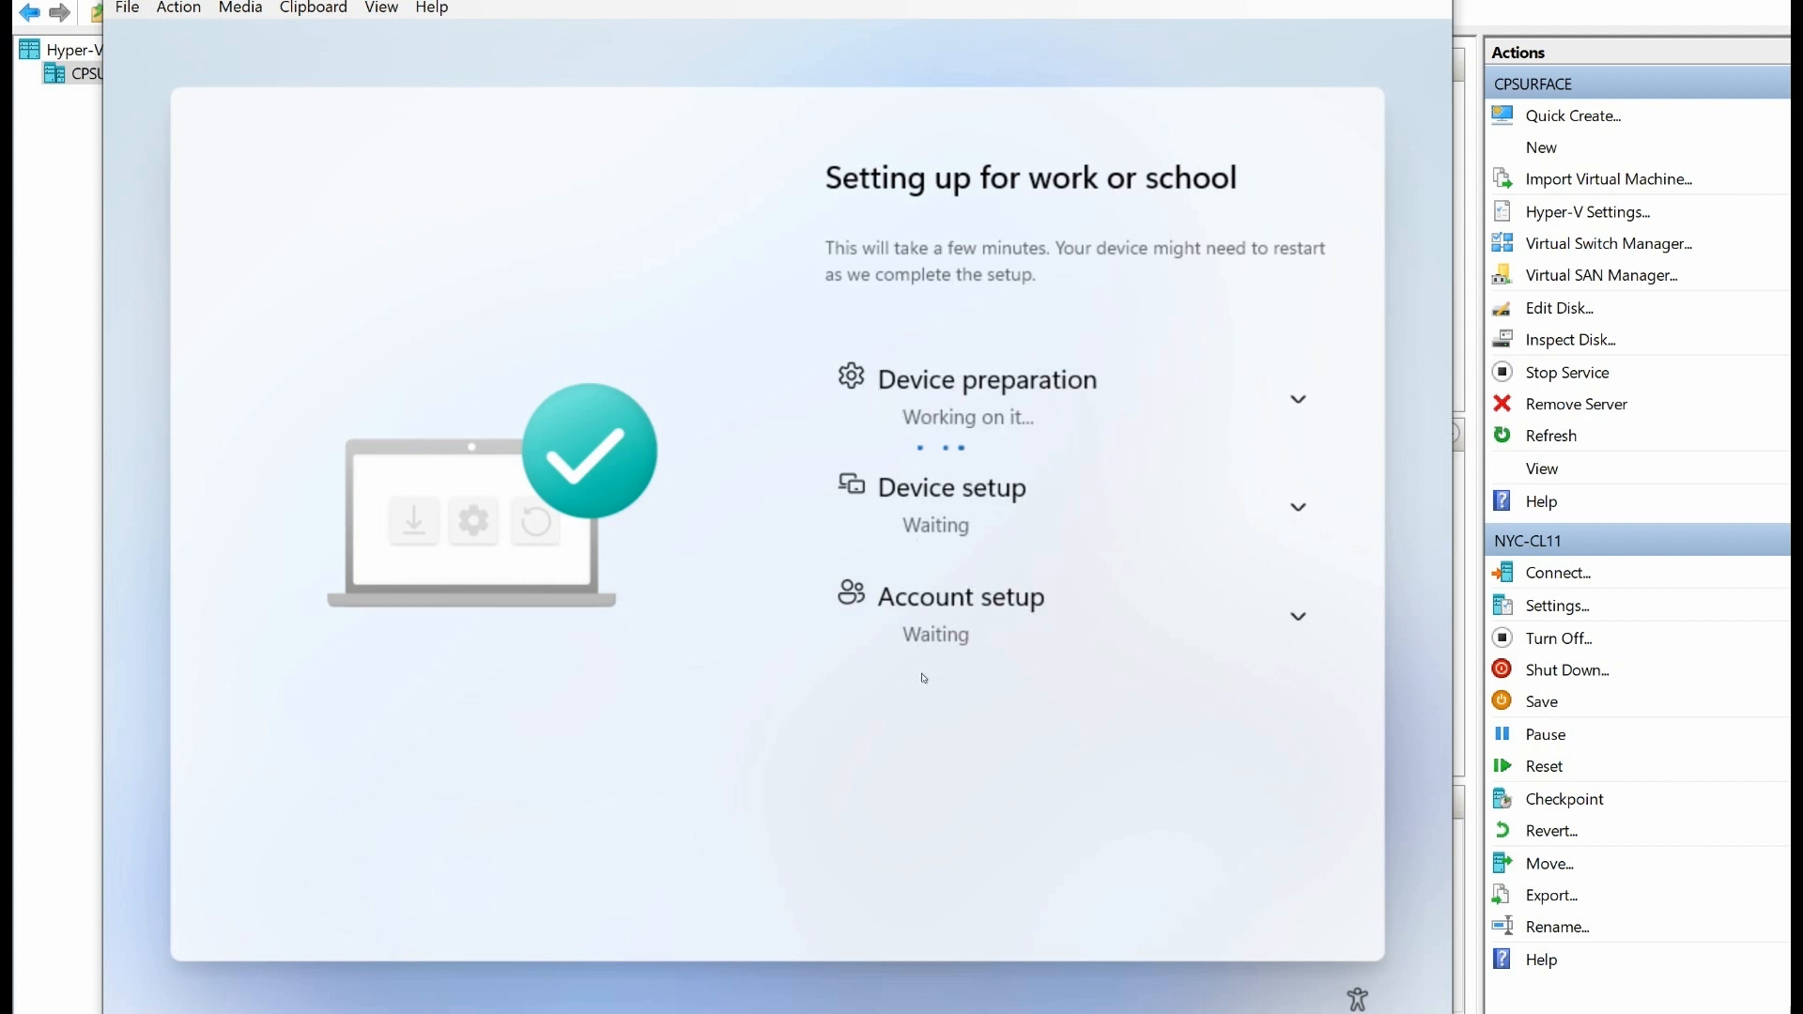
{"action": "mouse_move", "coordinate": [997, 665]}
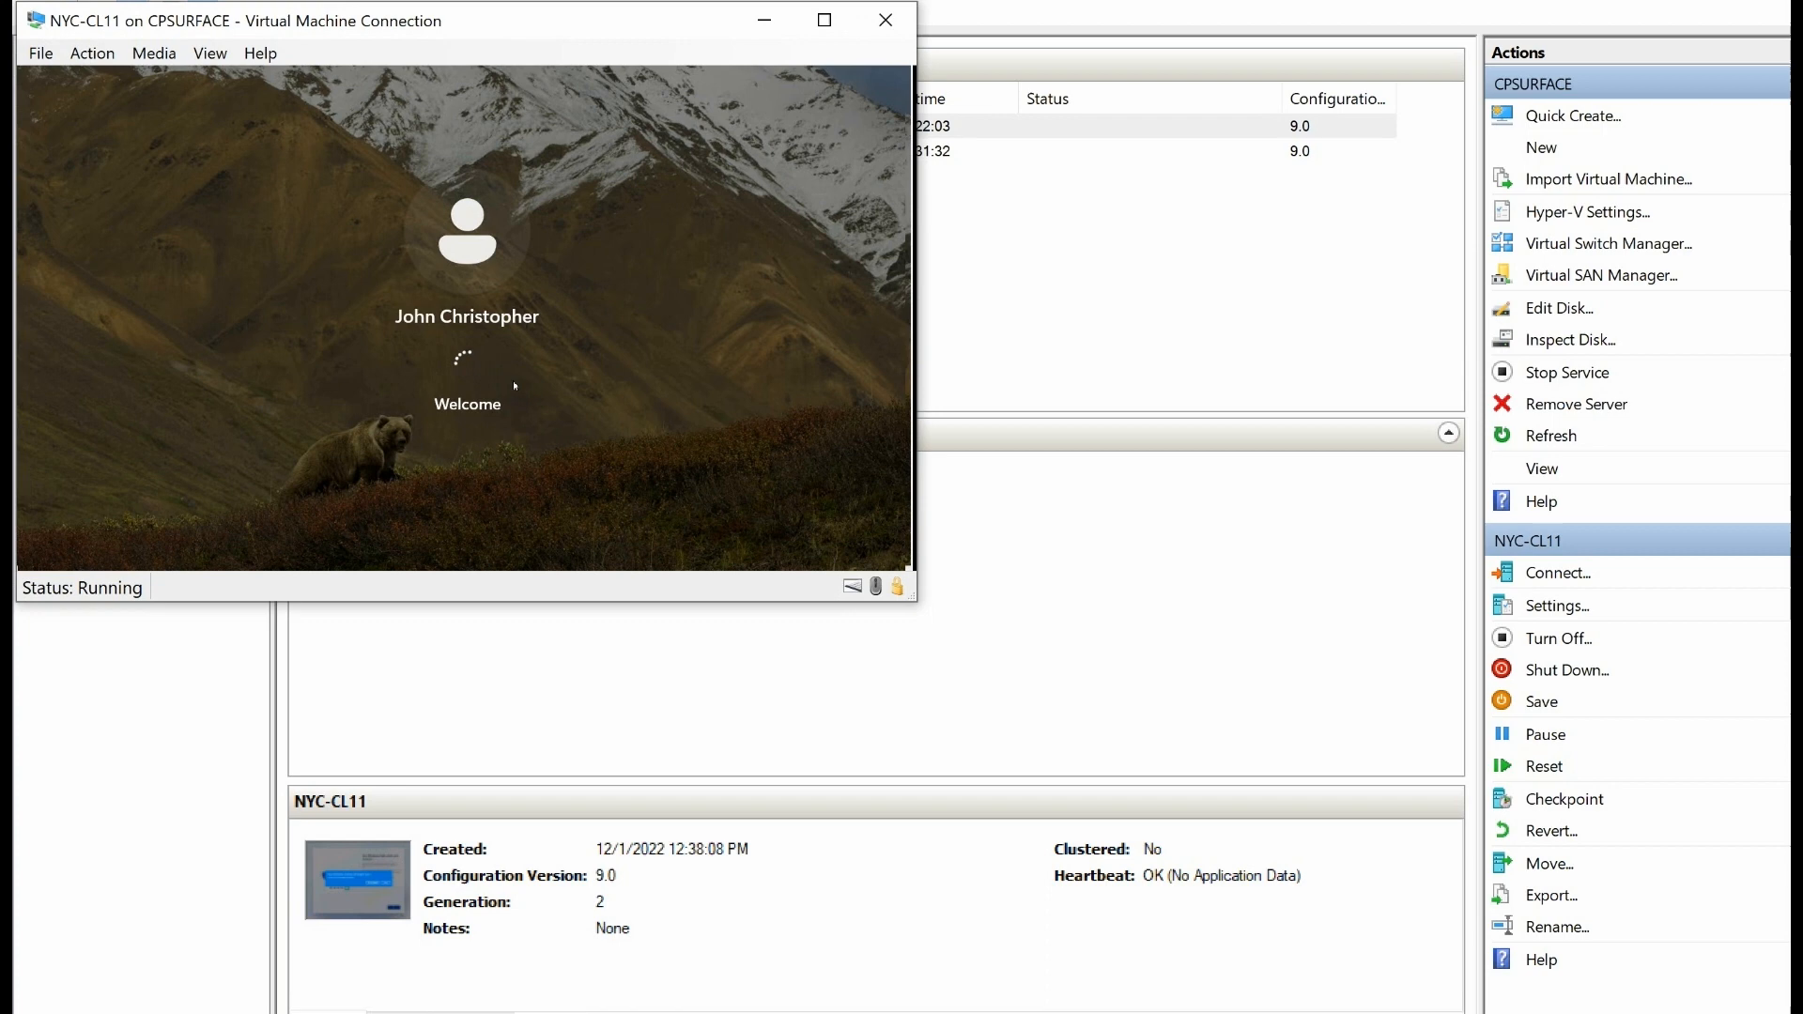
{"action": "mouse_move", "coordinate": [443, 370]}
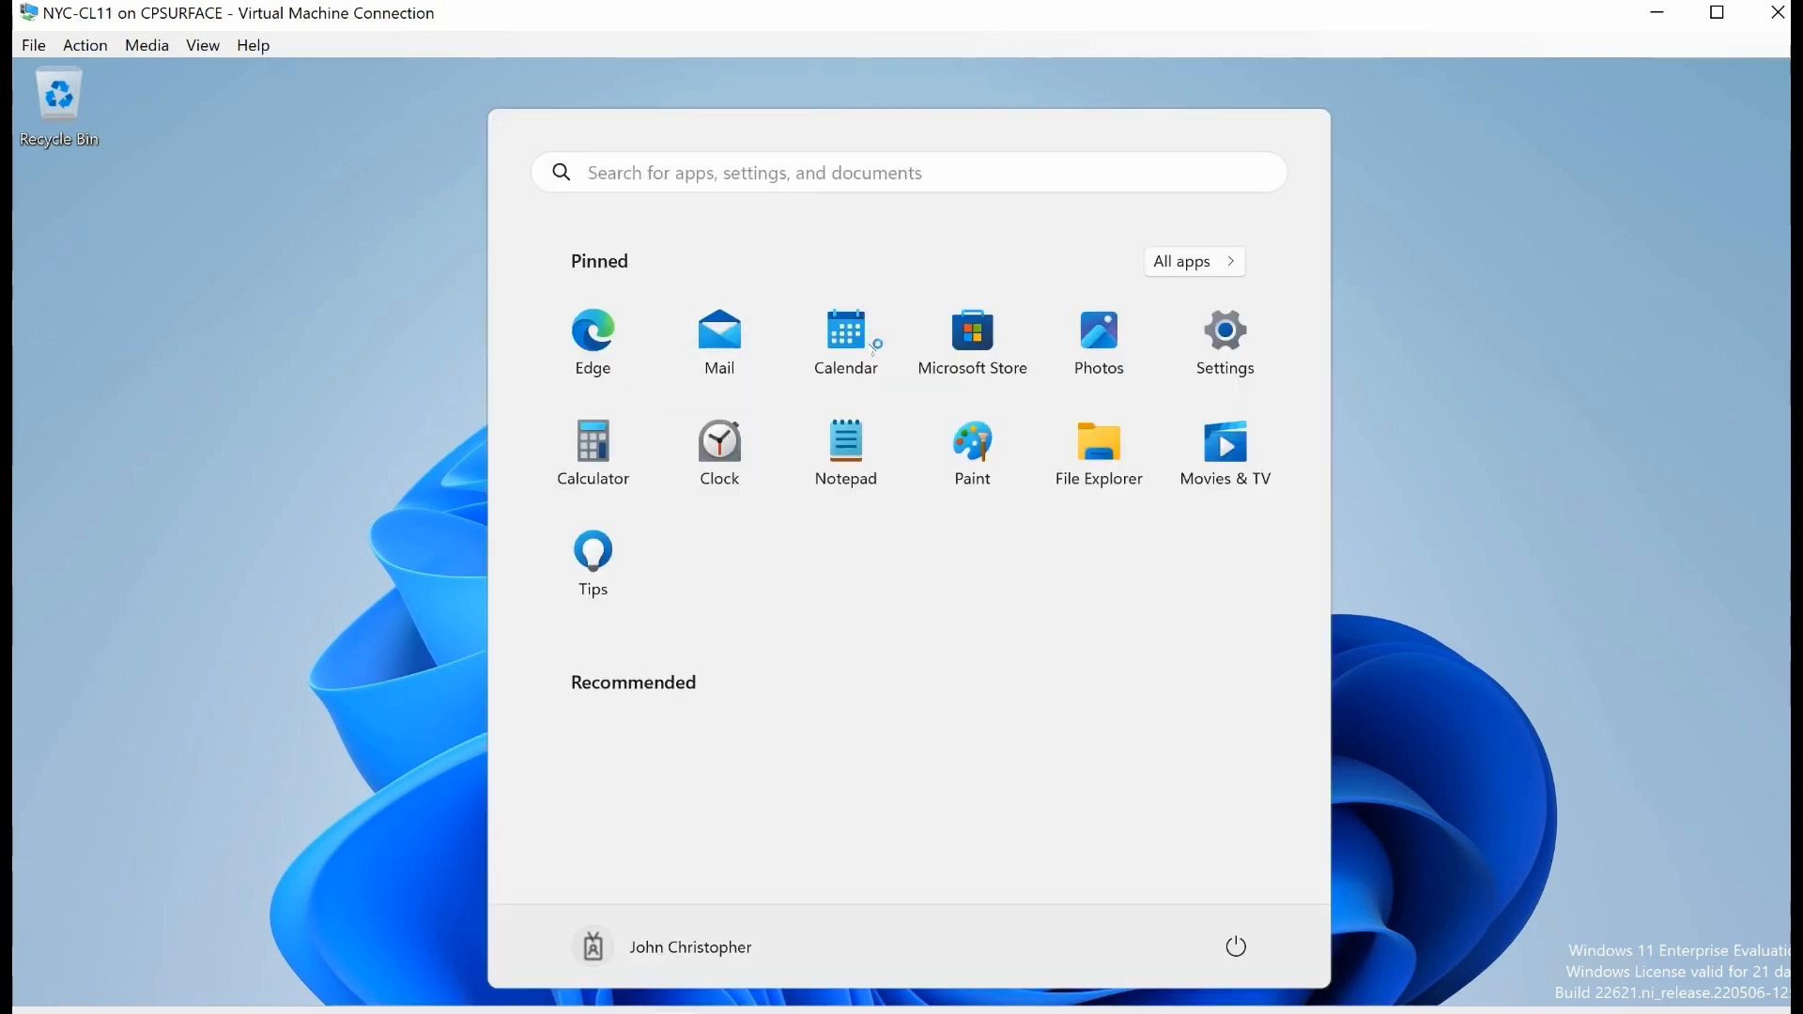
{"action": "mouse_move", "coordinate": [1205, 591]}
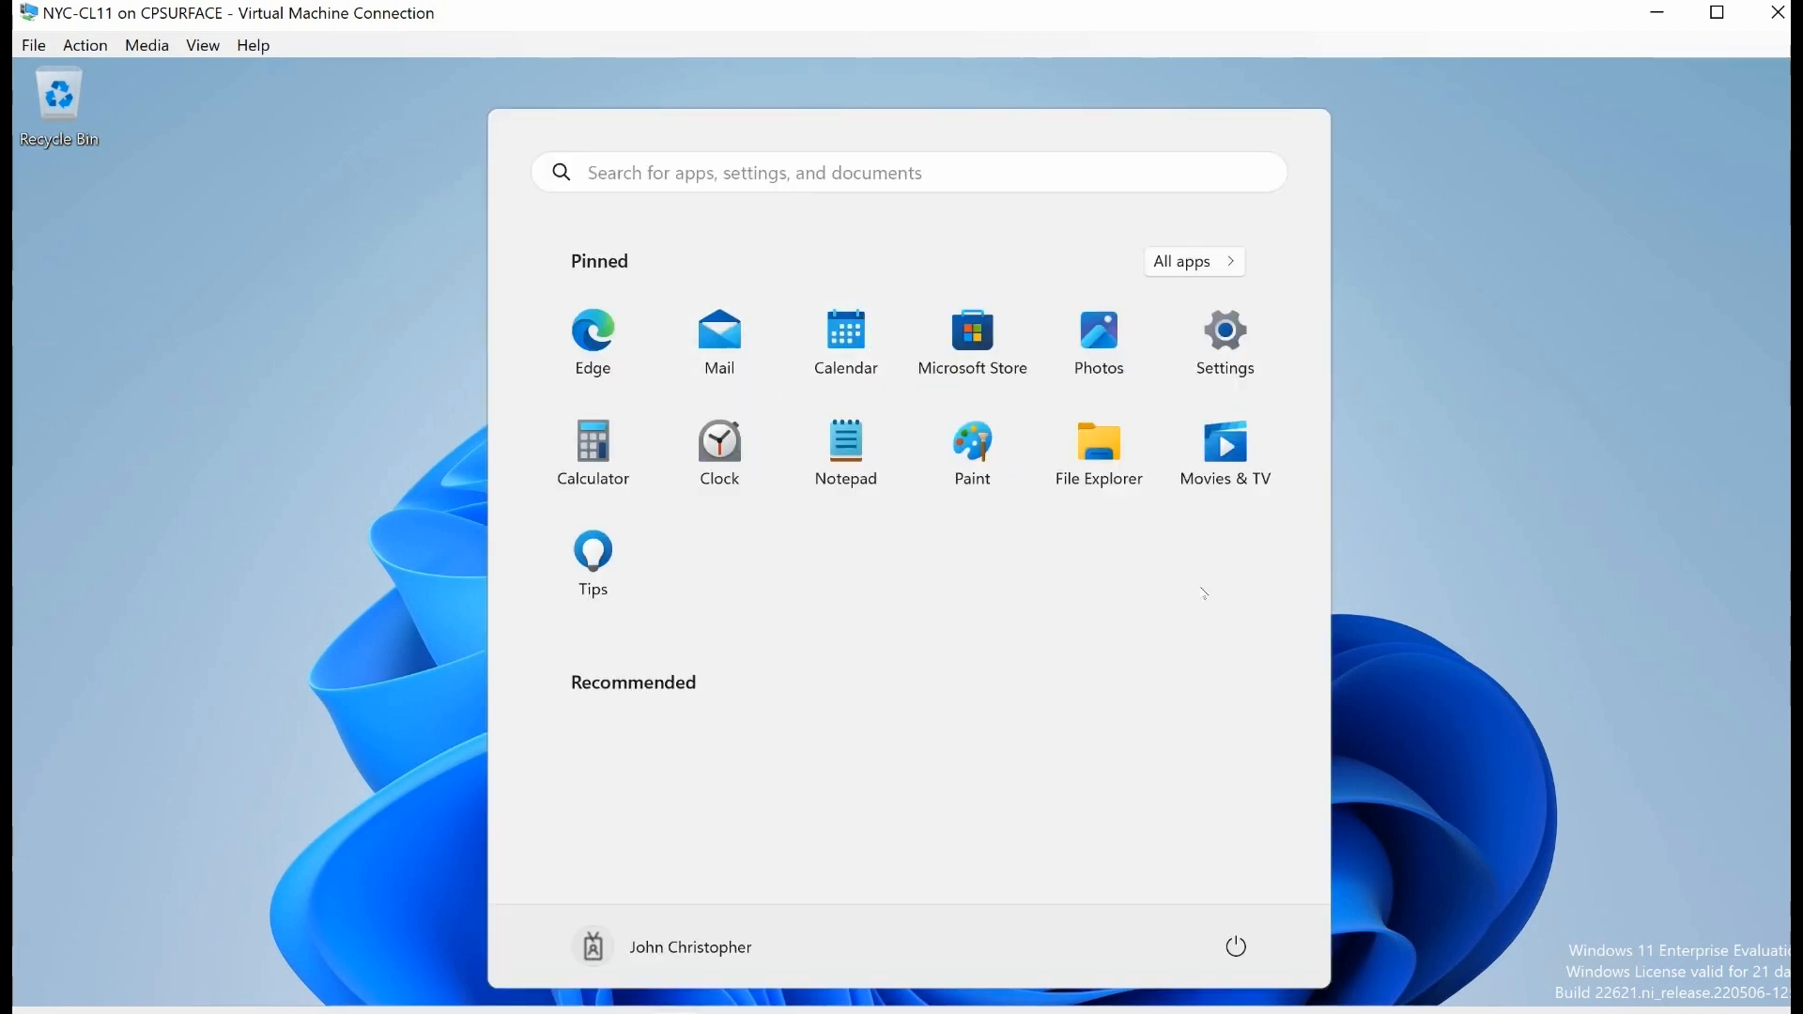
{"action": "mouse_move", "coordinate": [597, 593]}
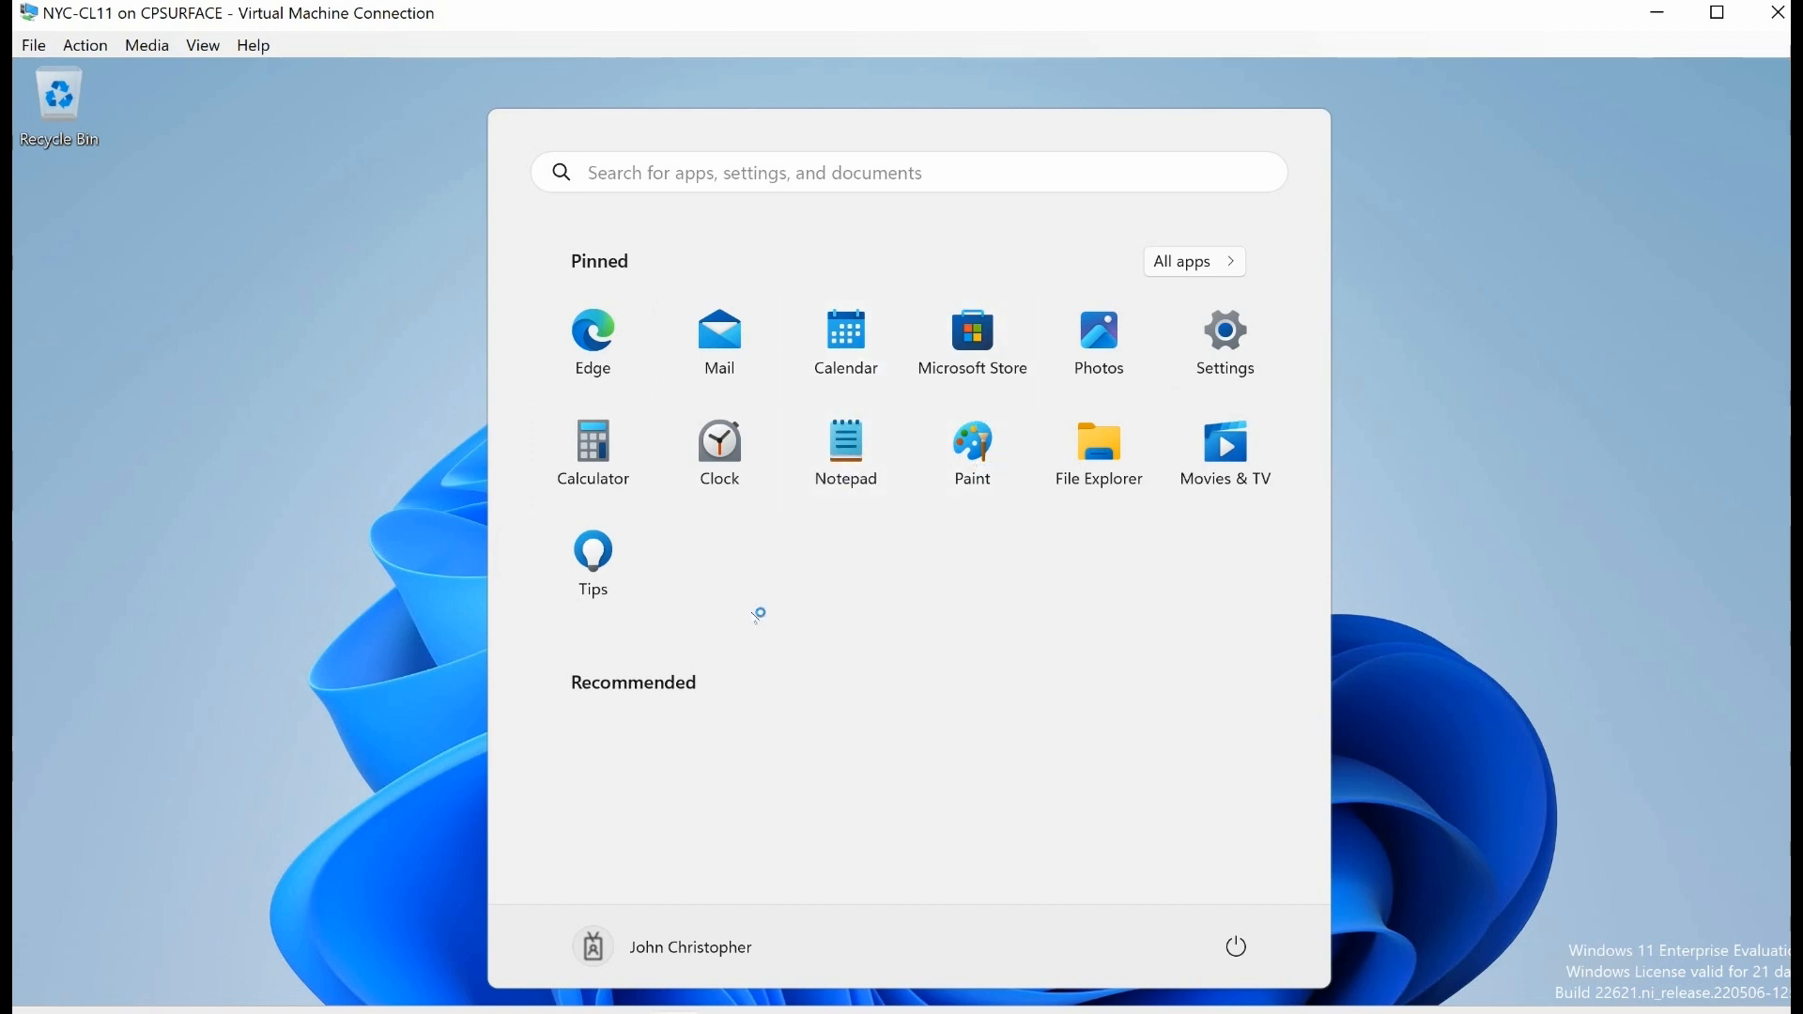
{"action": "mouse_move", "coordinate": [1093, 601]}
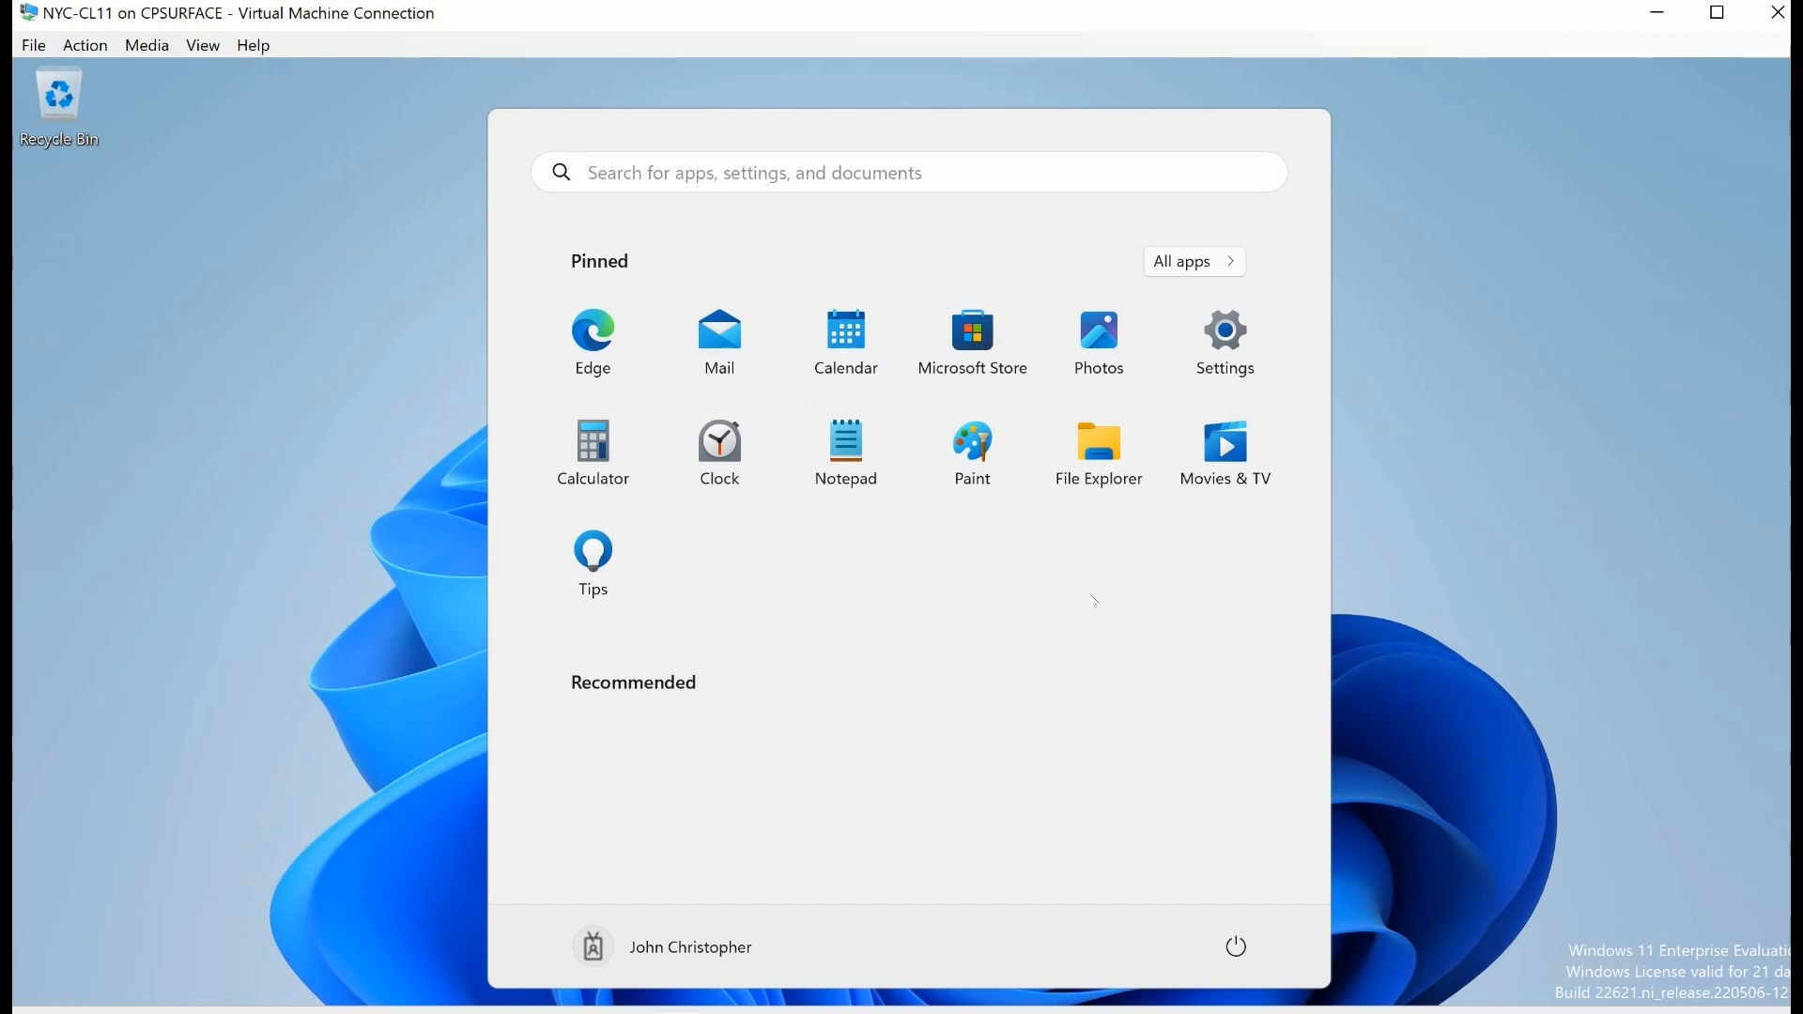
{"action": "mouse_move", "coordinate": [905, 605]}
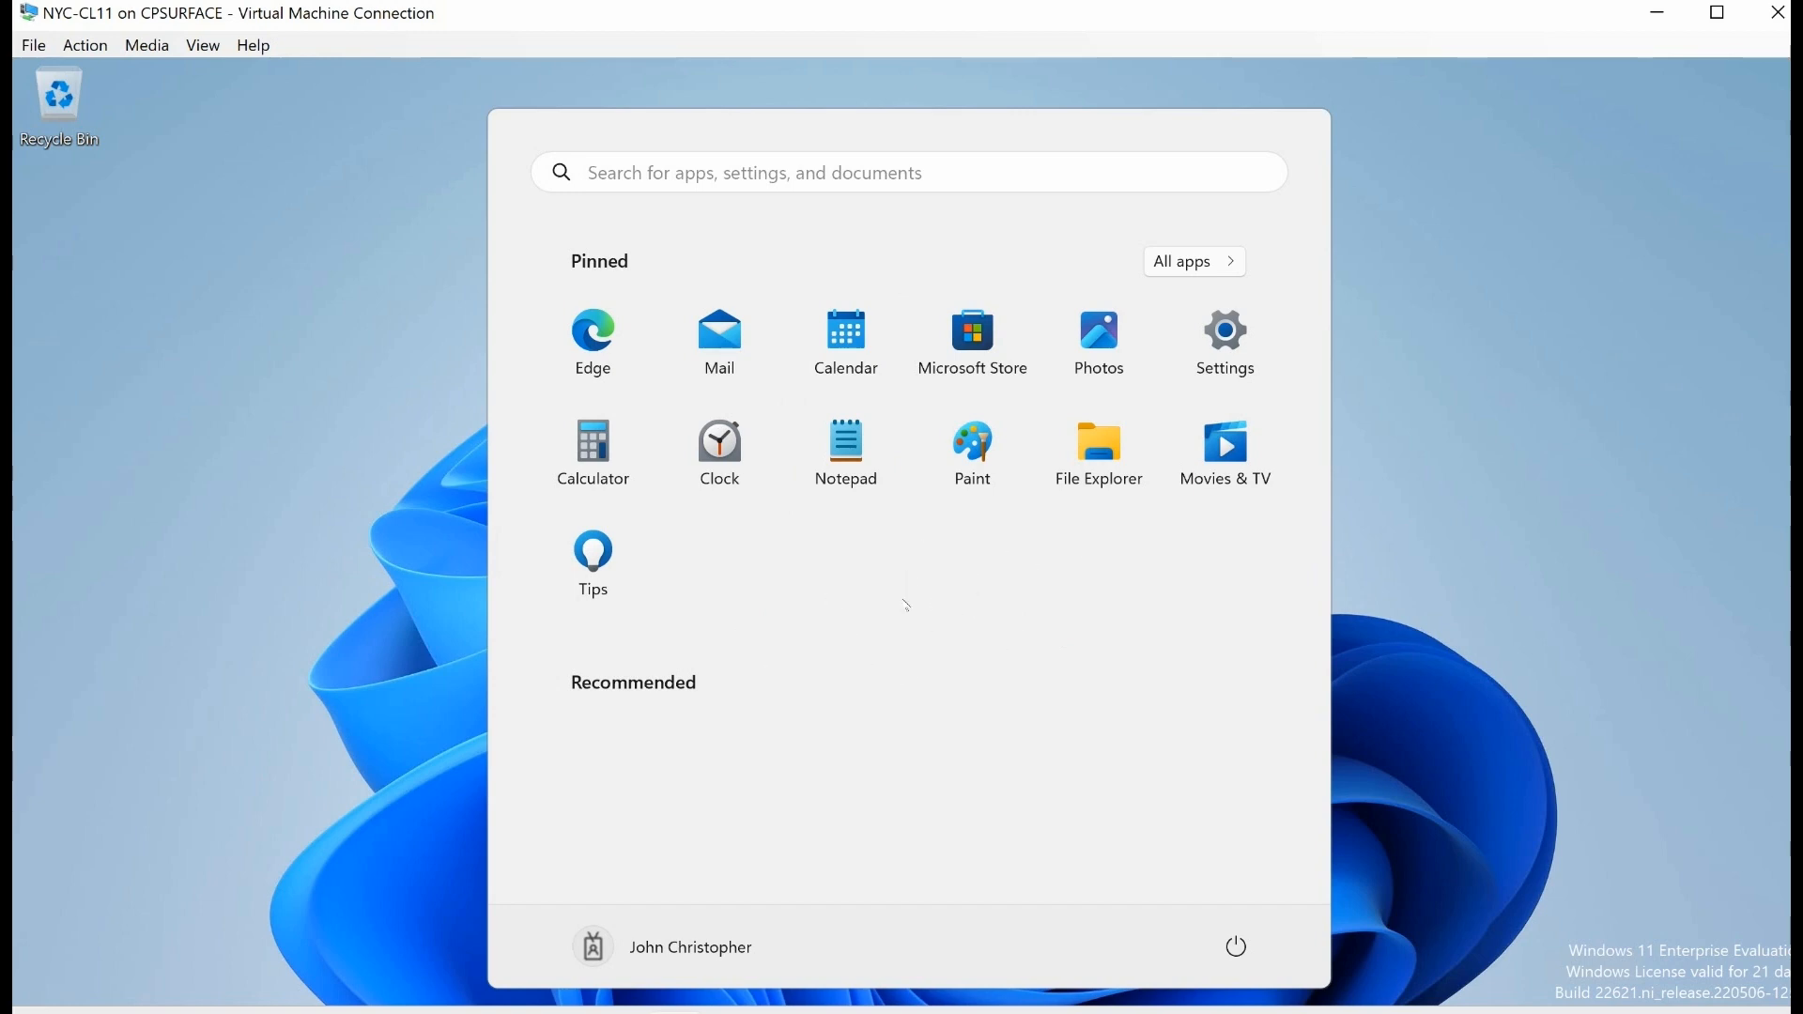
{"action": "mouse_move", "coordinate": [836, 729]}
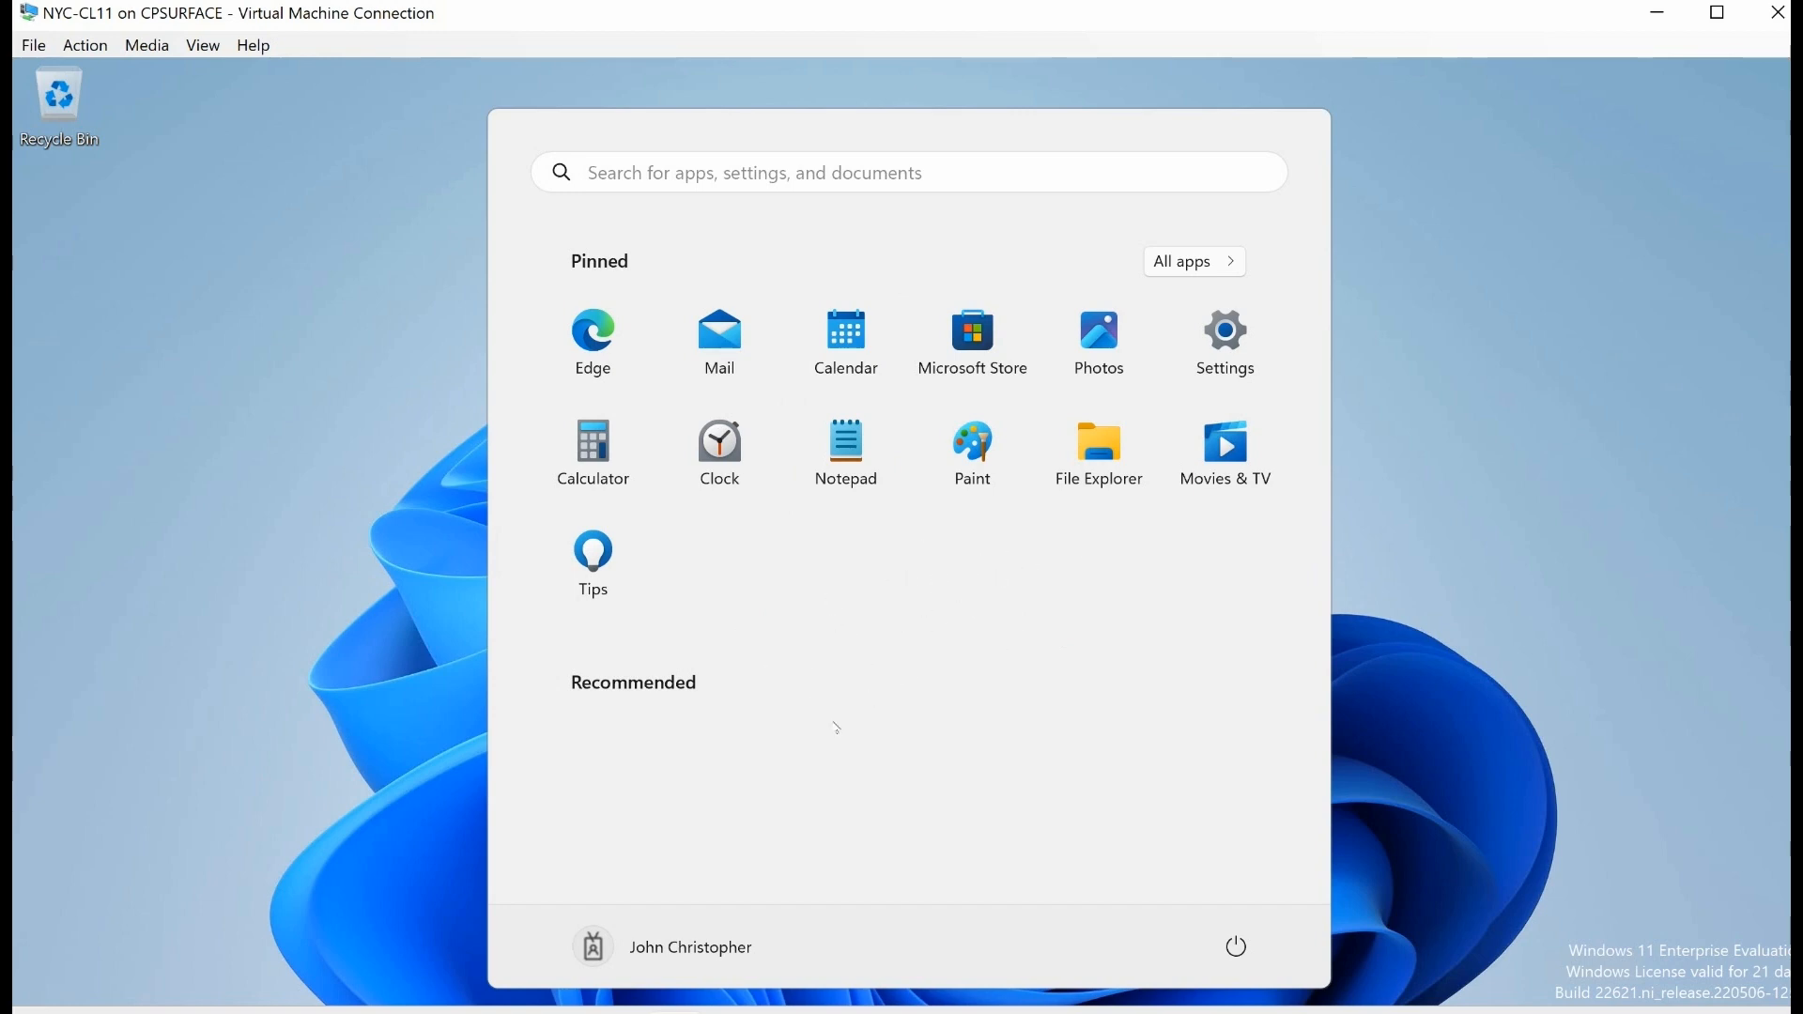
{"action": "mouse_move", "coordinate": [1225, 340]}
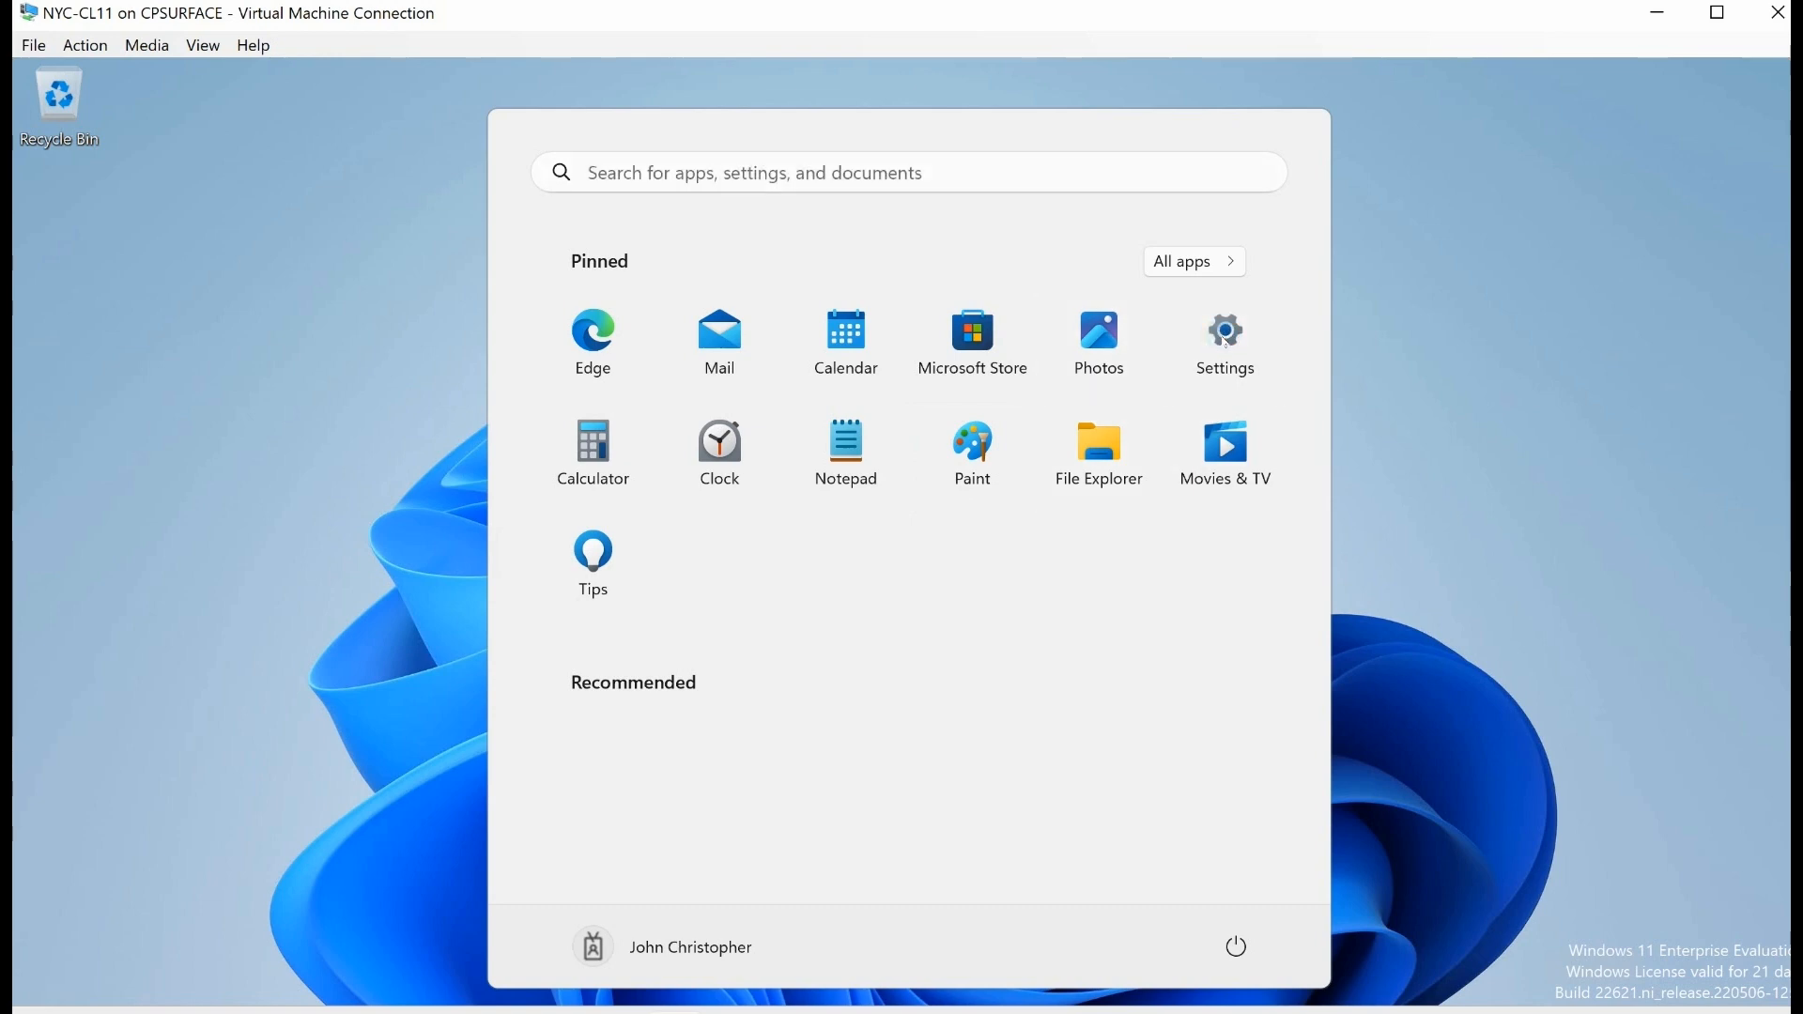
In Settings search 'work' and go to Access work or school on the VM.
{"action": "left_click", "coordinate": [1225, 330]}
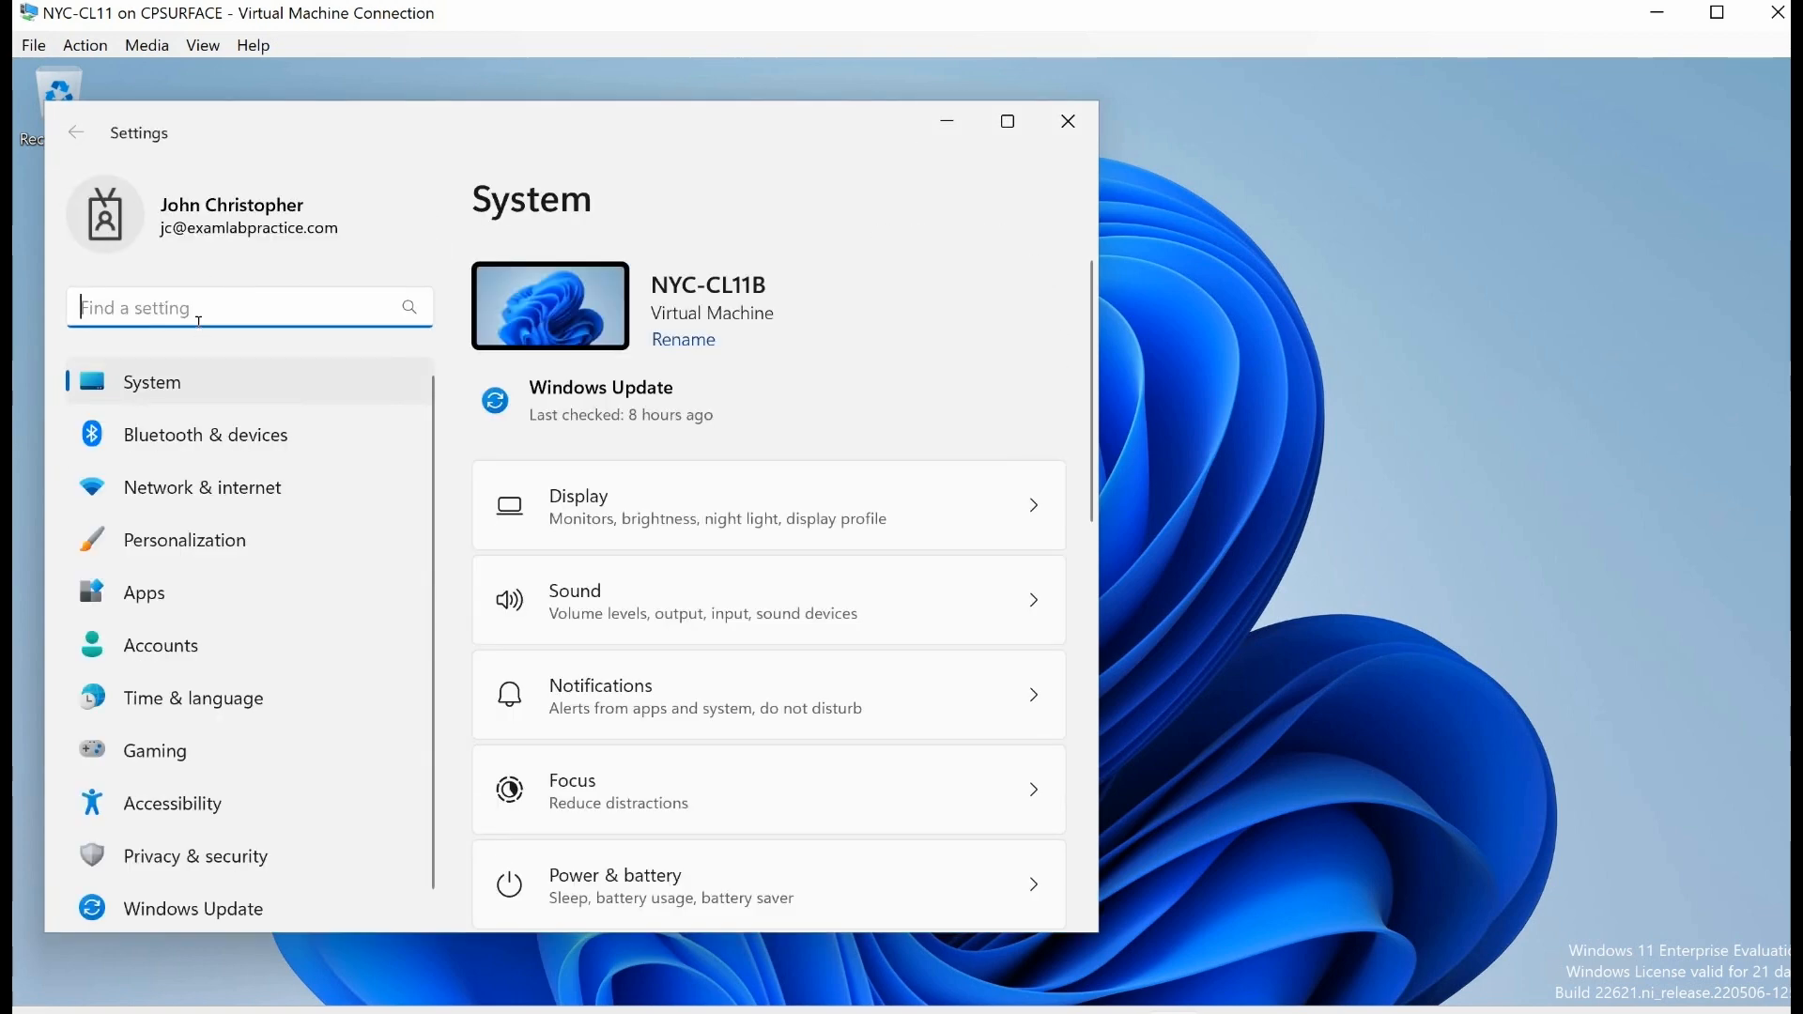
{"action": "type", "text": "w"}
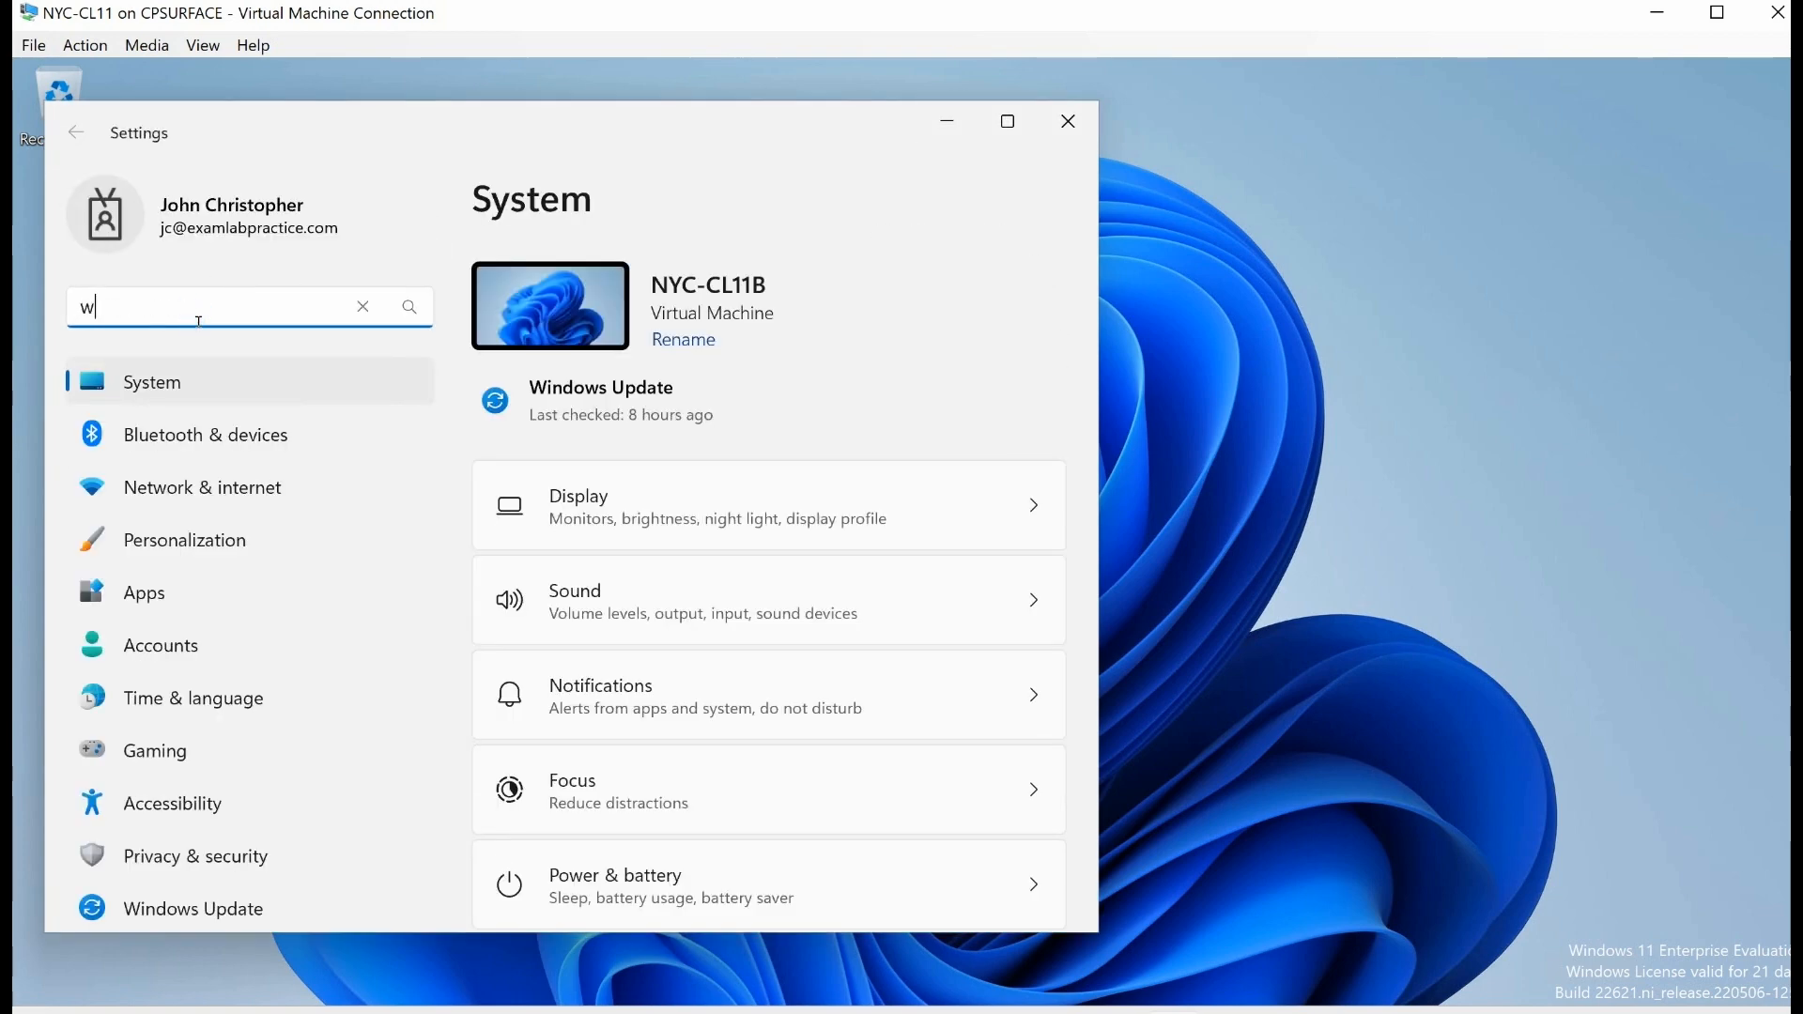
{"action": "type", "text": "ork"}
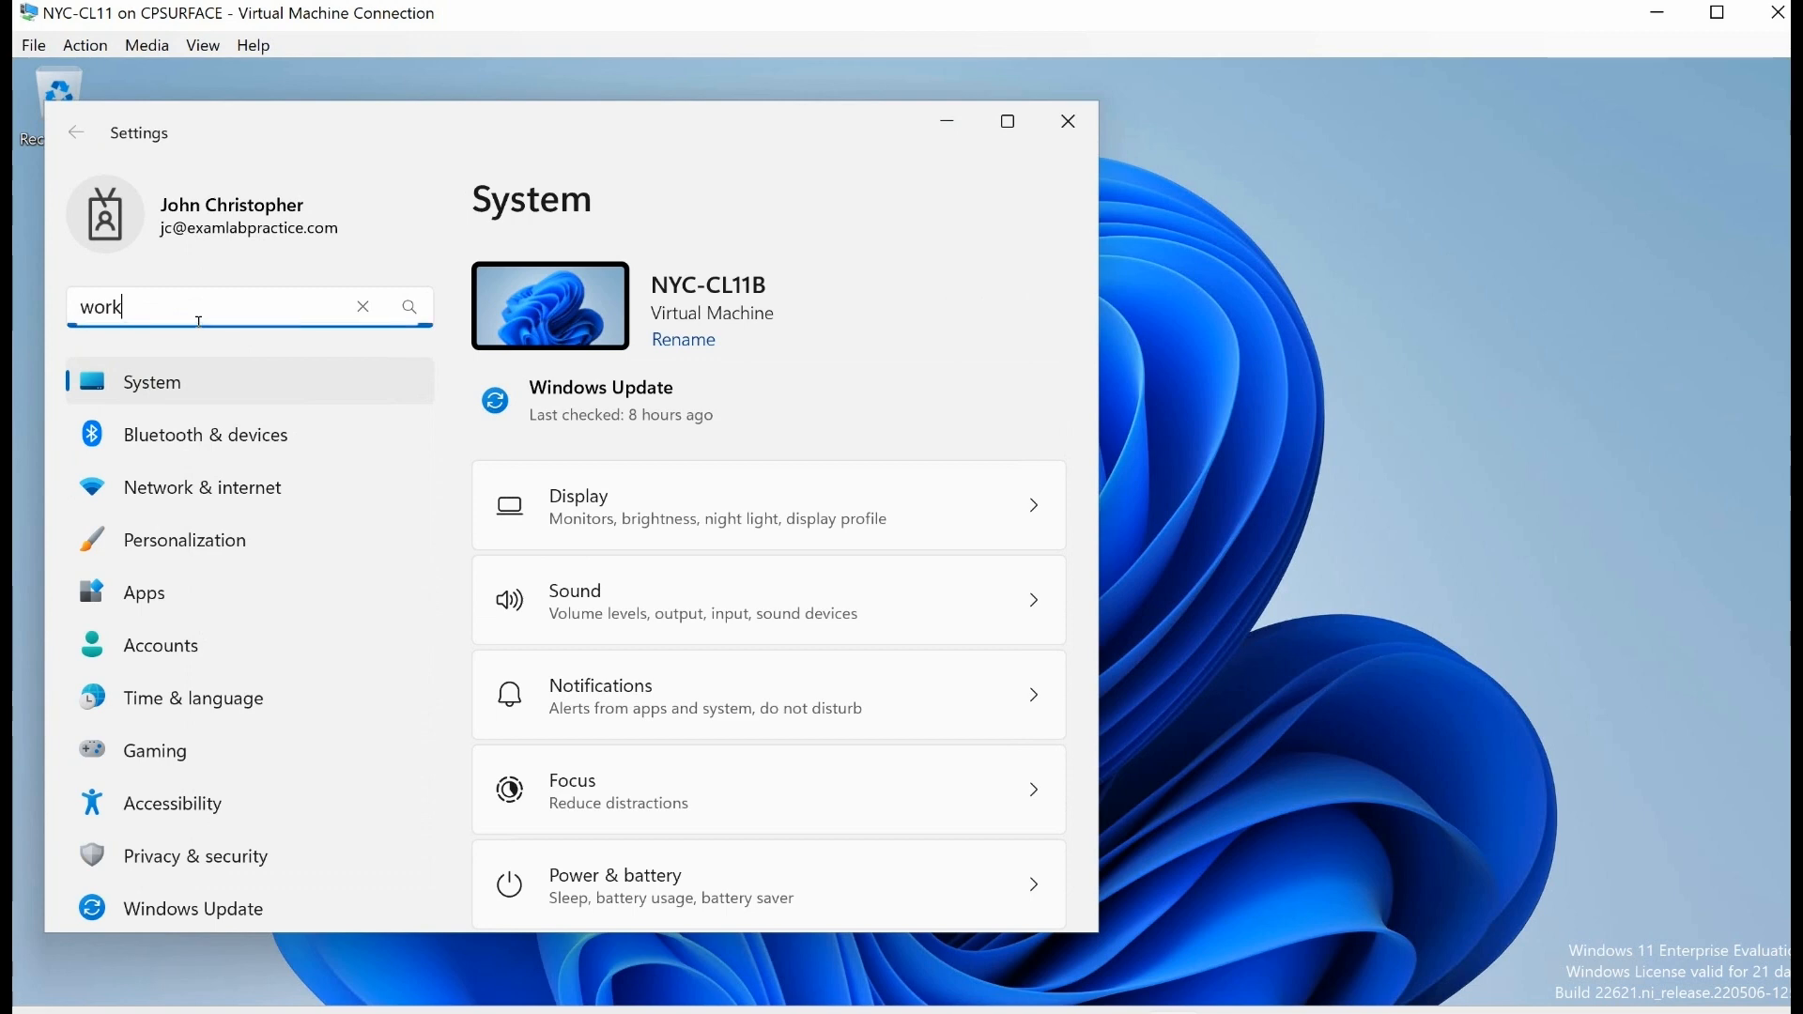
{"action": "mouse_move", "coordinate": [226, 315]}
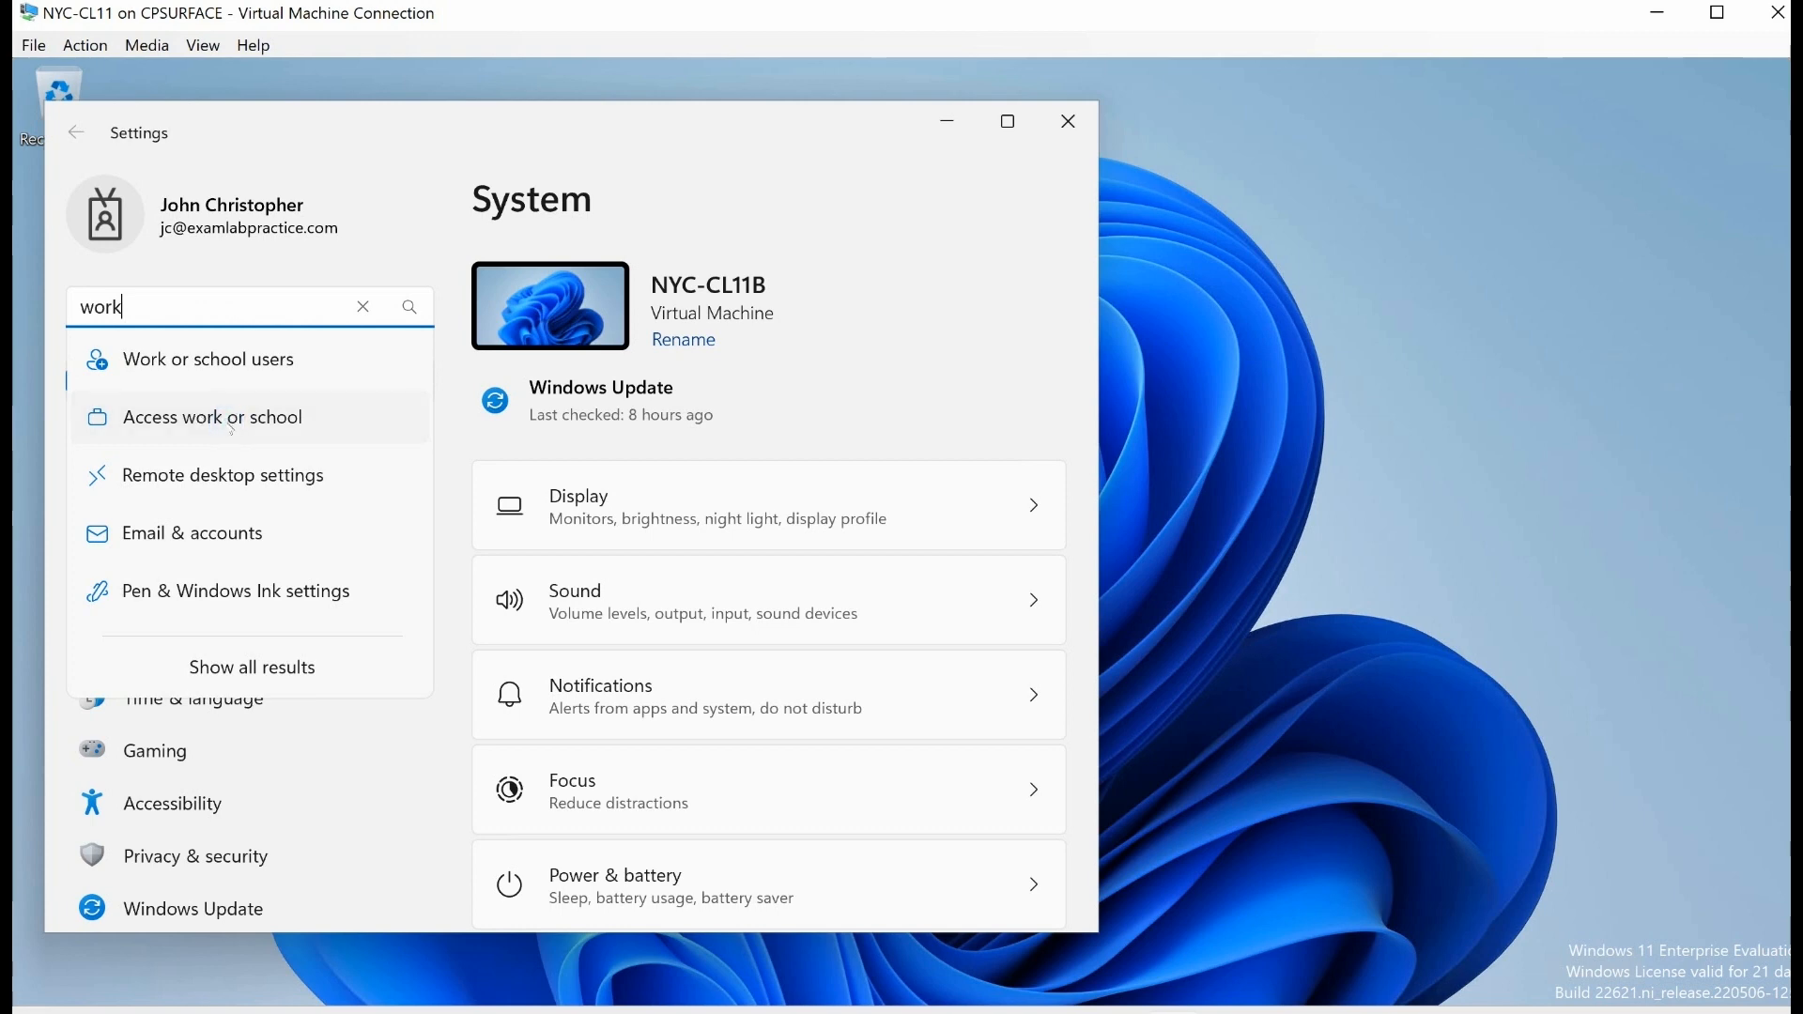
{"action": "left_click", "coordinate": [210, 417]}
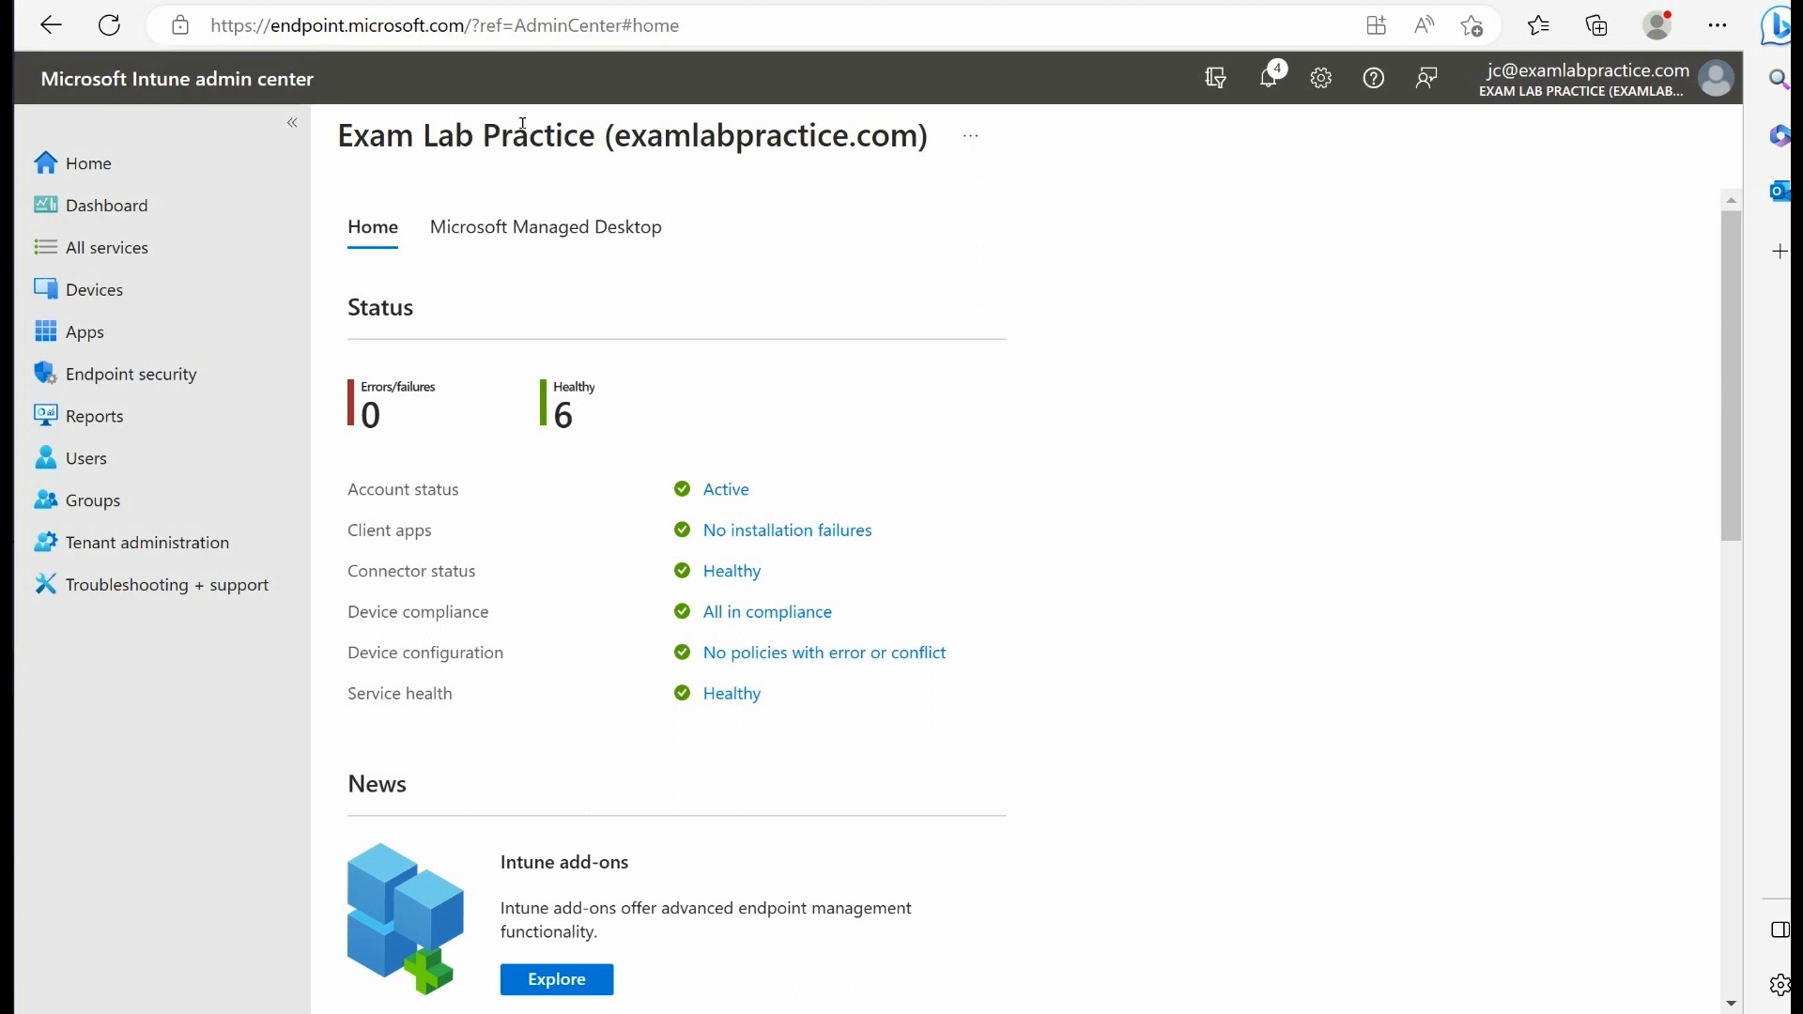
{"action": "mouse_move", "coordinate": [605, 197]}
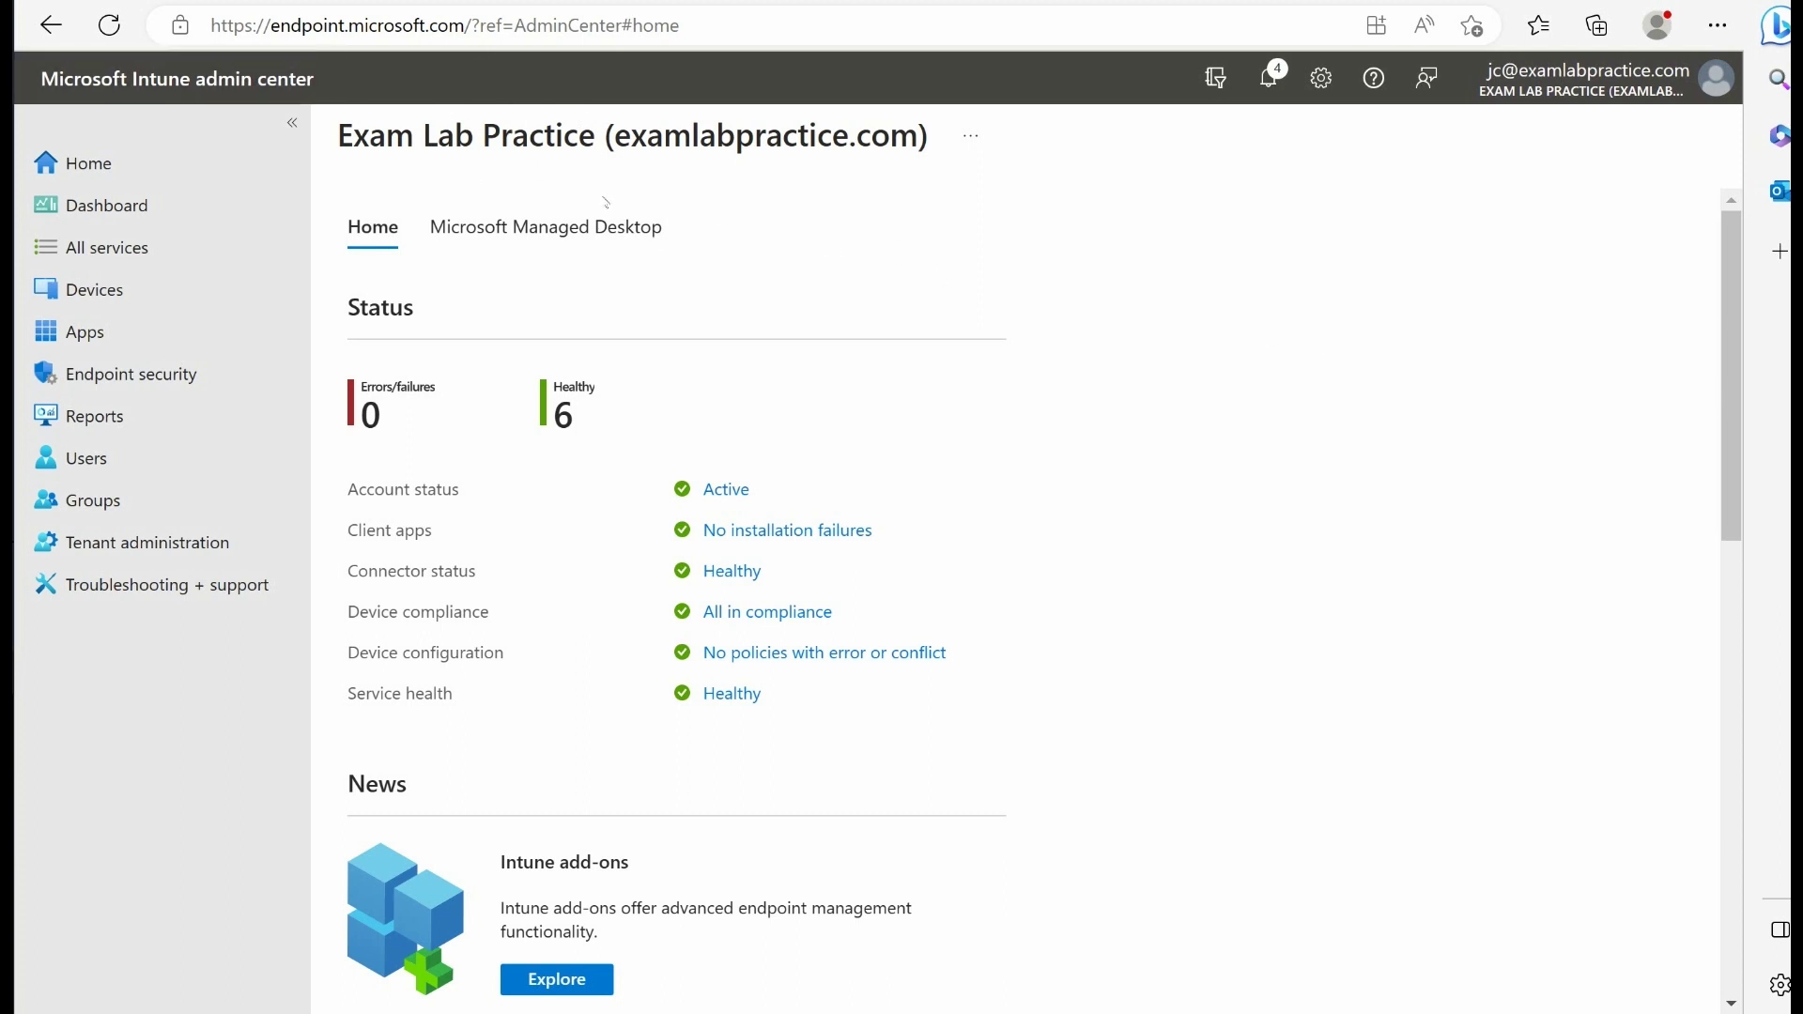
List Windows devices, where NYC-CL11B appears as a corporate Intune-managed device.
{"action": "left_click", "coordinate": [94, 289]}
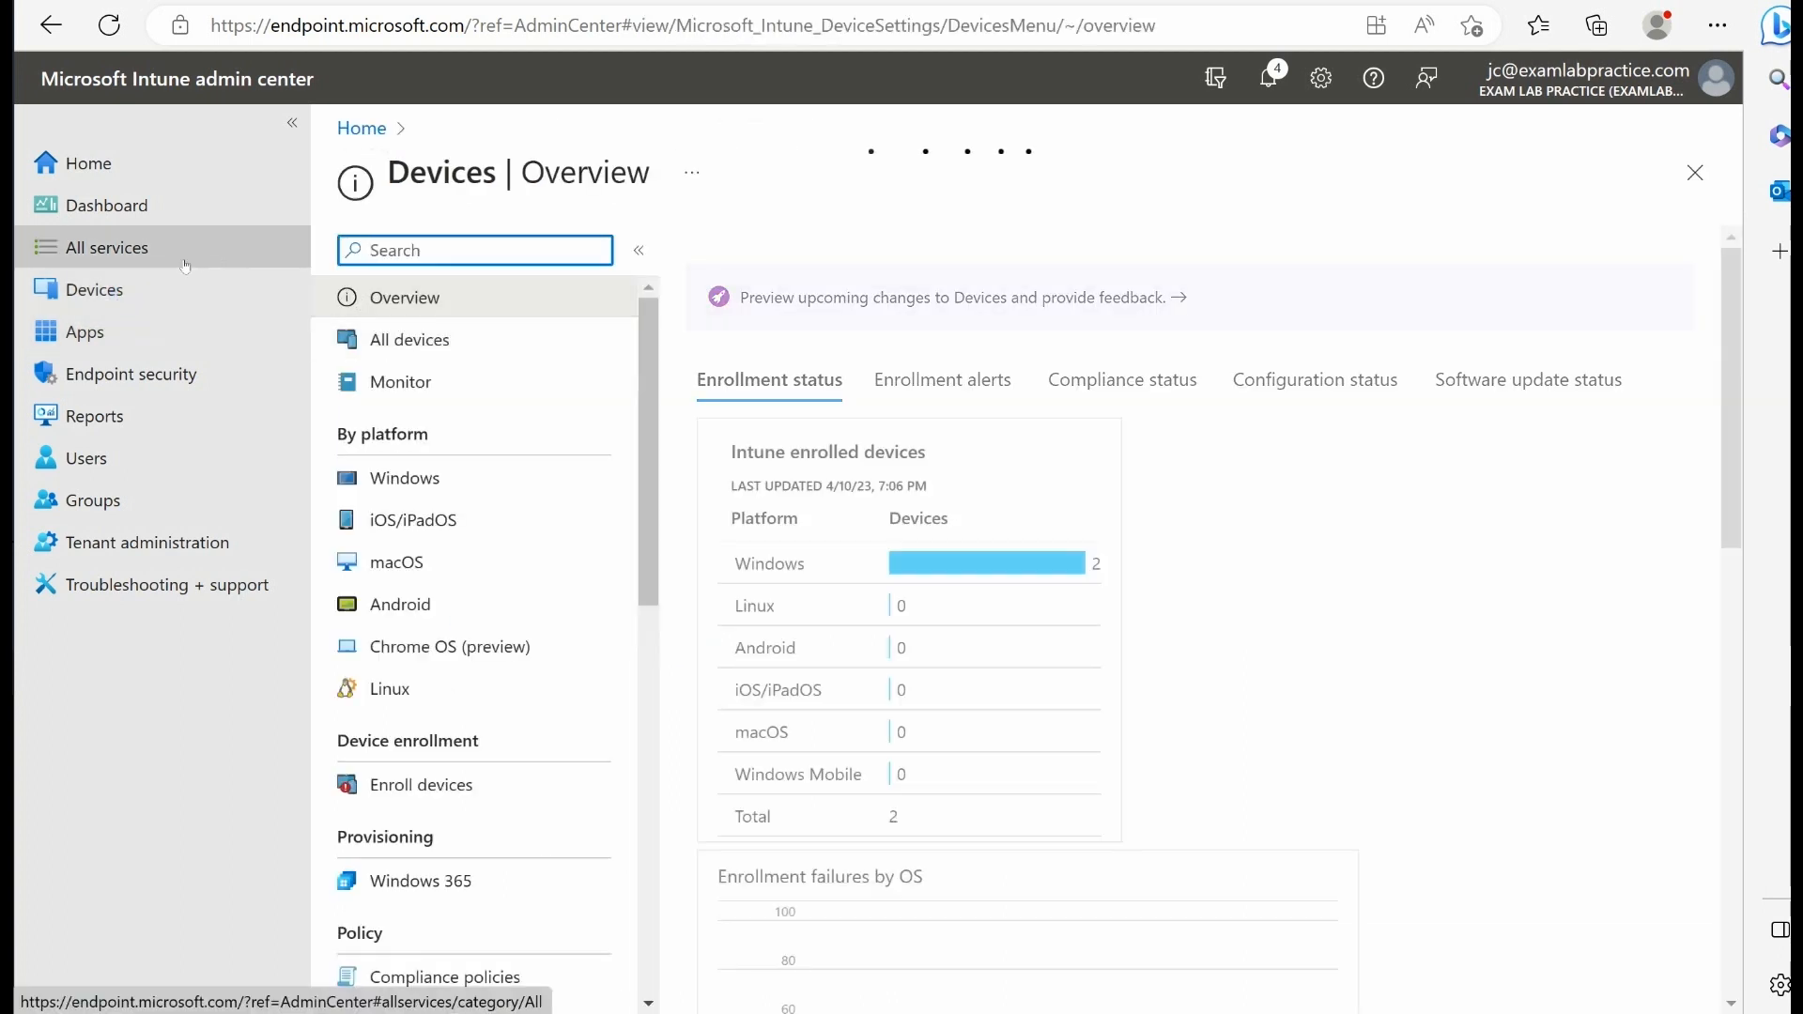
{"action": "left_click", "coordinate": [404, 479]}
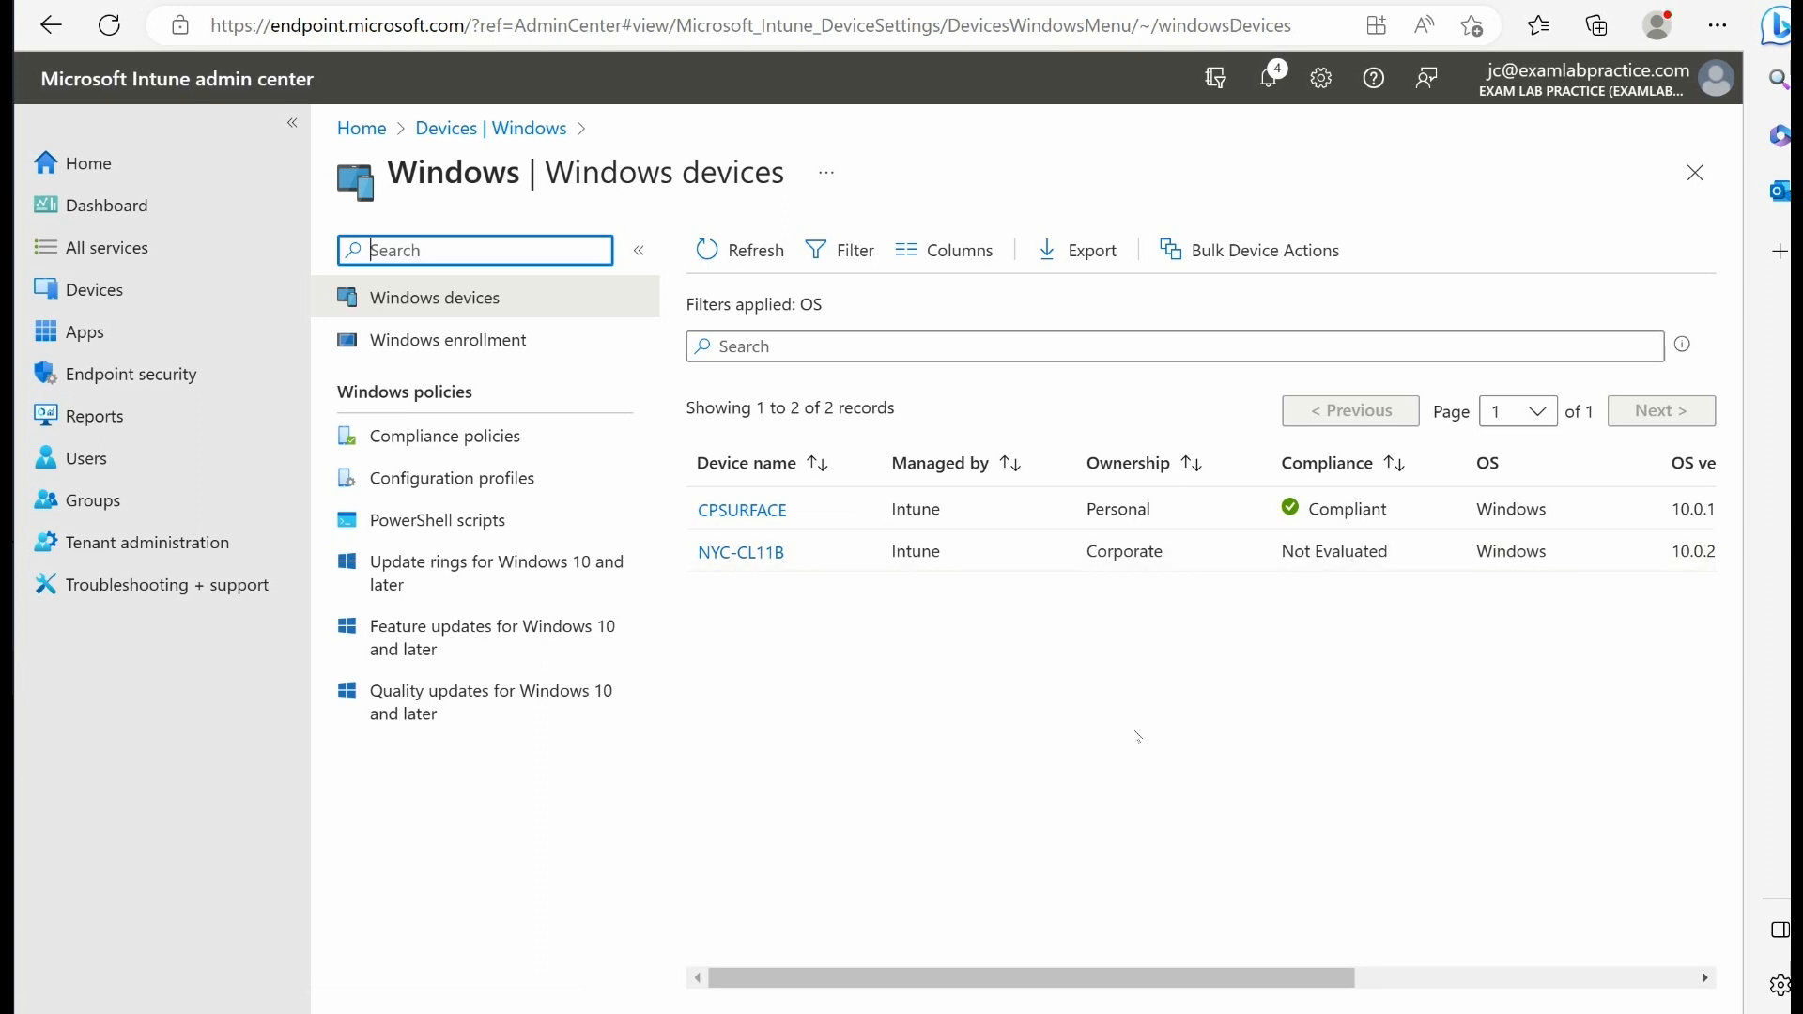
{"action": "mouse_move", "coordinate": [735, 564]}
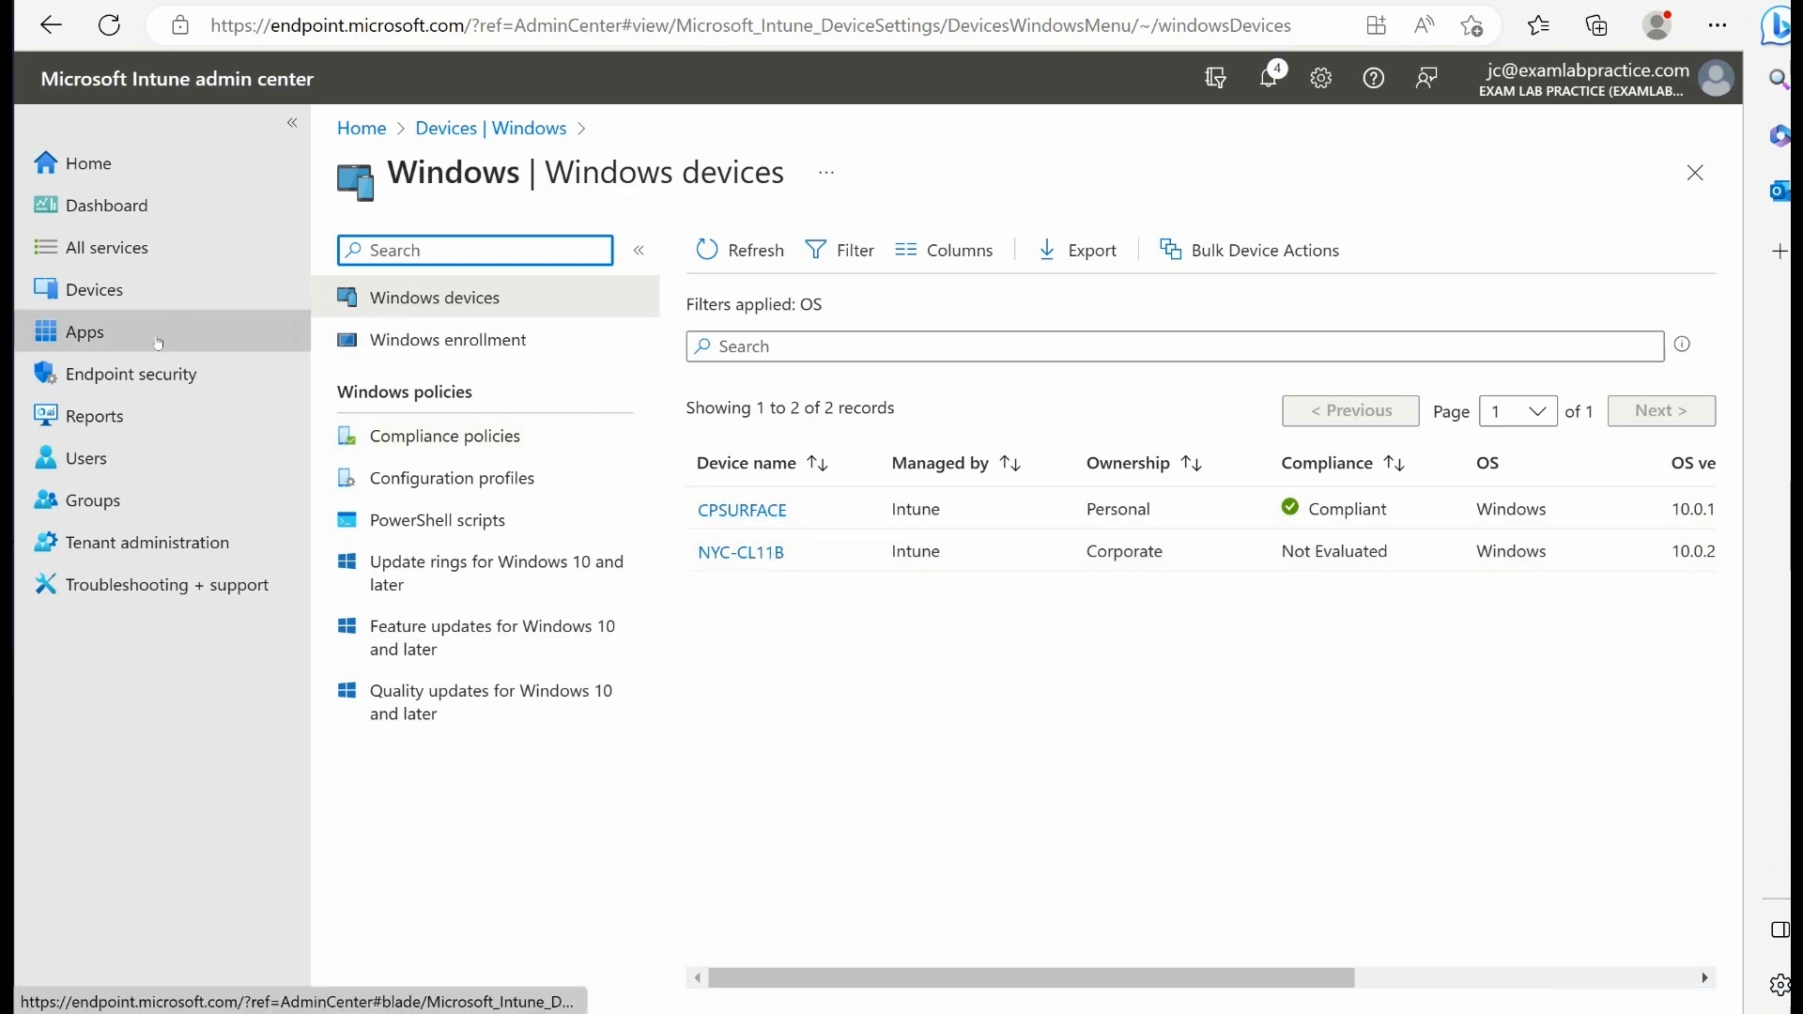
Return to the Windows Autopilot devices list showing the VM's profile status Assigned.
{"action": "left_click", "coordinate": [91, 289]}
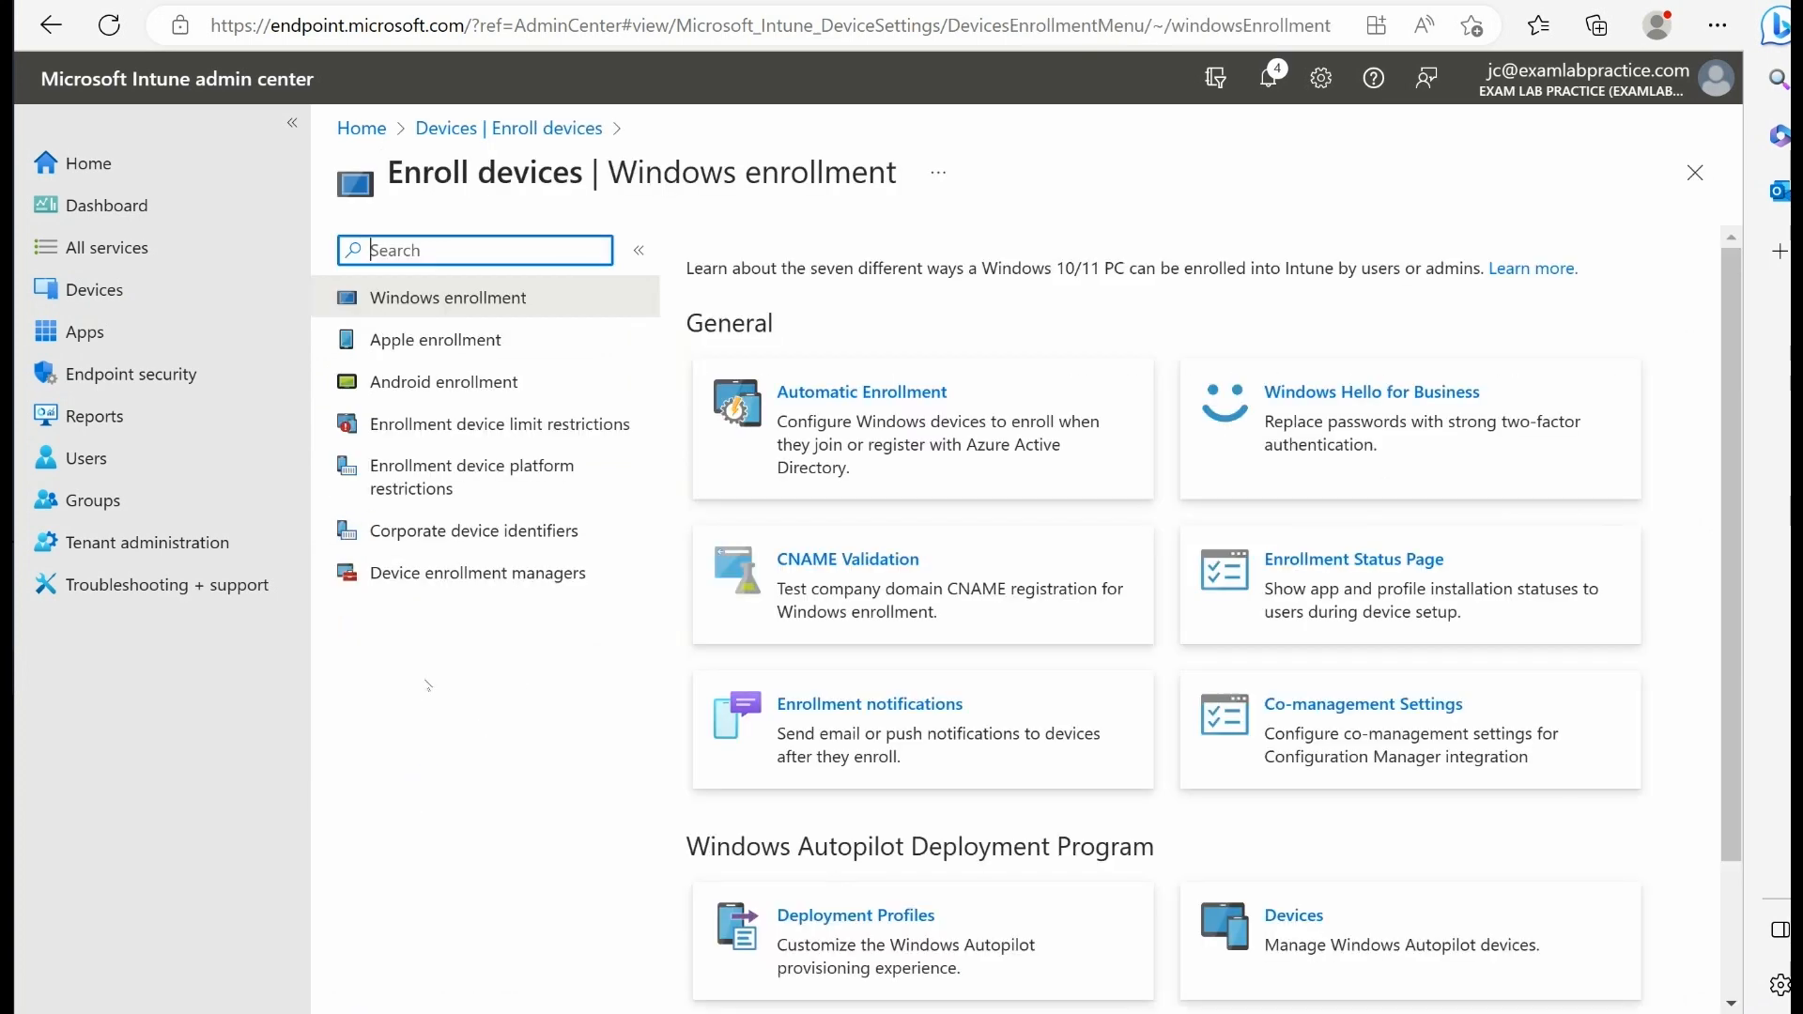
{"action": "scroll", "scroll_direction": "down", "scroll_amount": 3}
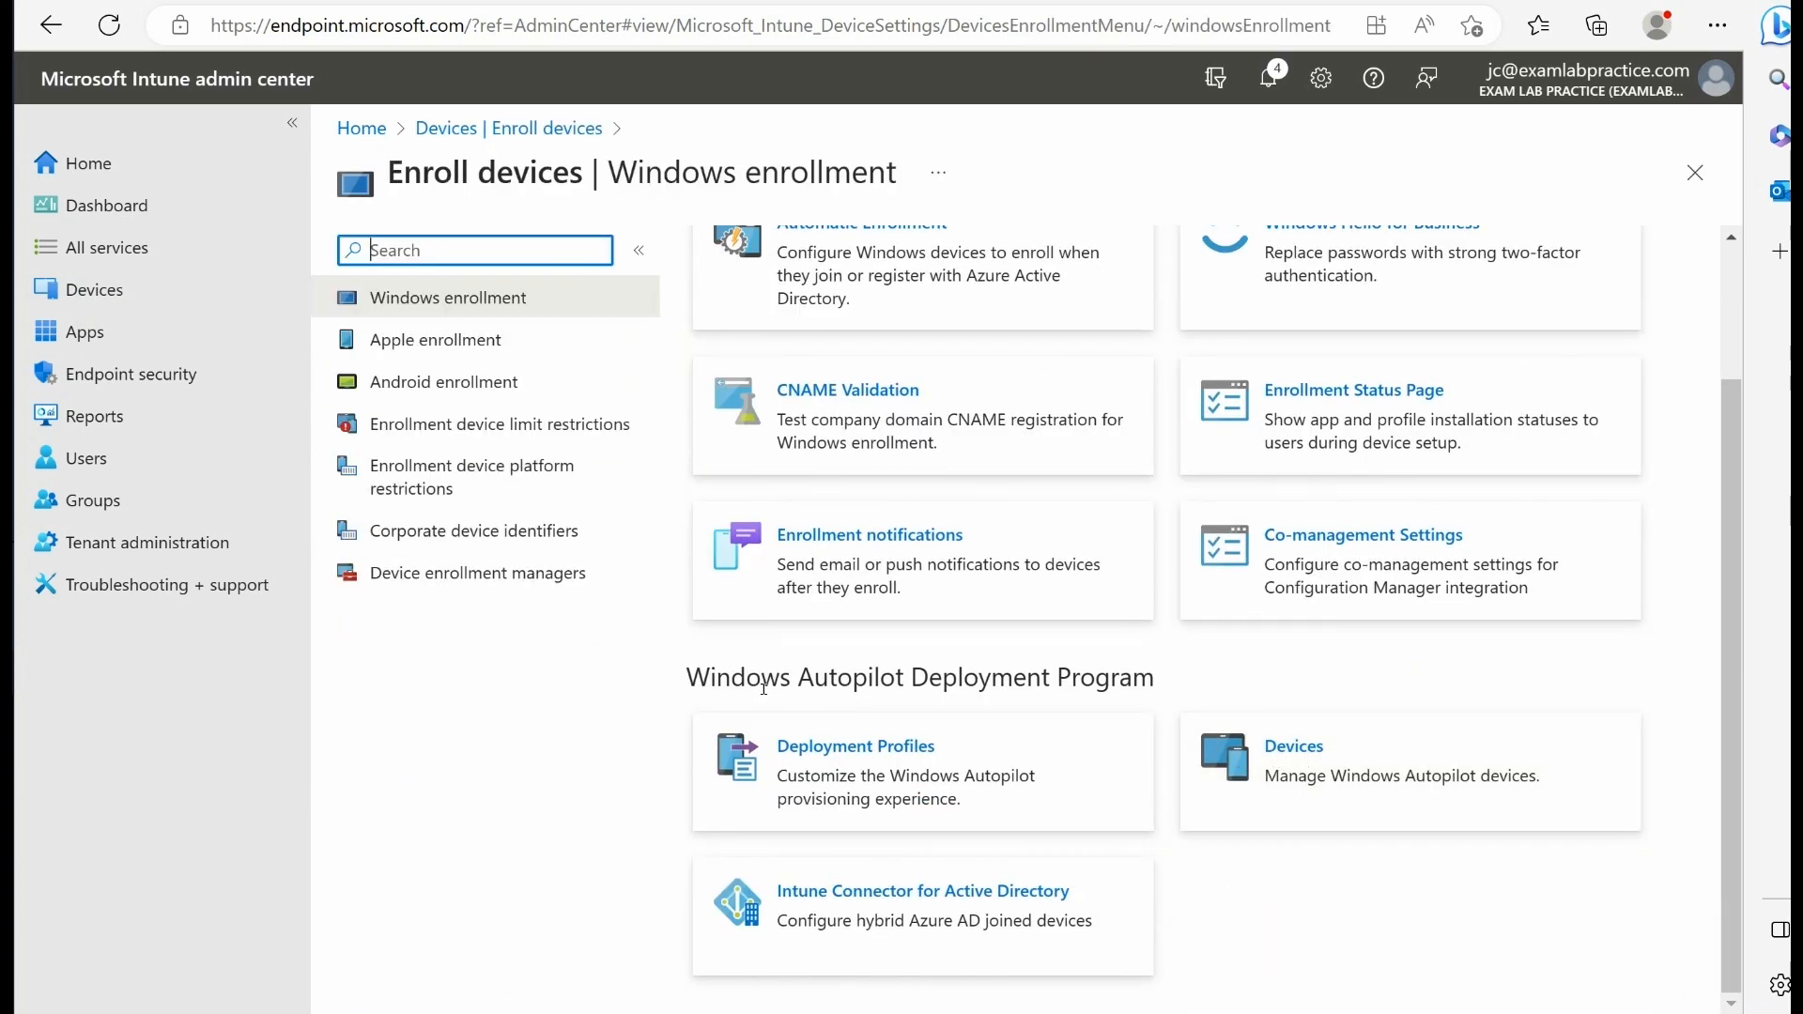
{"action": "left_click", "coordinate": [1292, 746]}
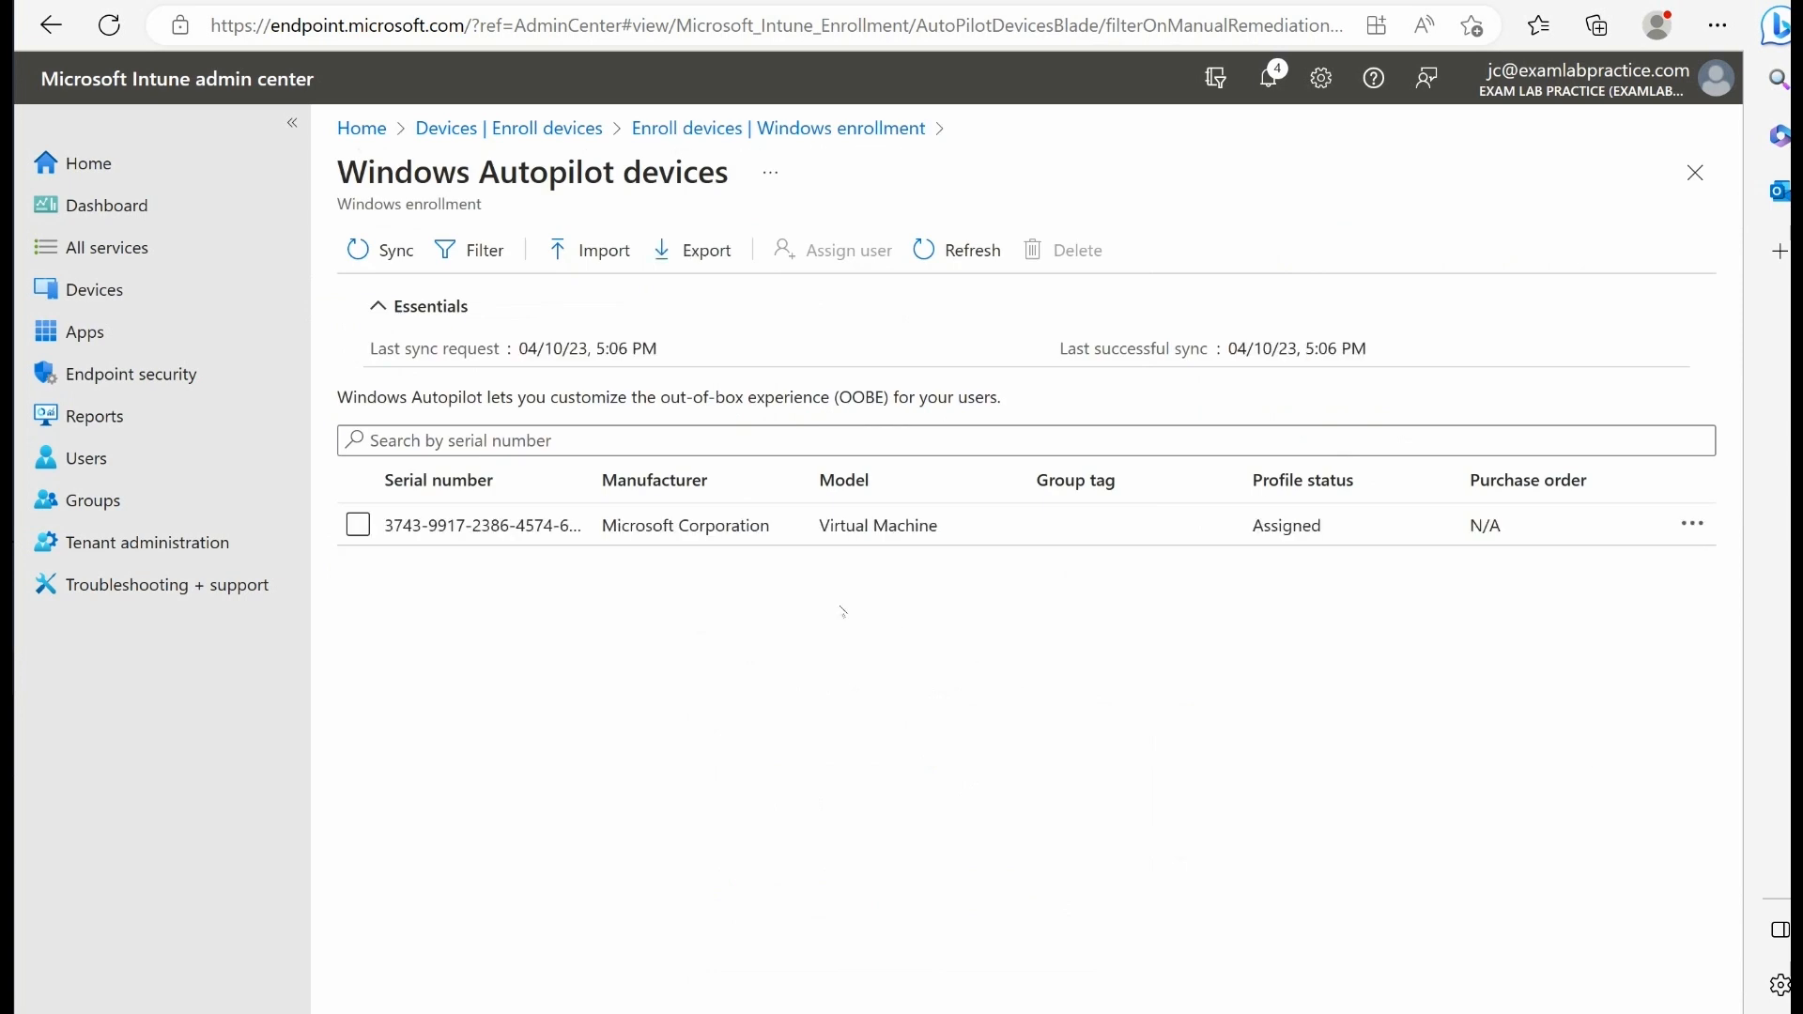
{"action": "mouse_move", "coordinate": [452, 534]}
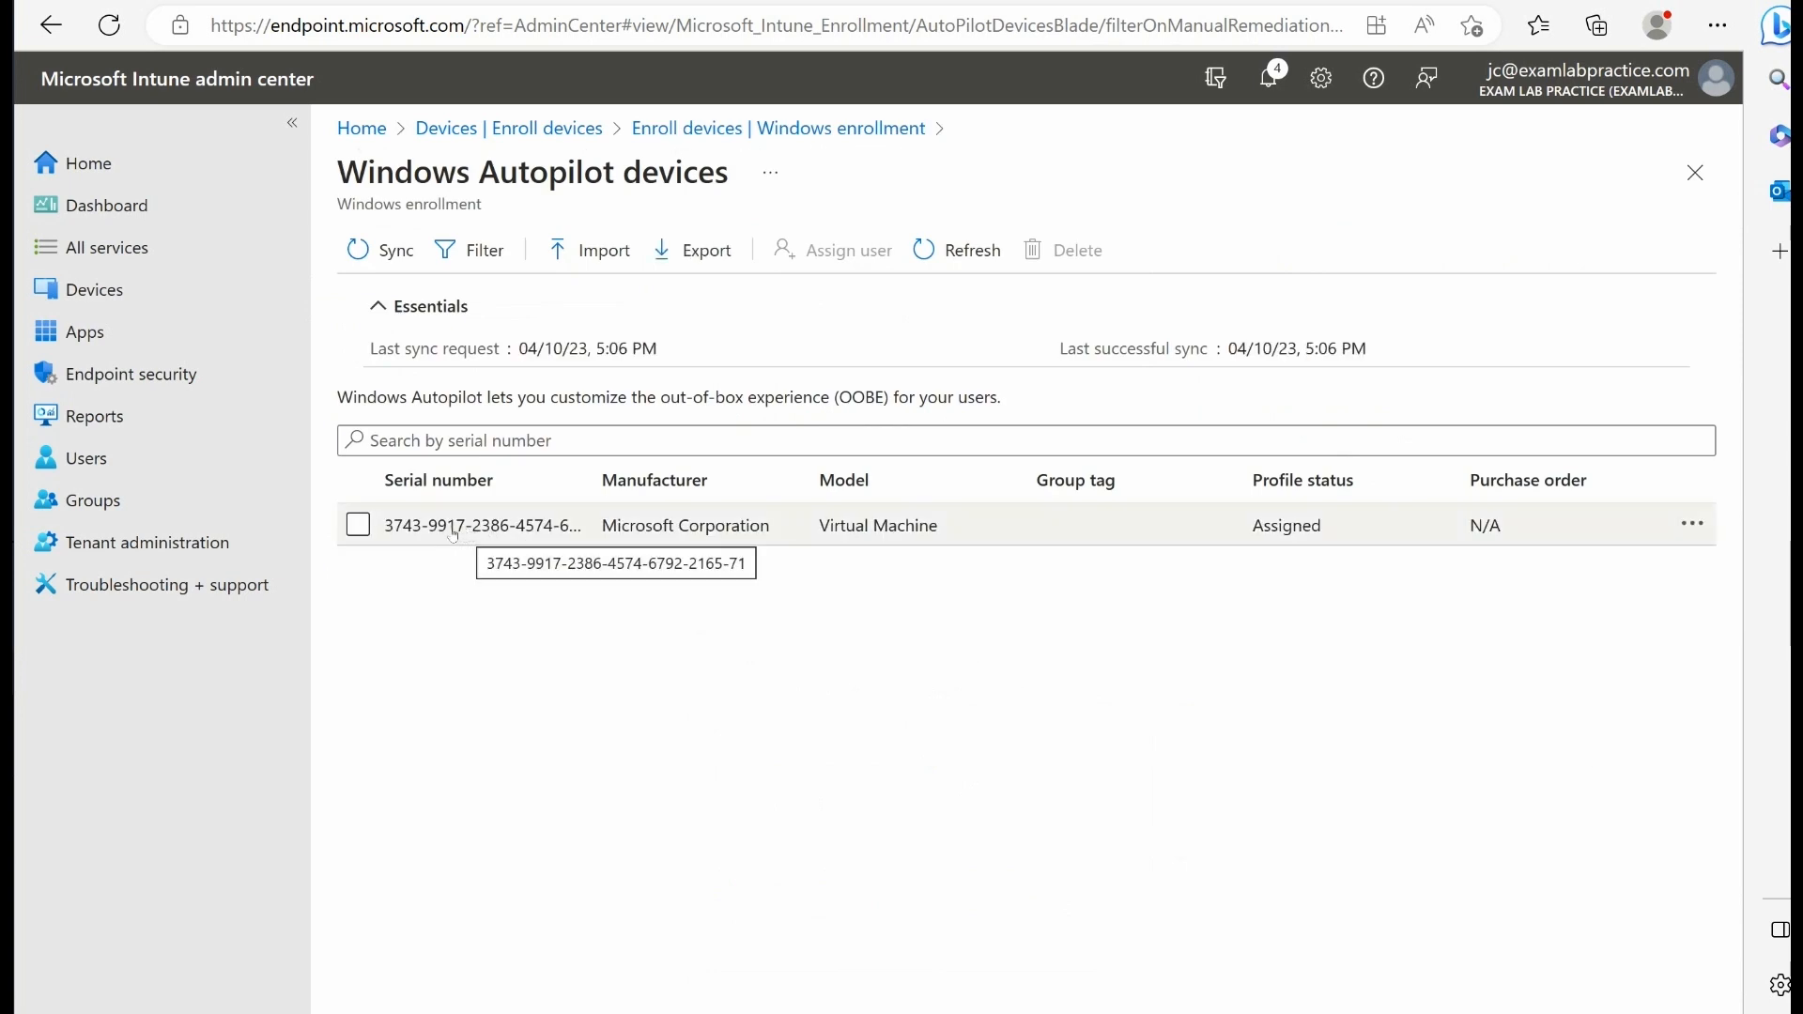
{"action": "mouse_move", "coordinate": [723, 545]}
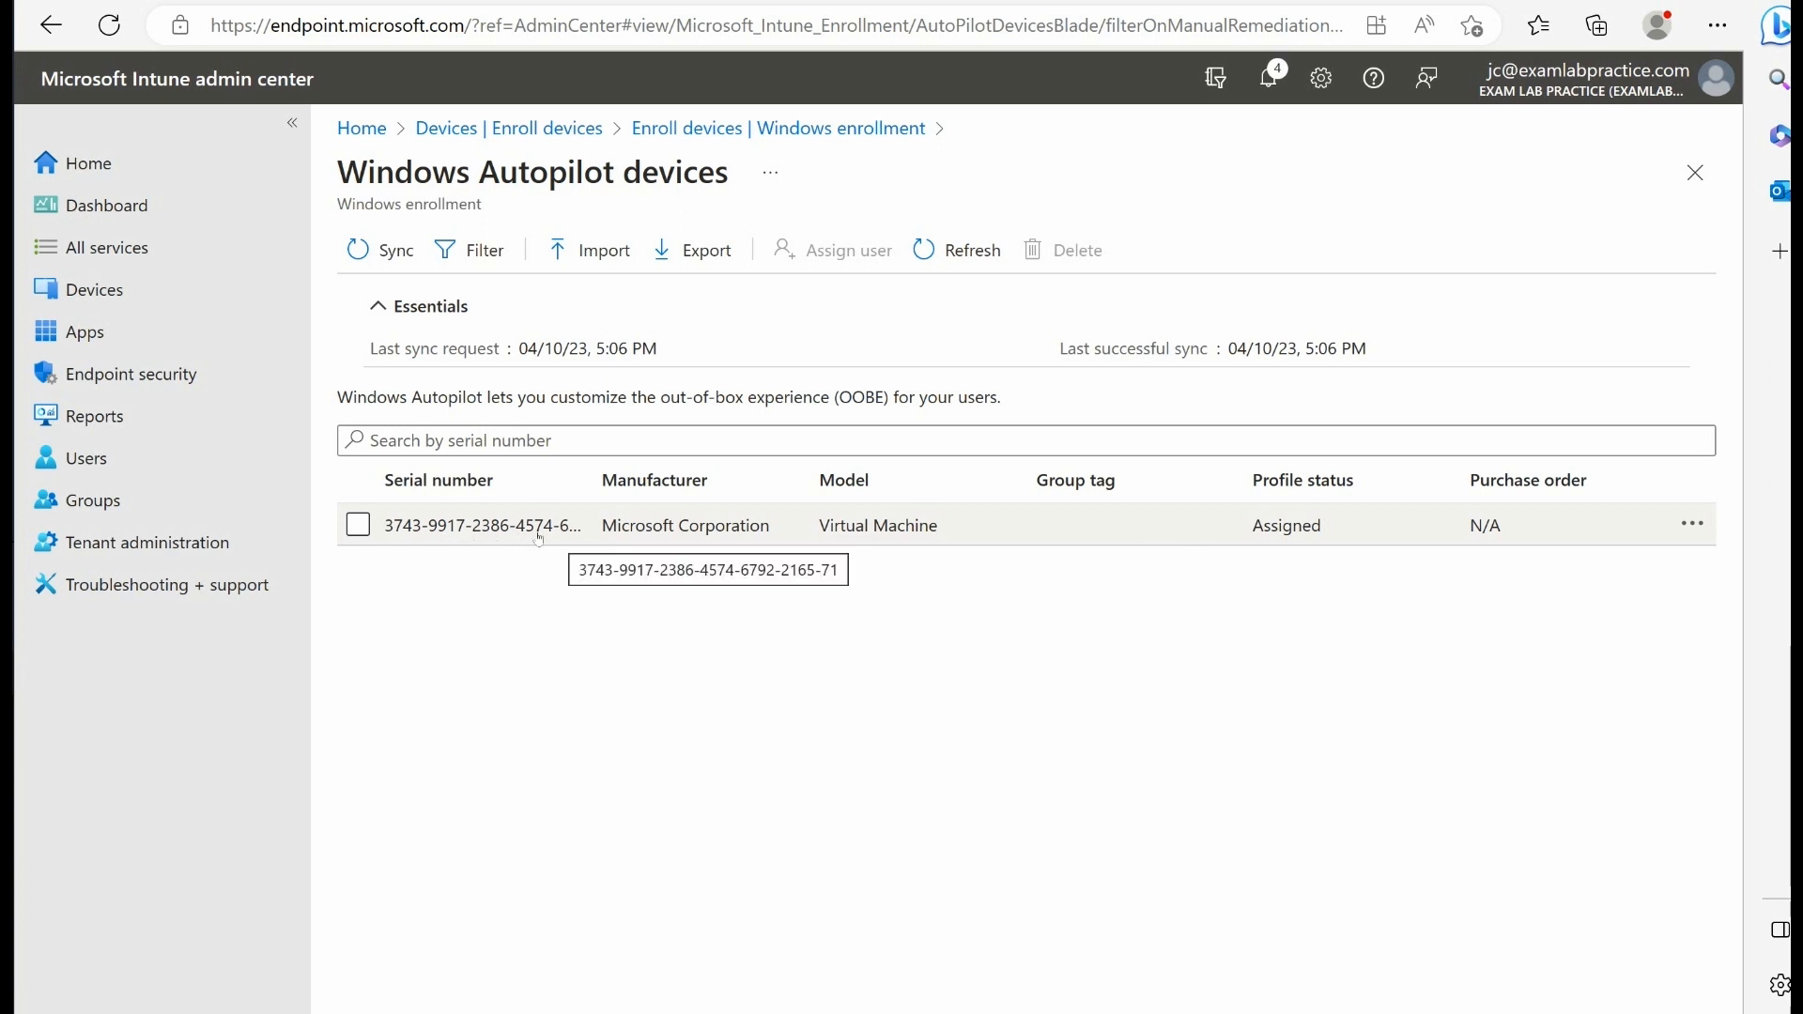
{"action": "mouse_move", "coordinate": [1285, 538]}
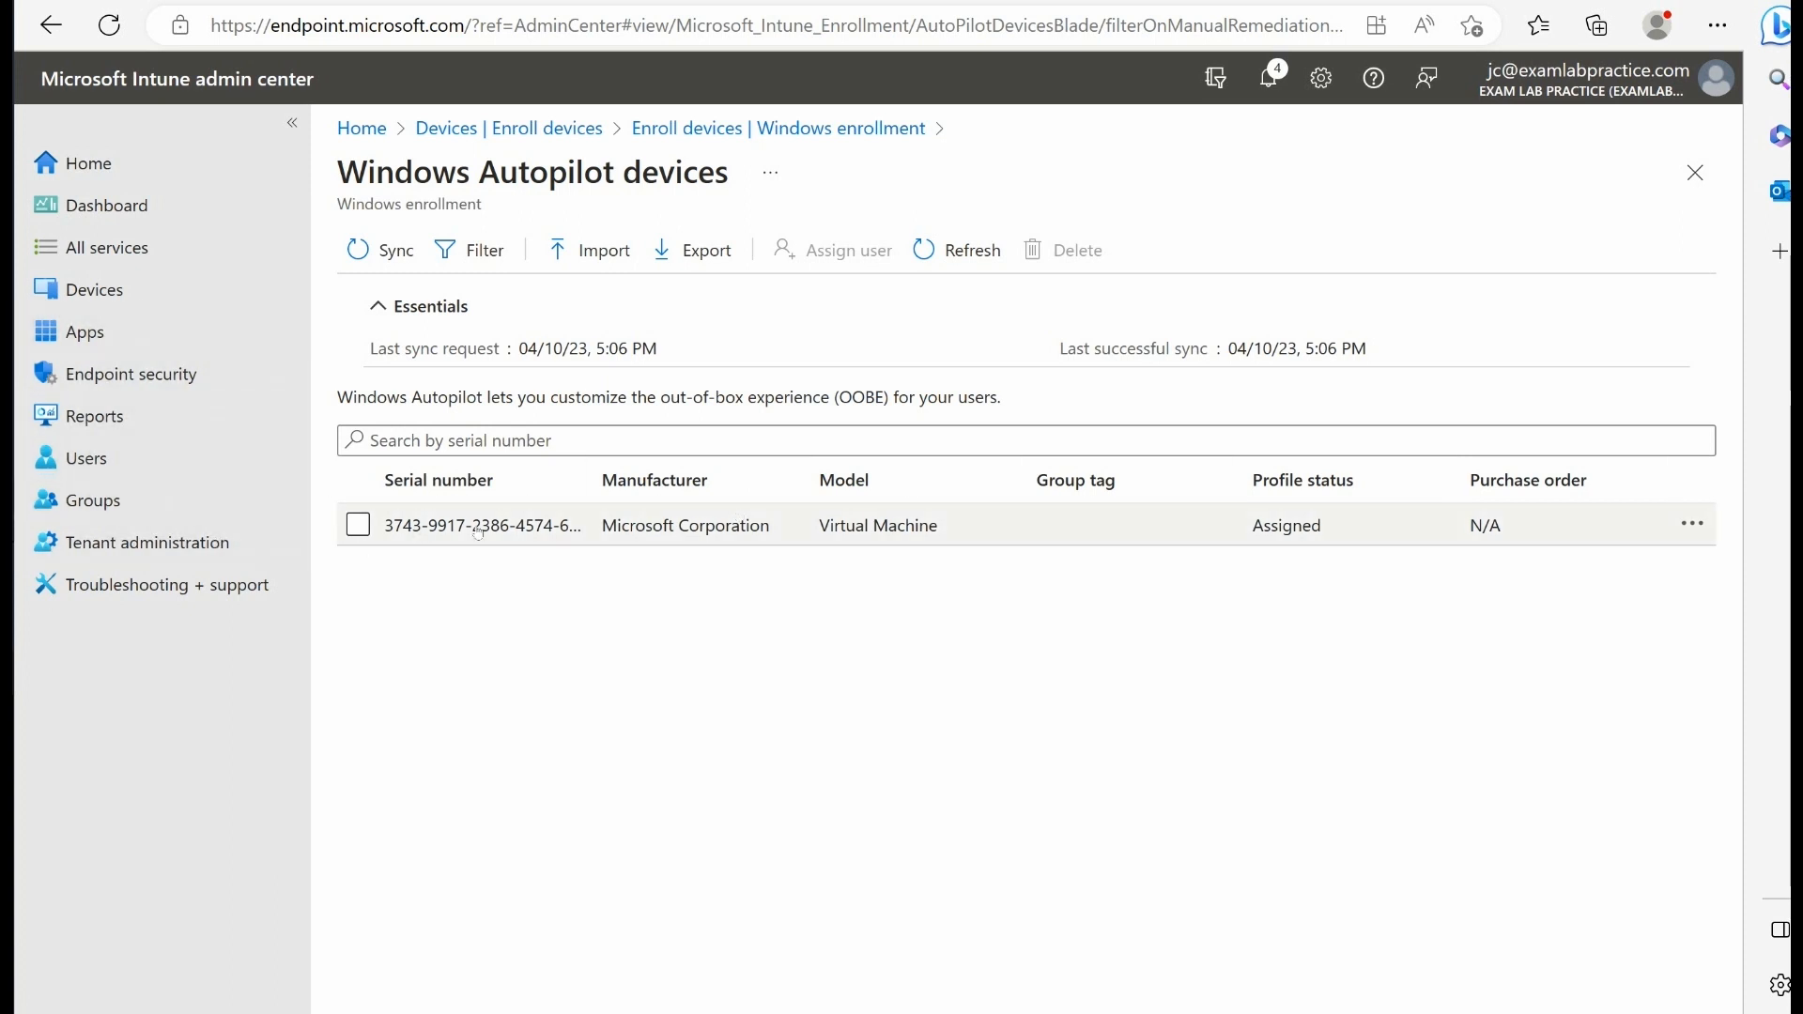
Verify the VM's serial number under Autopilot Demo's assigned devices, then go back to Home.
{"action": "left_click", "coordinate": [548, 122]}
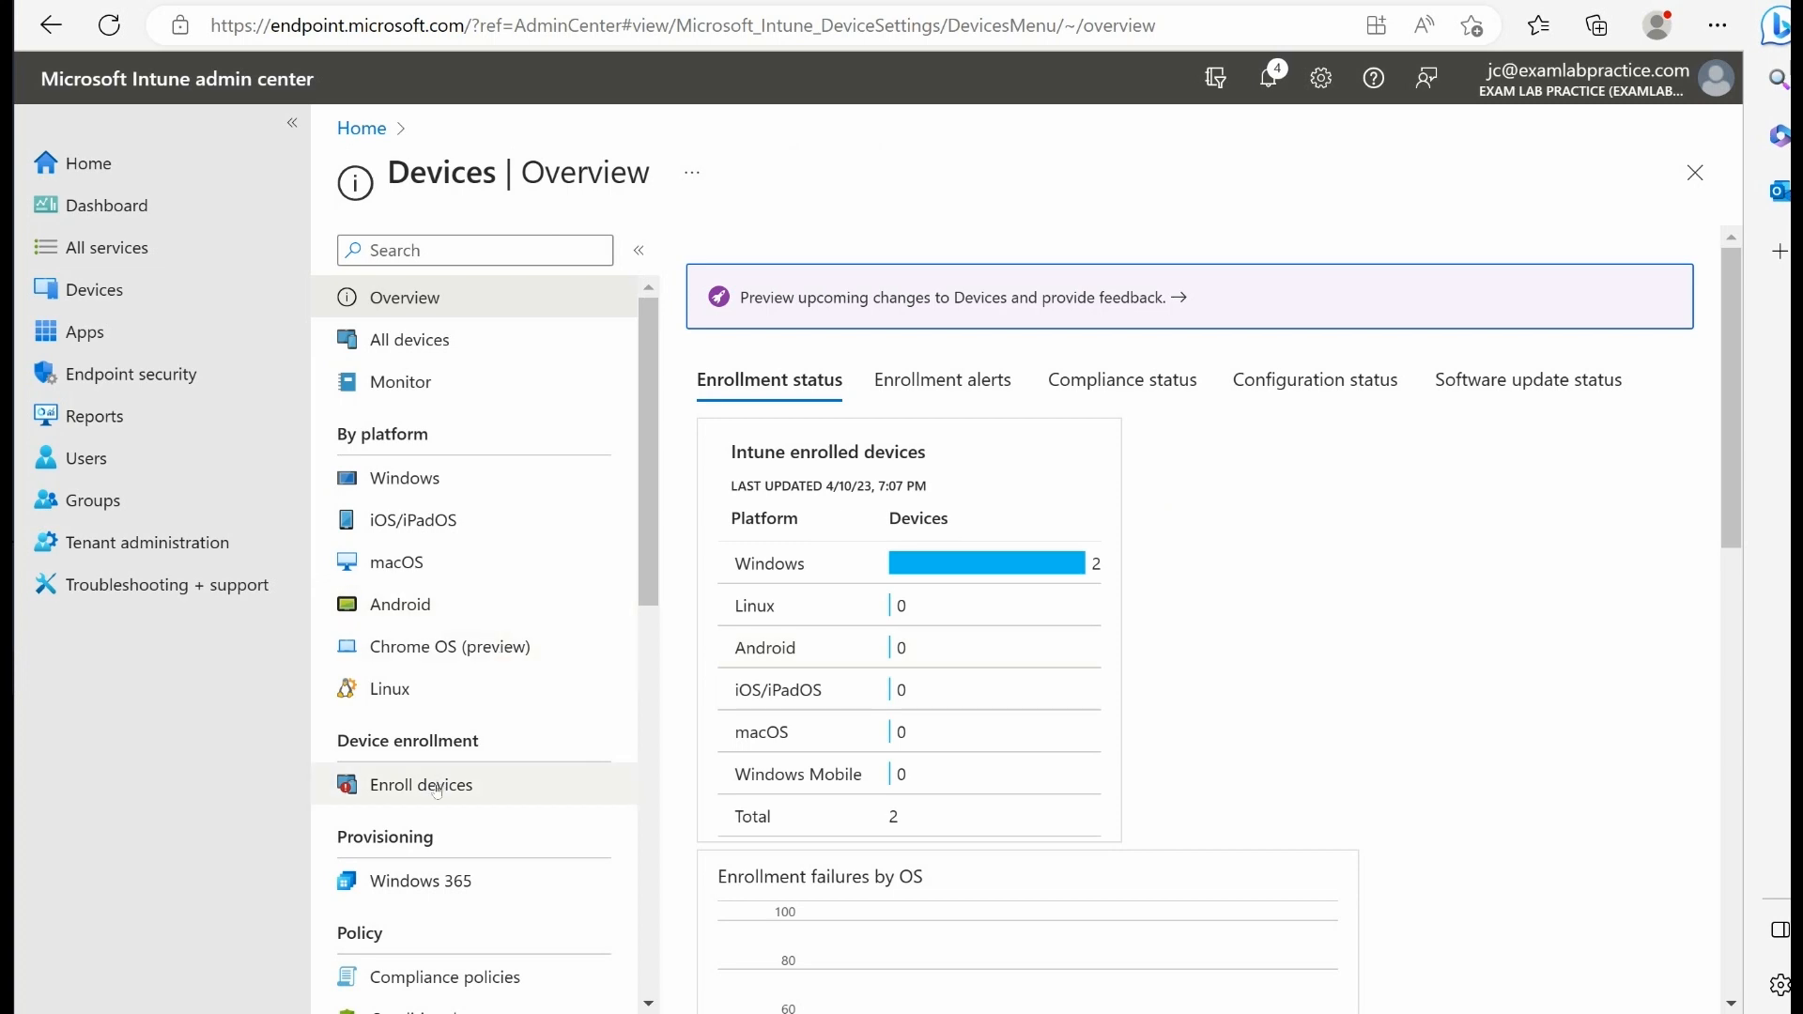
{"action": "left_click", "coordinate": [421, 785]}
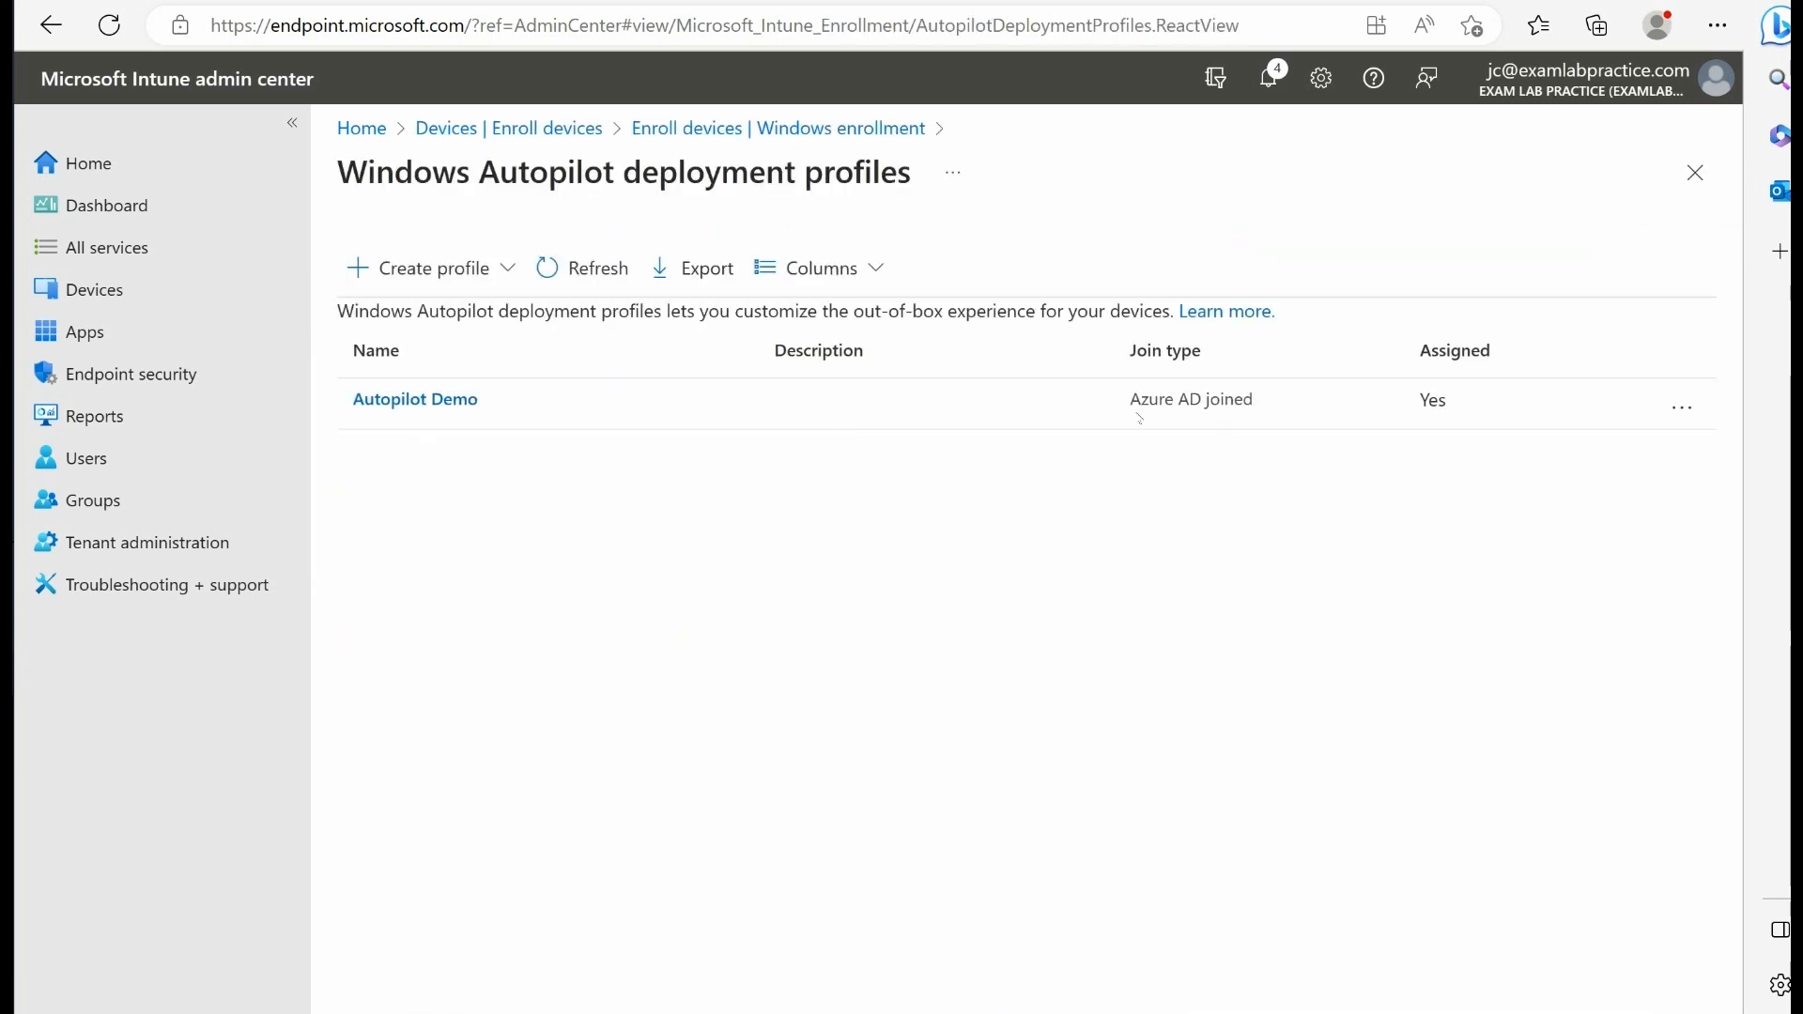
{"action": "mouse_move", "coordinate": [415, 399]}
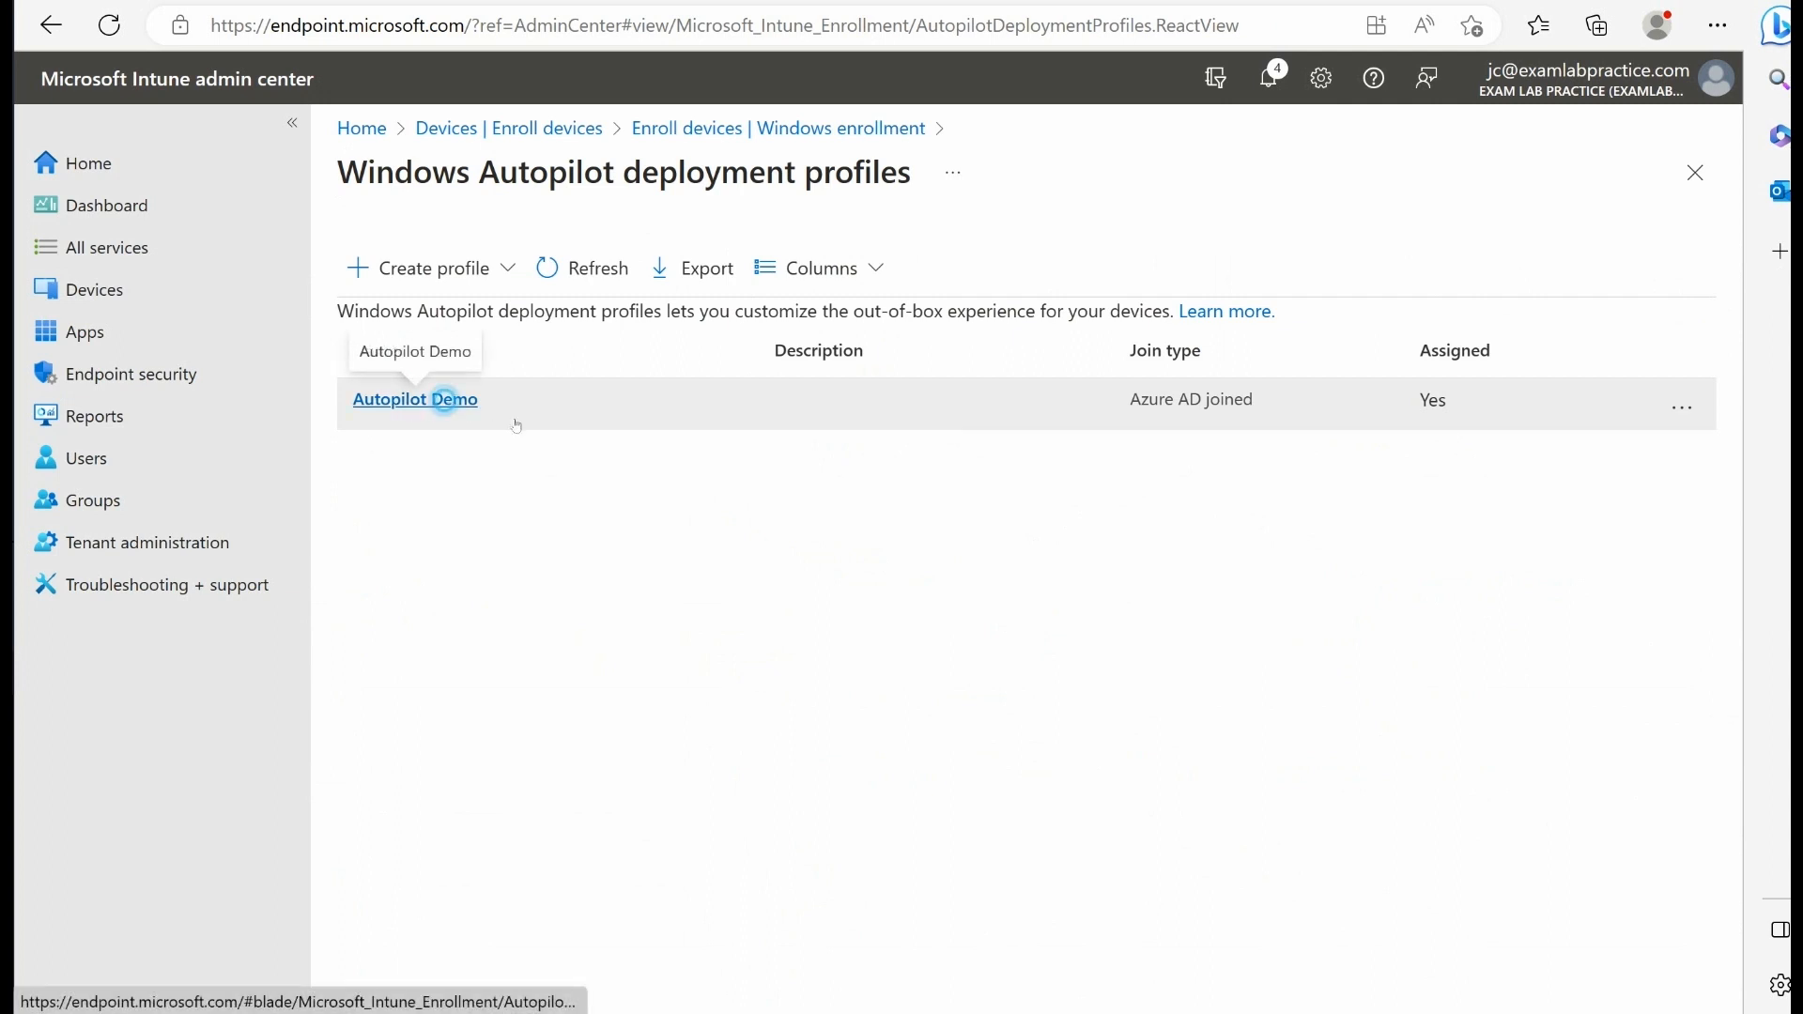
{"action": "left_click", "coordinate": [414, 398]}
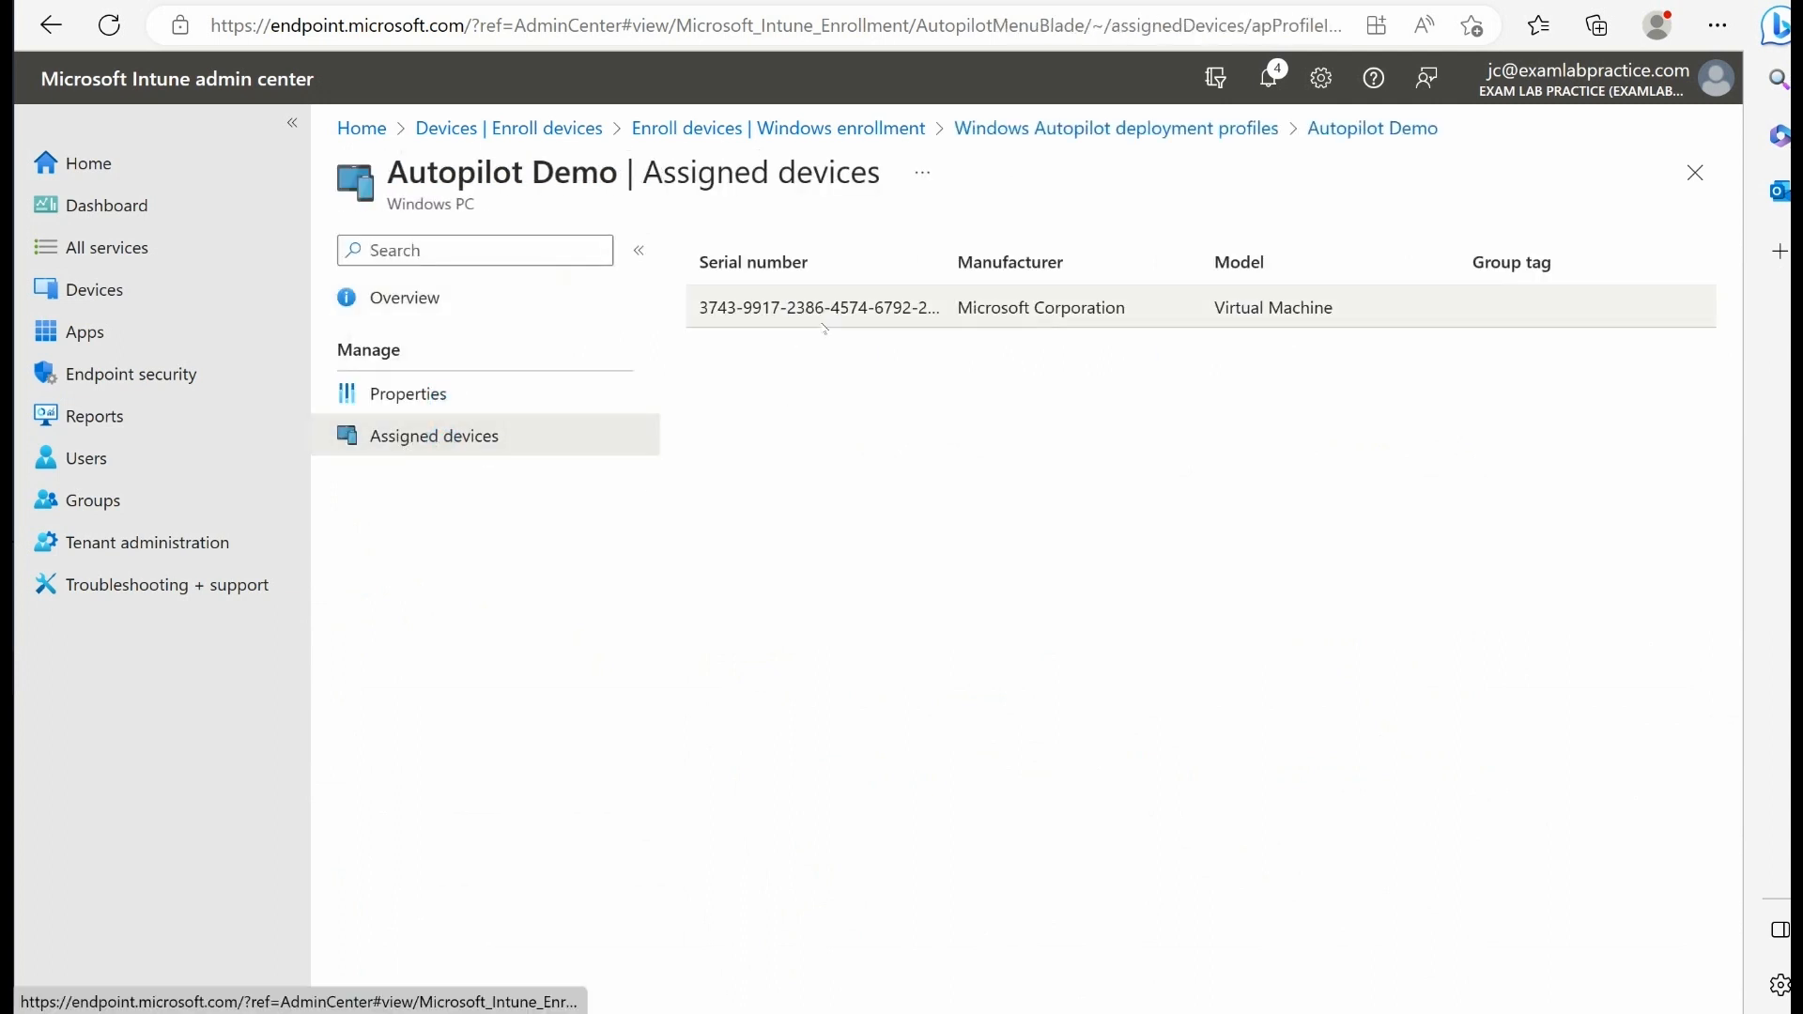
{"action": "double_click", "coordinate": [815, 308]}
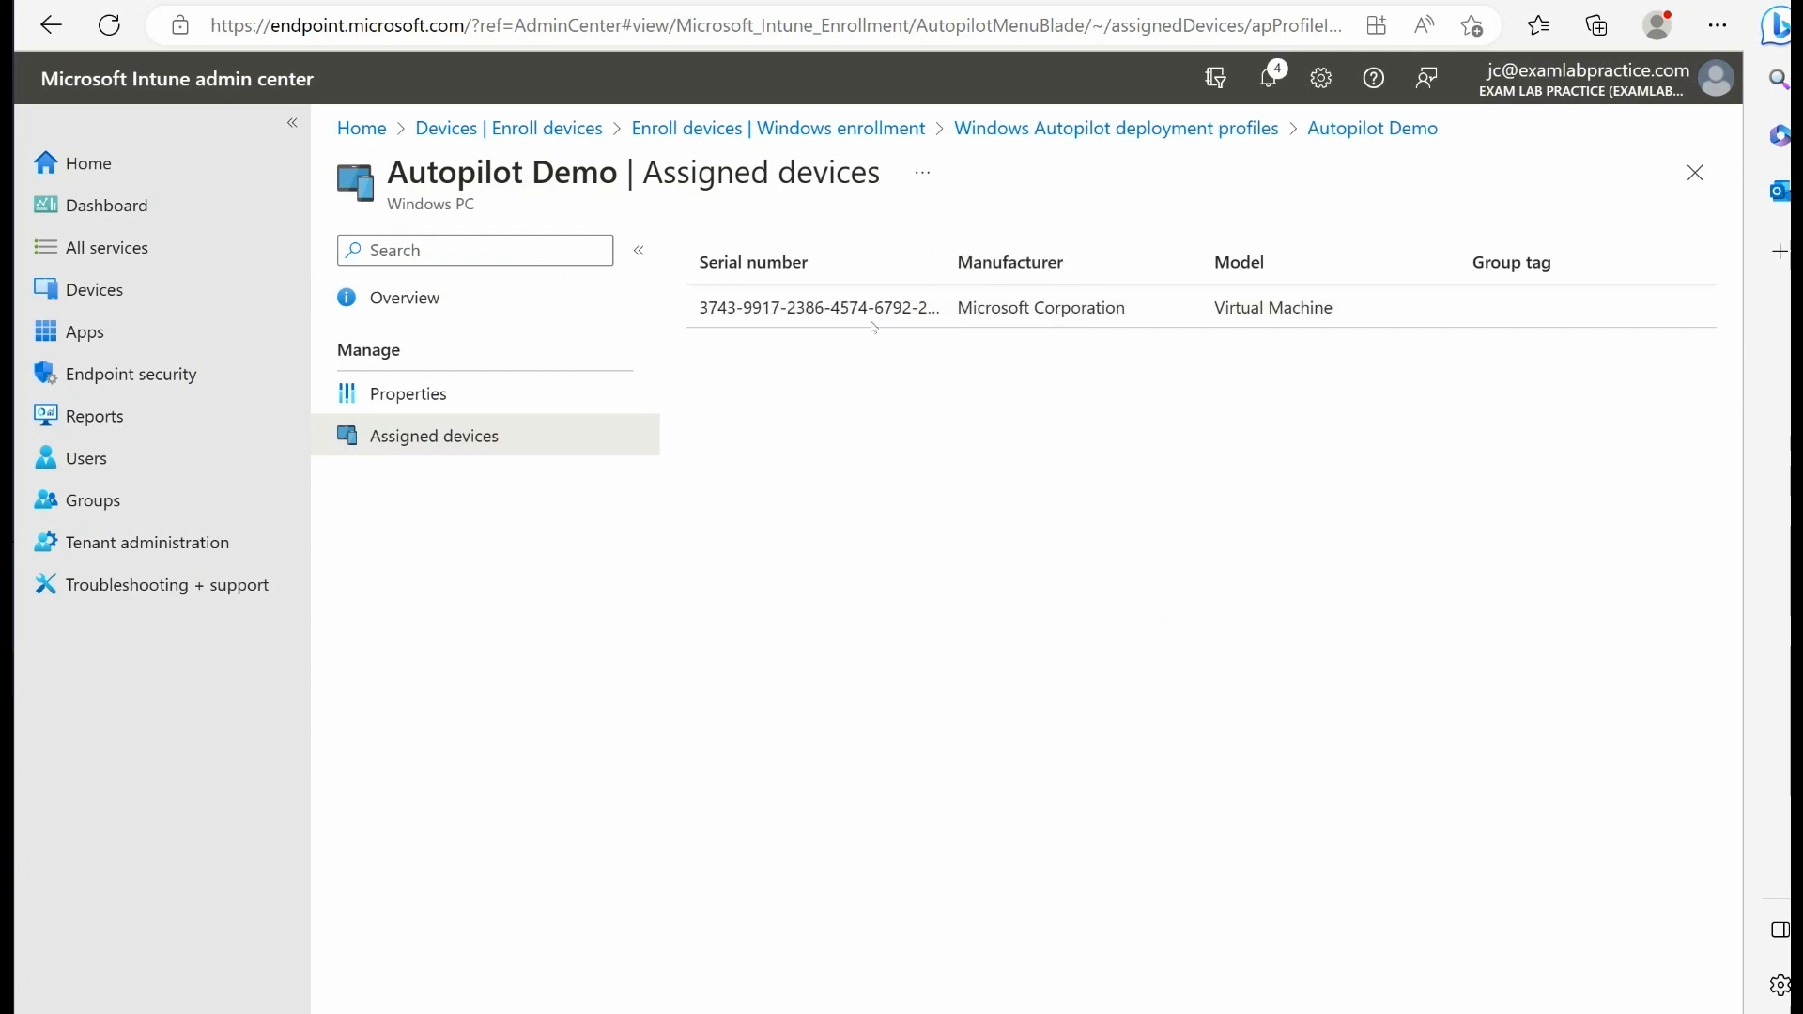
{"action": "left_click", "coordinate": [90, 163]}
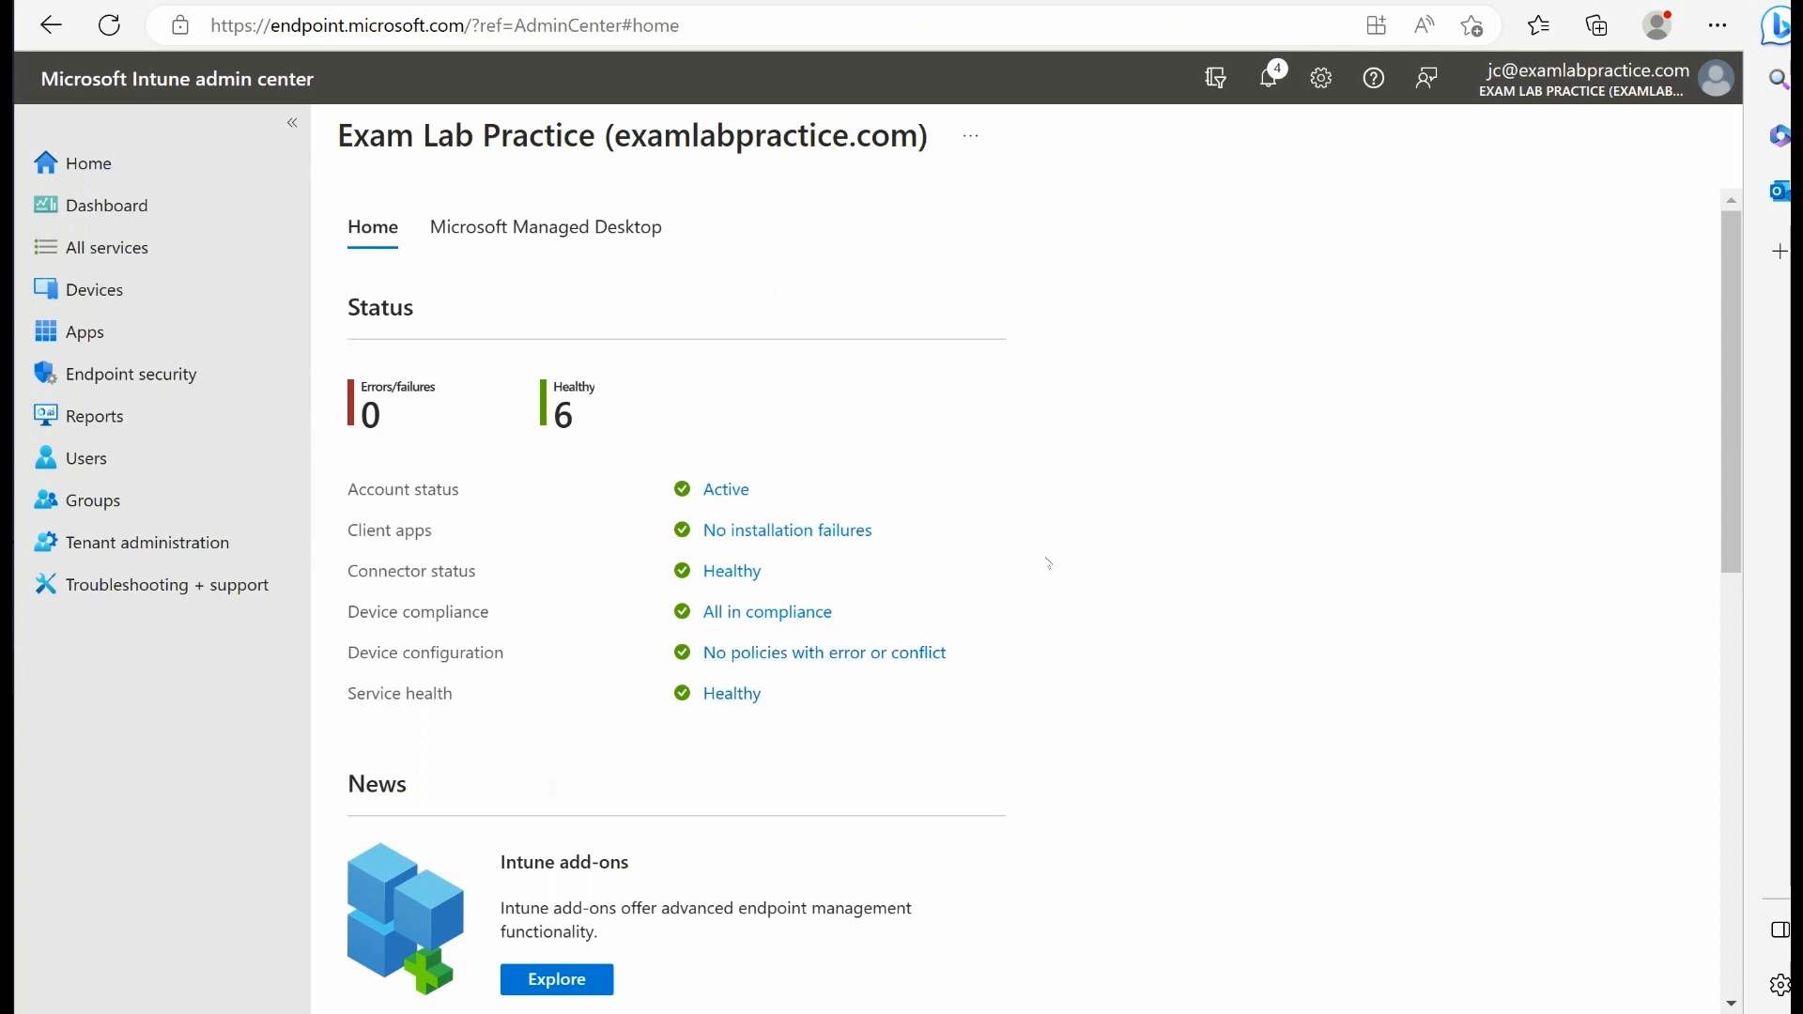
{"action": "mouse_move", "coordinate": [1066, 563]}
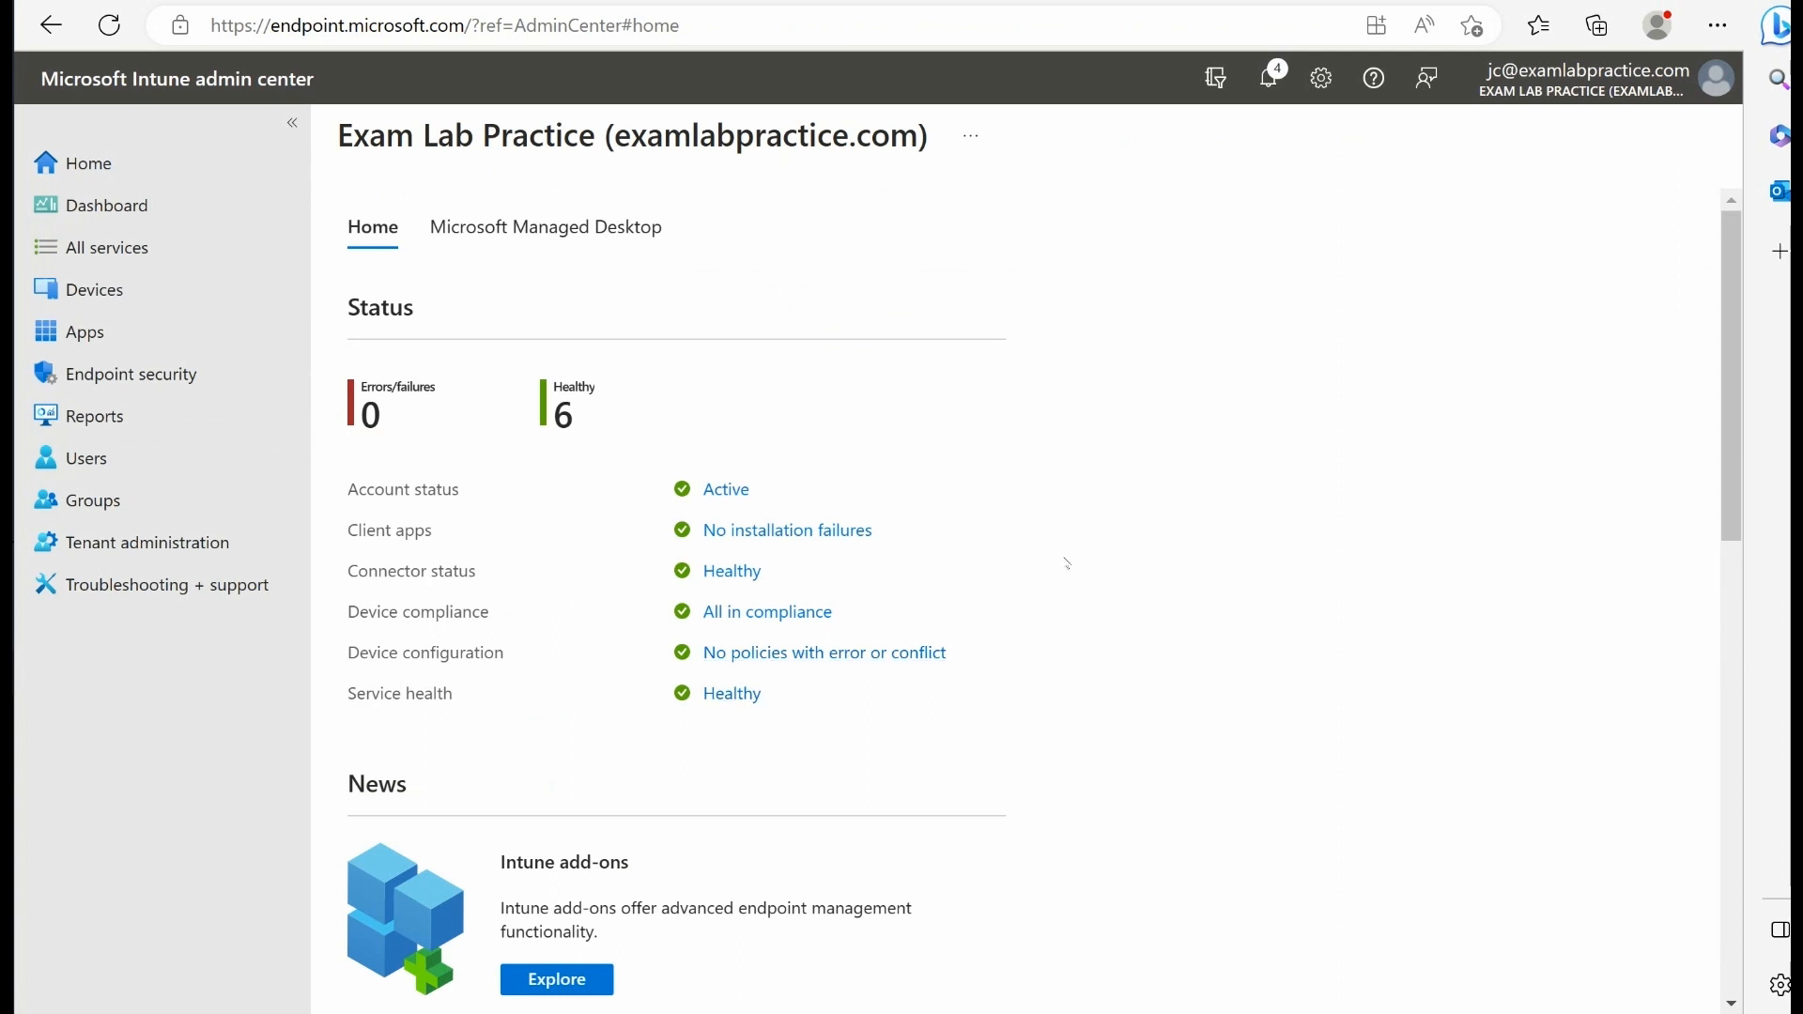